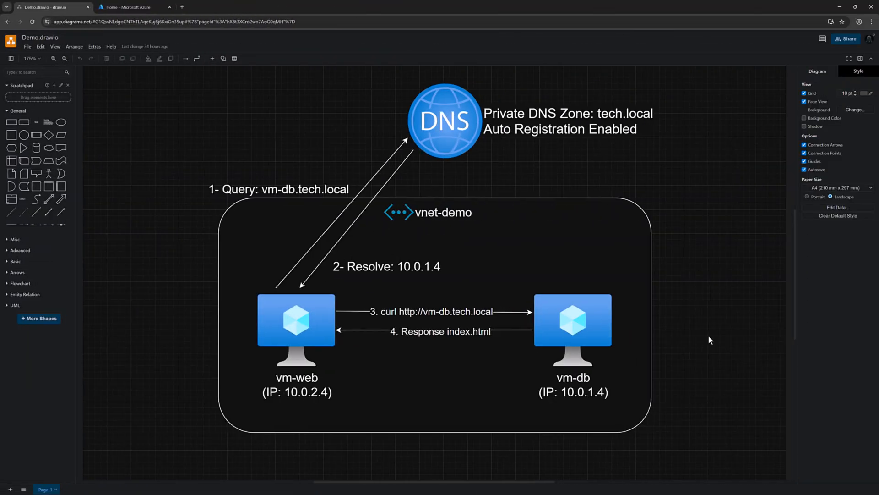
mouse_move(296, 320)
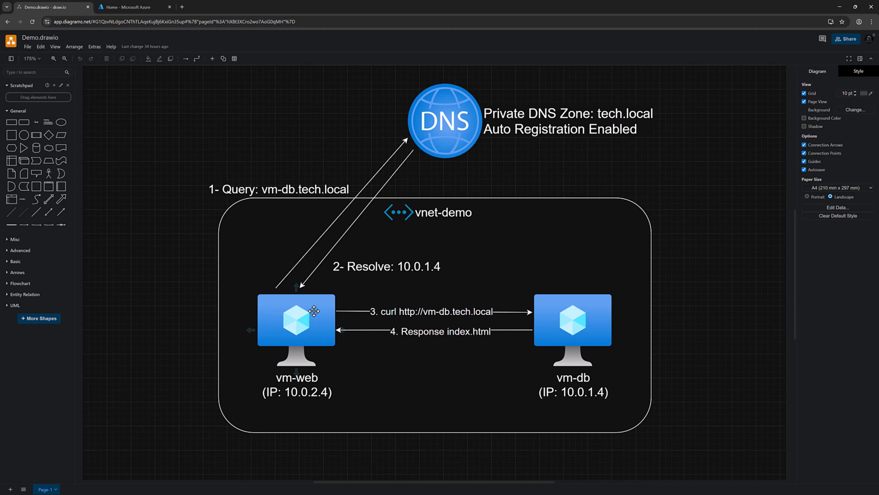
Point out the private DNS zone and vm-web in the diagram, then move to the Azure portal.
click(444, 120)
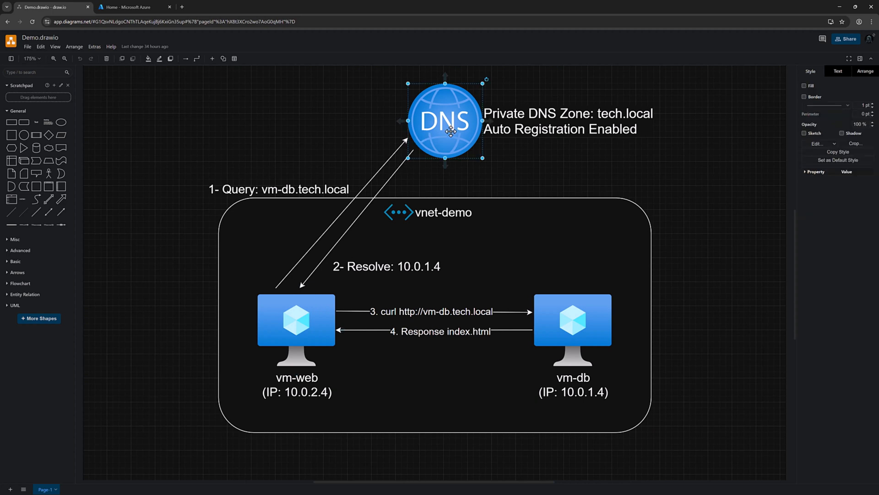
mouse_move(335, 269)
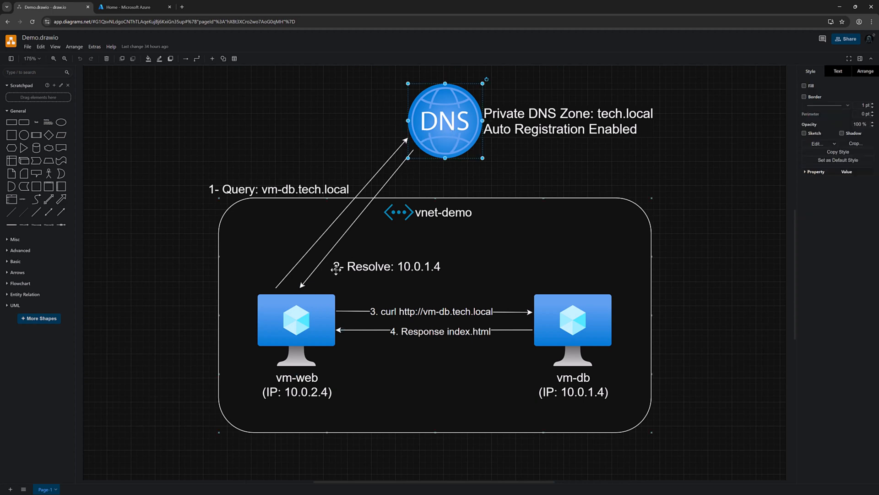
click(296, 320)
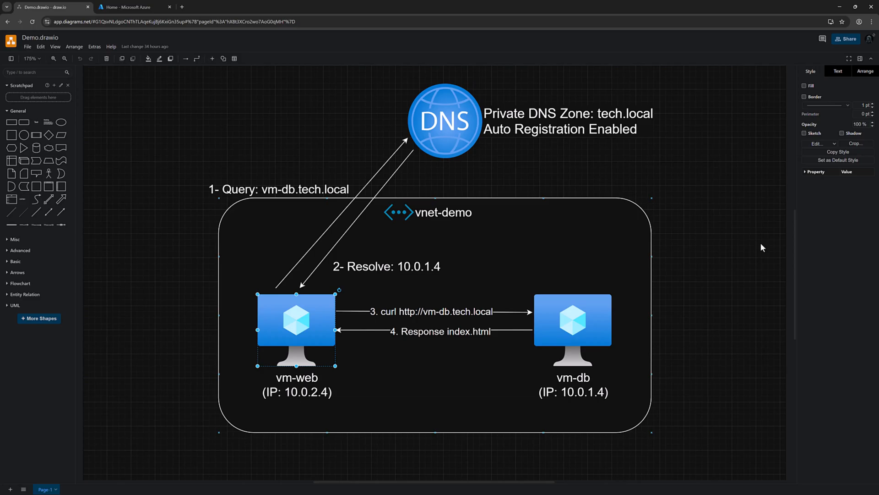
click(133, 7)
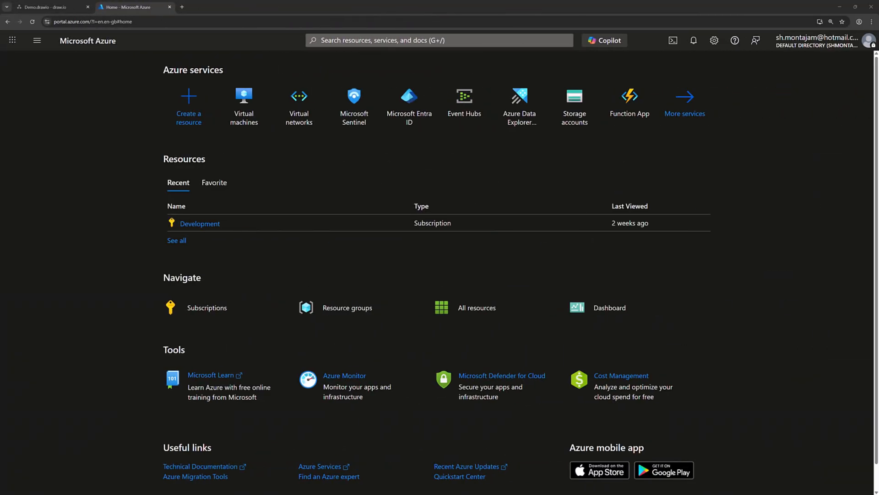
mouse_move(847, 192)
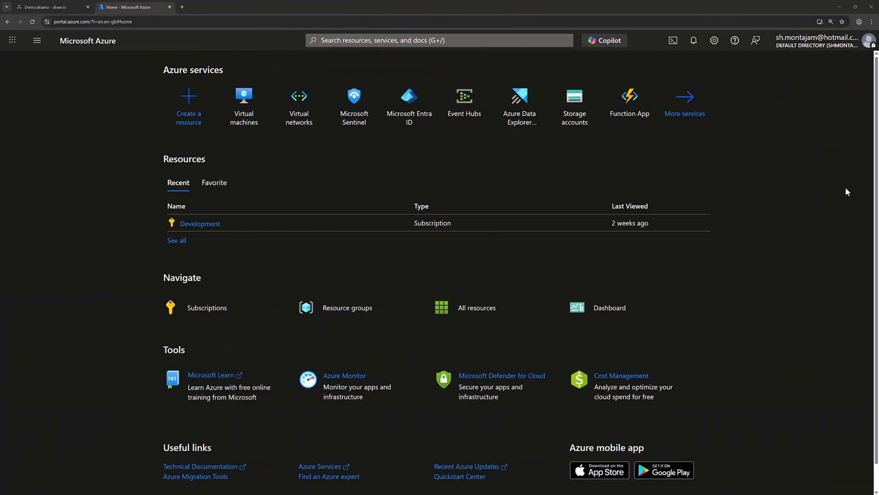
mouse_move(325, 337)
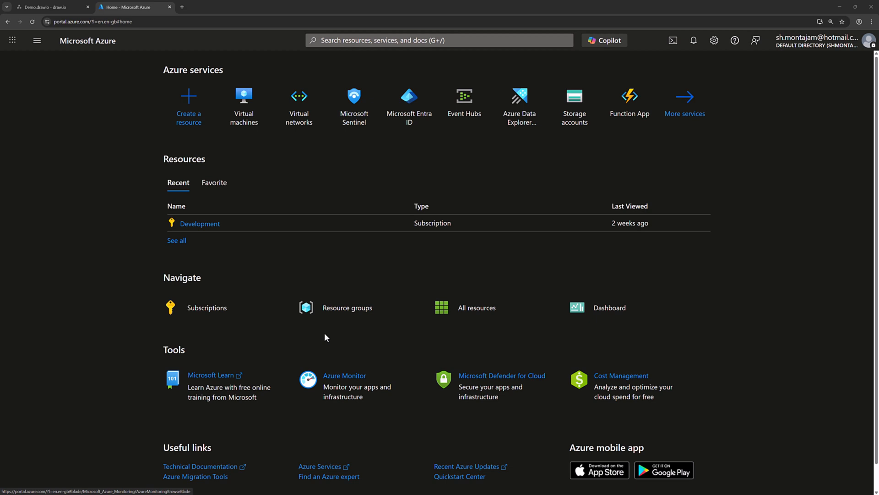
Create resource group rg-demo in West Europe via Review + create.
click(347, 308)
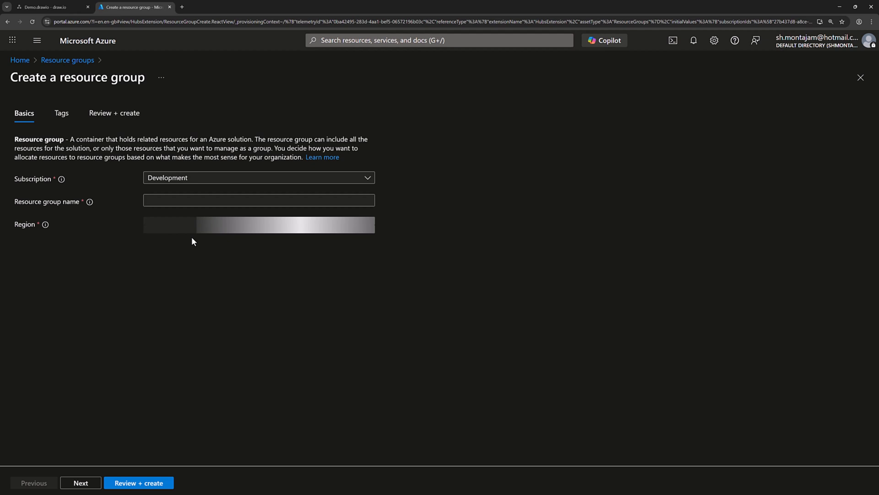
click(259, 201)
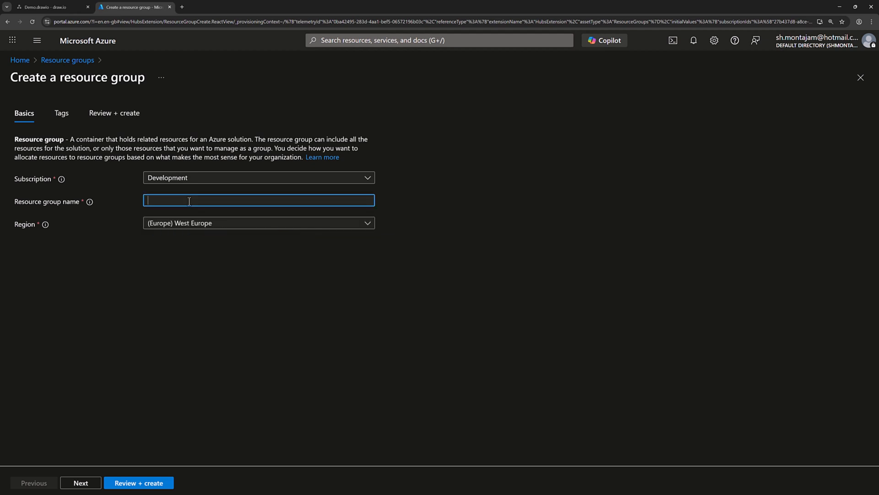
text(rg-demo)
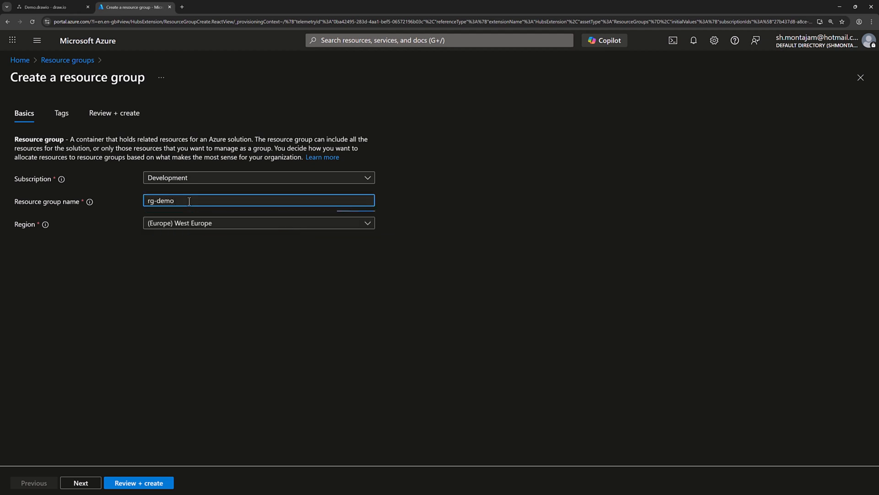
click(138, 483)
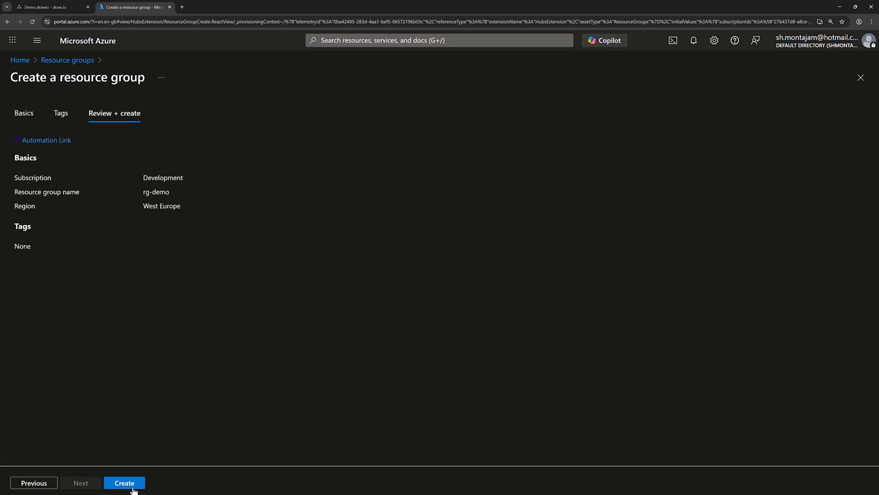
click(124, 483)
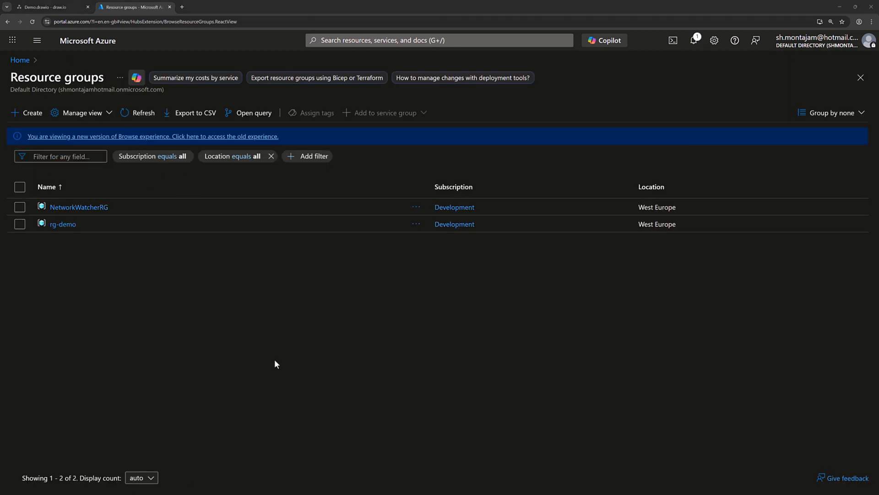
mouse_move(36, 40)
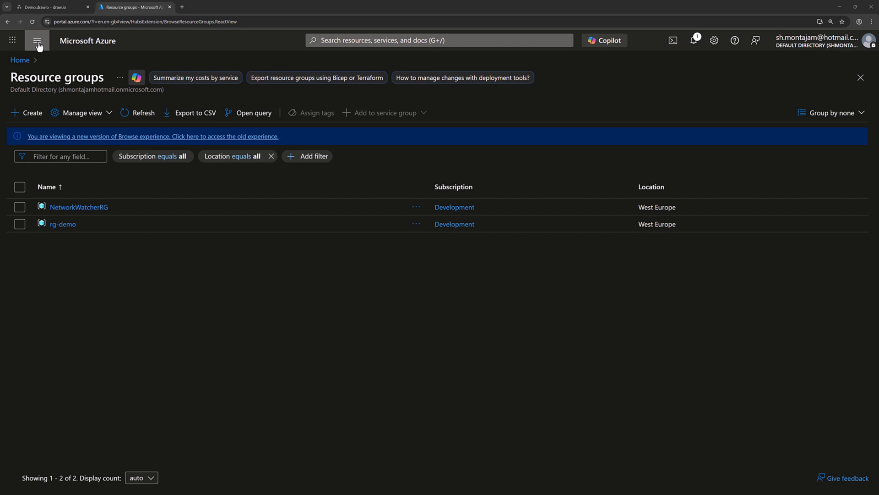
Start a new virtual network from the Virtual networks service list.
click(36, 40)
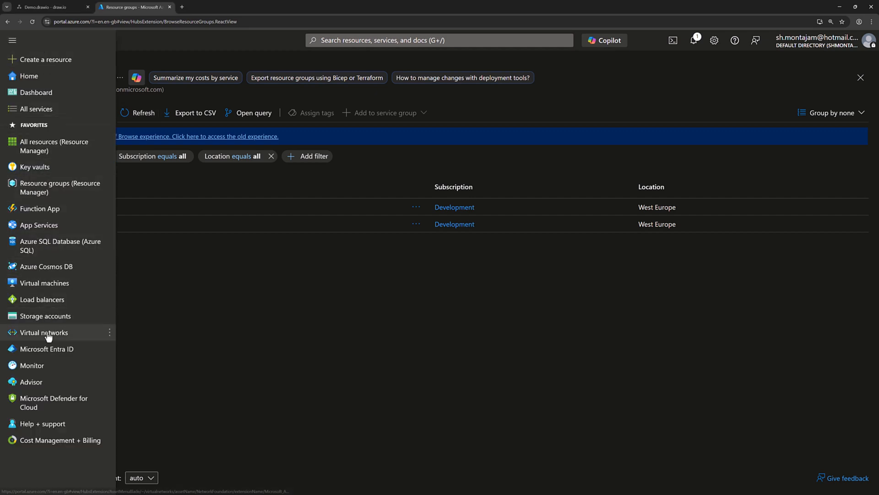
click(43, 332)
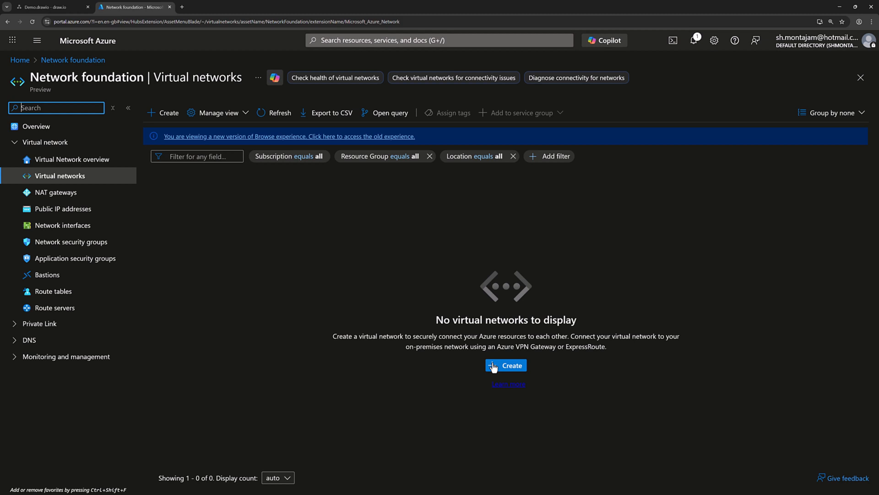
click(505, 365)
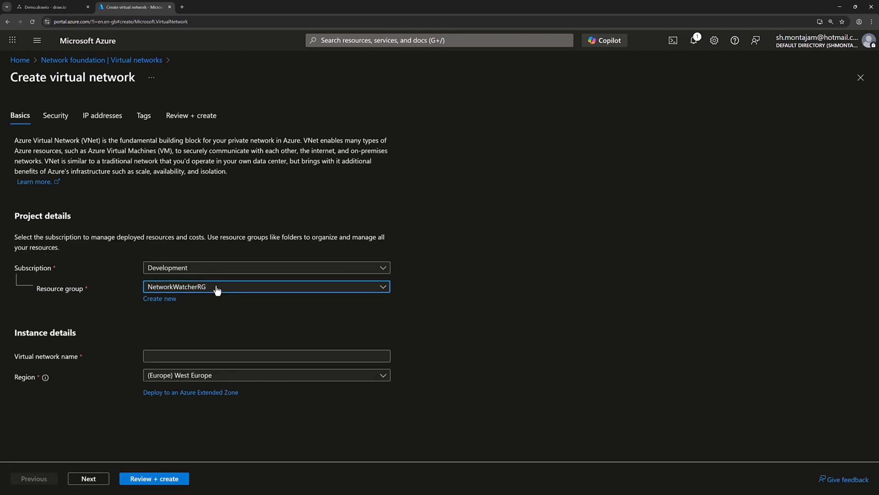
Name the network vnet-demo in rg-demo and continue to its security settings.
click(267, 287)
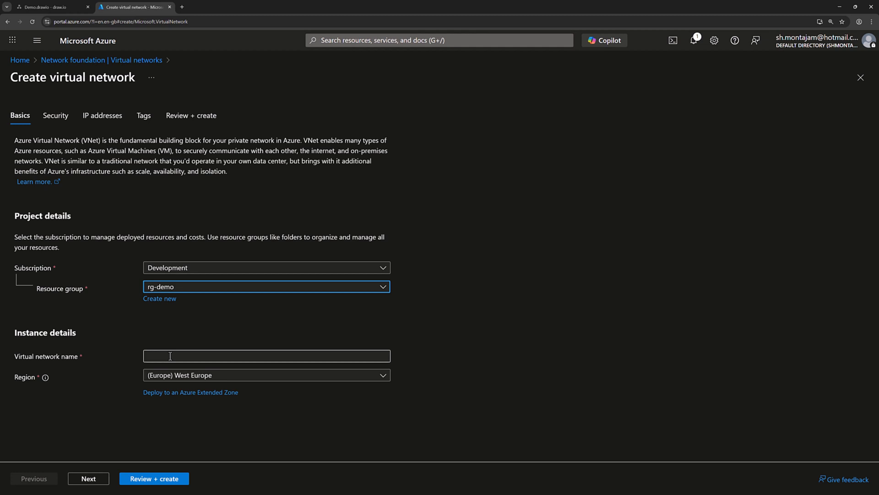
text(vnet)
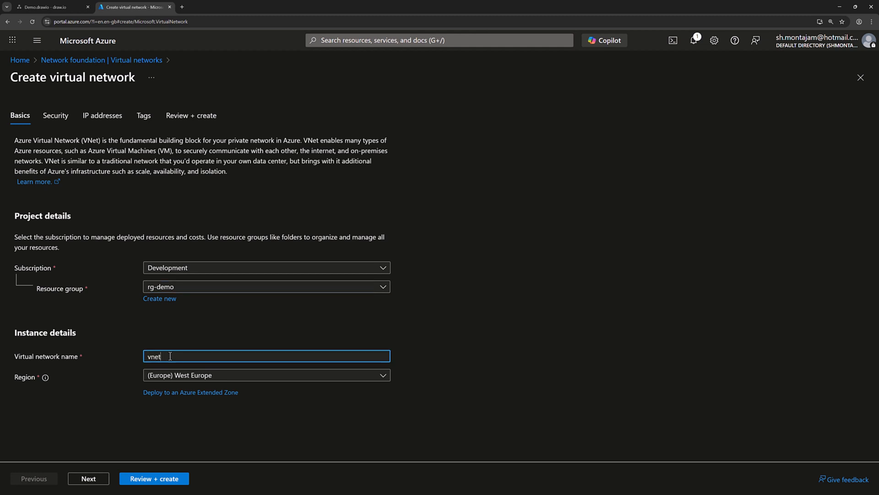
text(-demo)
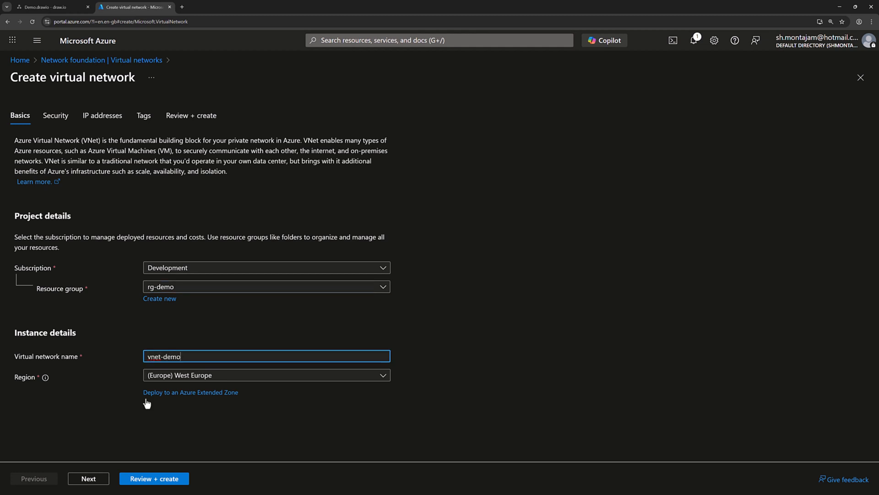
click(88, 478)
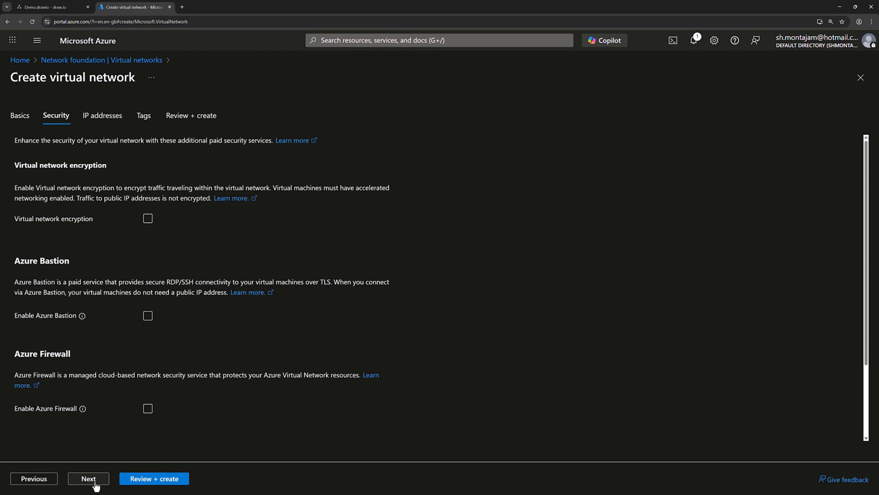
Add subnet snet-vm-db (10.0.1.0/24) to the network's IP address space.
click(88, 478)
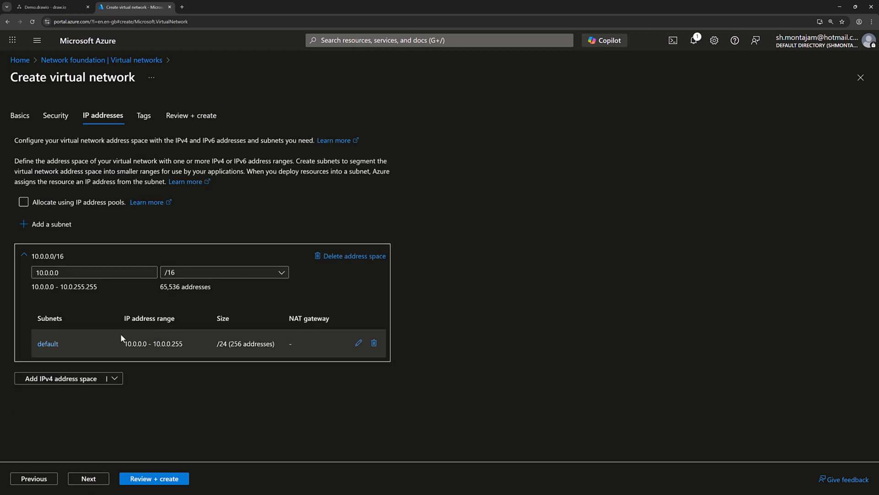
mouse_move(51, 223)
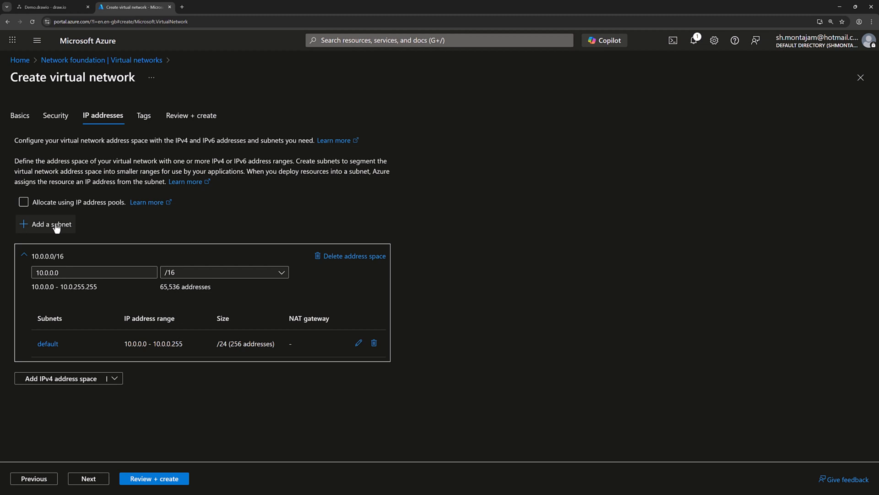
click(45, 223)
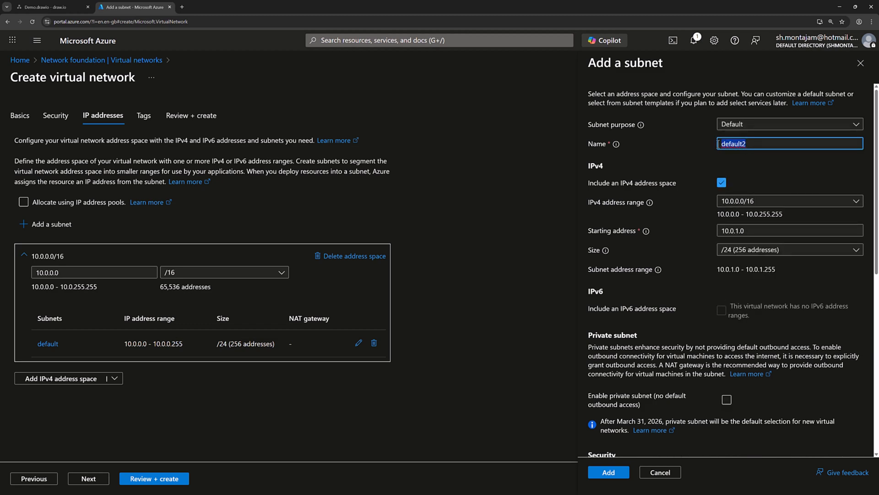
text(snet-)
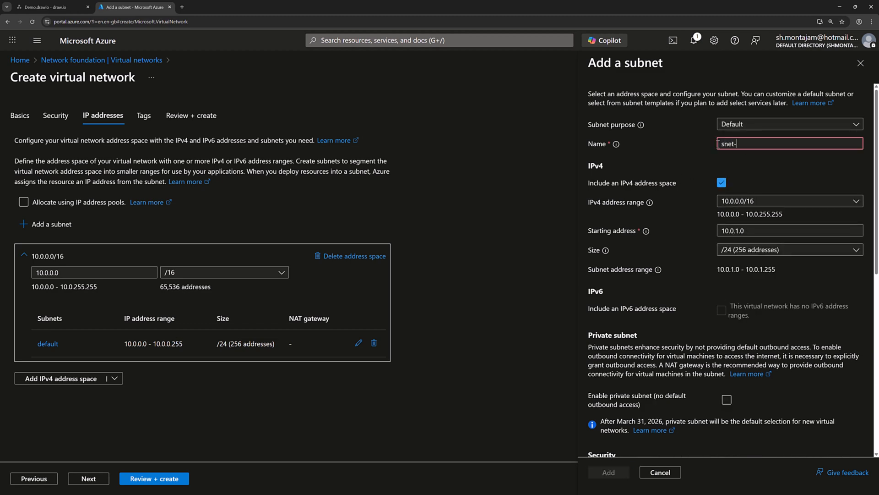
text(vm-d)
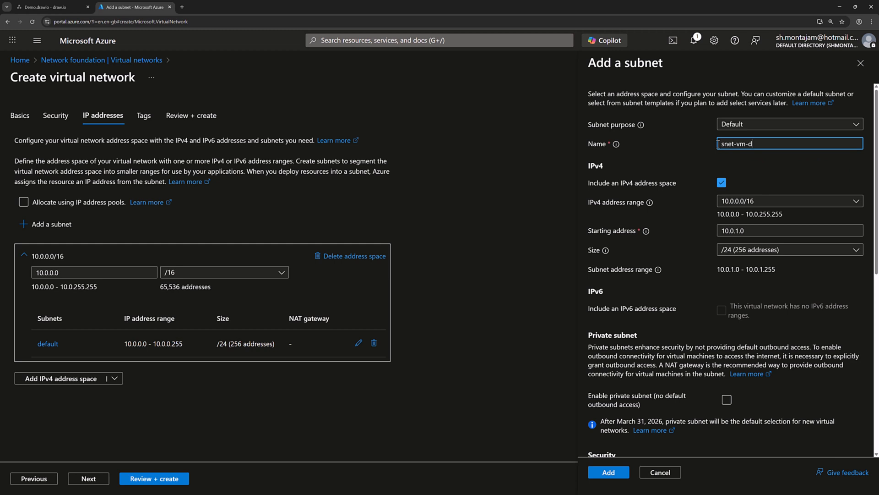
text(b)
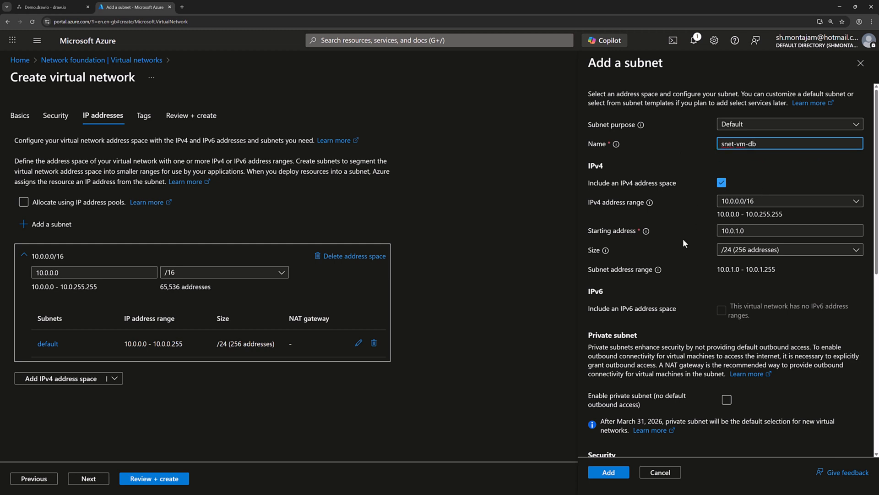
click(609, 472)
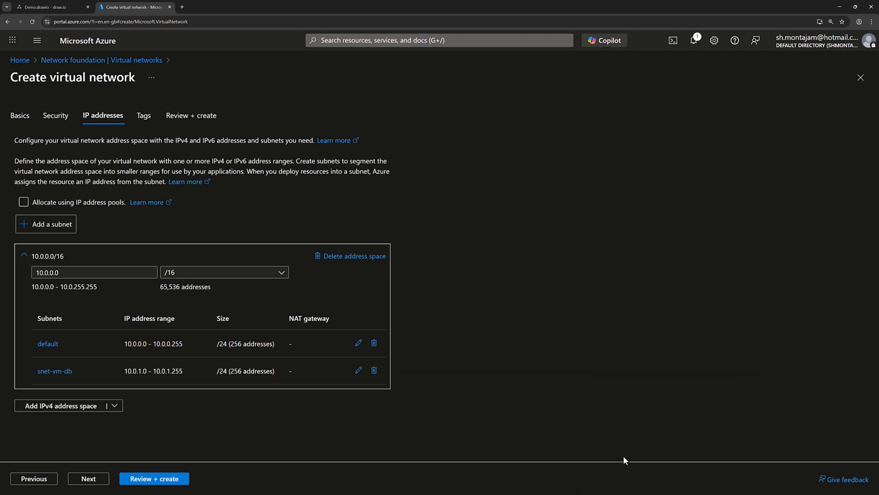
Add subnet snet-vm-web (10.0.2.0/24) alongside default and snet-vm-db.
click(45, 224)
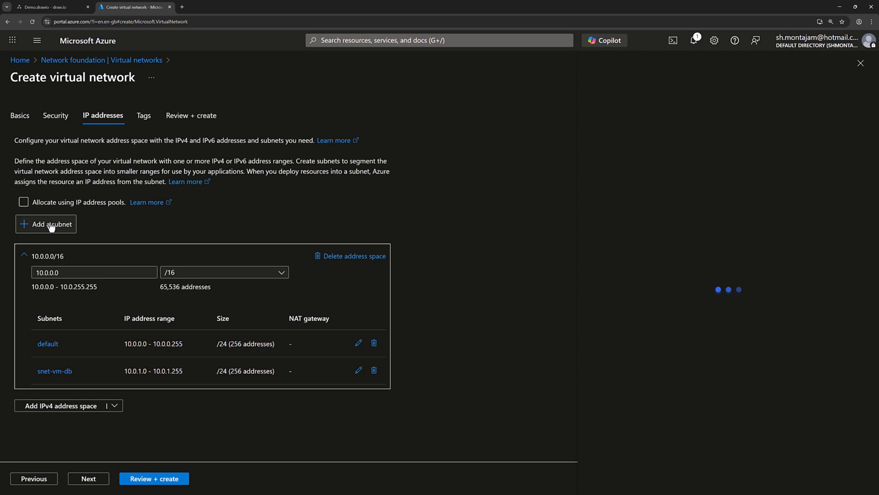
click(46, 223)
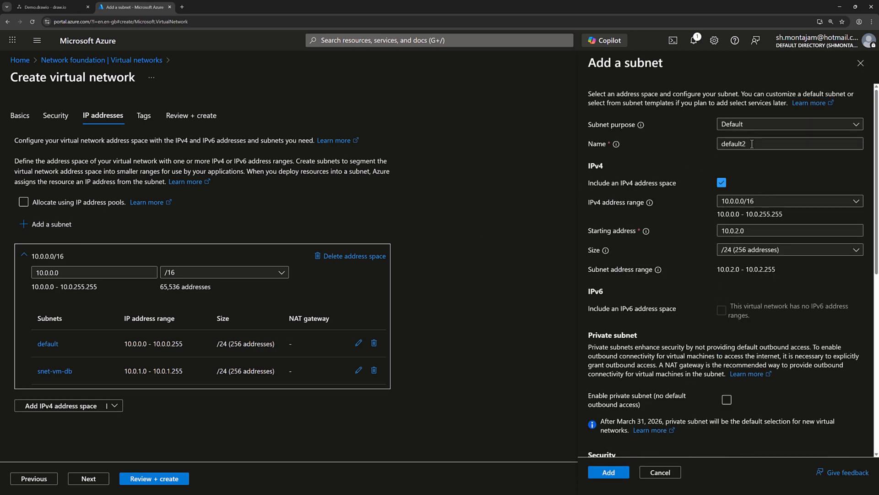
text(snet-vm-w)
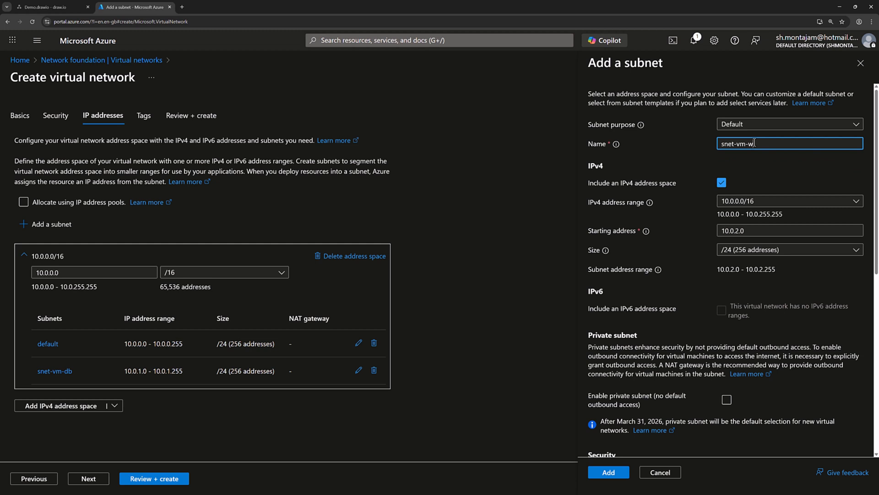
text(eb)
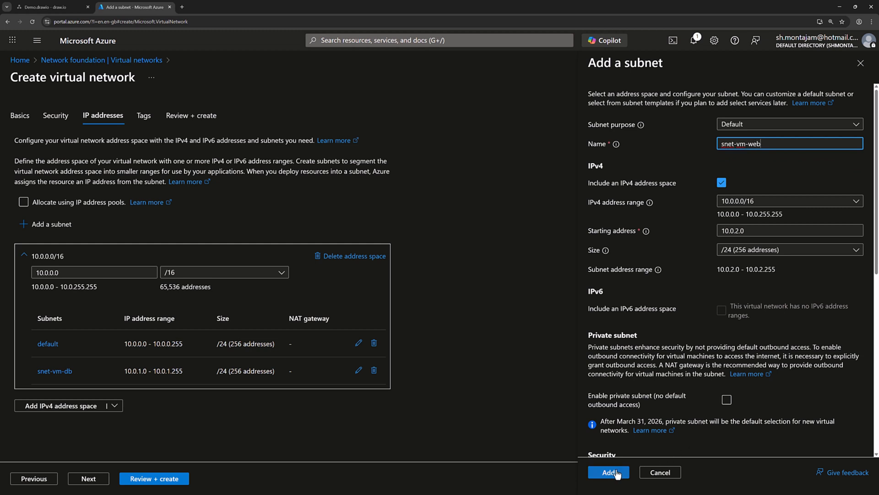
click(608, 472)
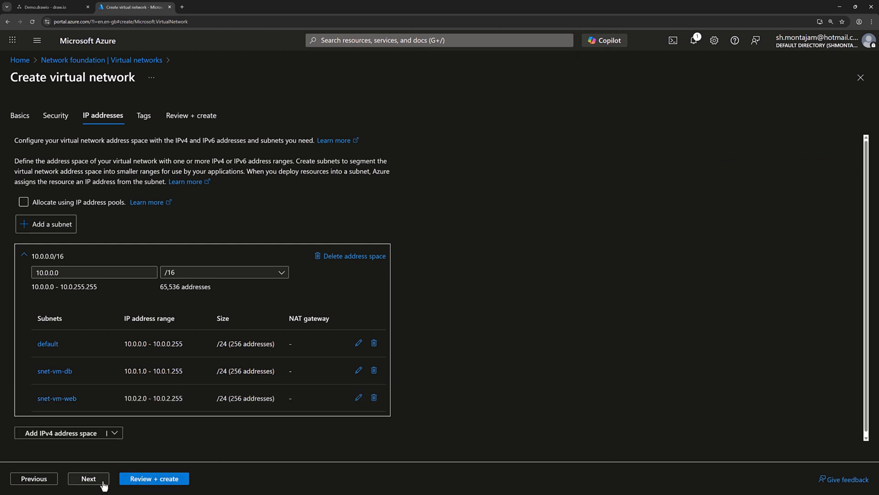
Pass through Tags and Review, then deploy vnet-demo with its three subnets.
click(88, 478)
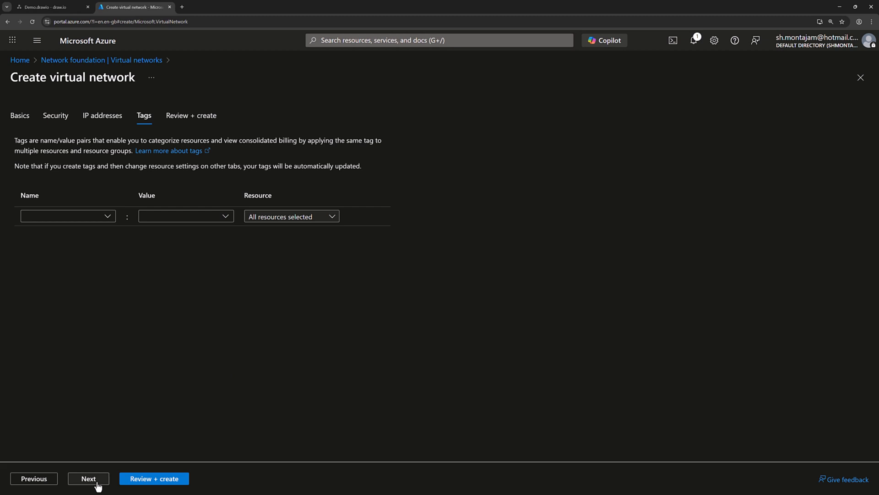
click(154, 478)
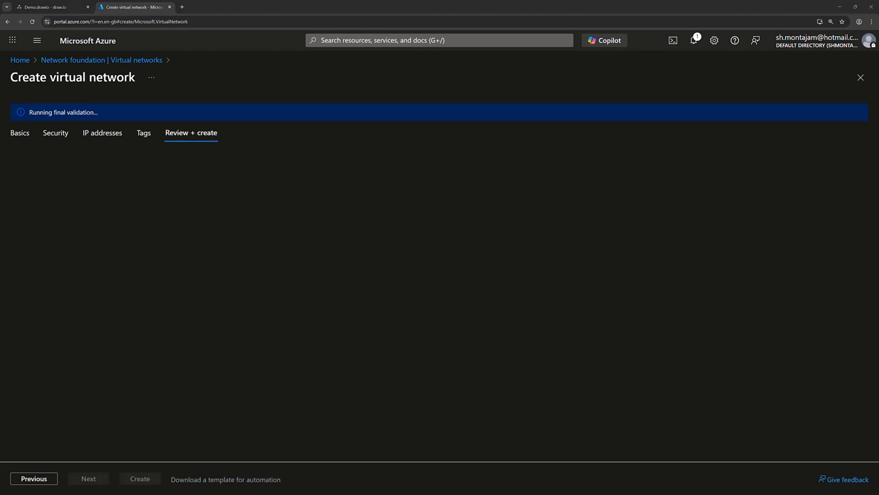
click(139, 478)
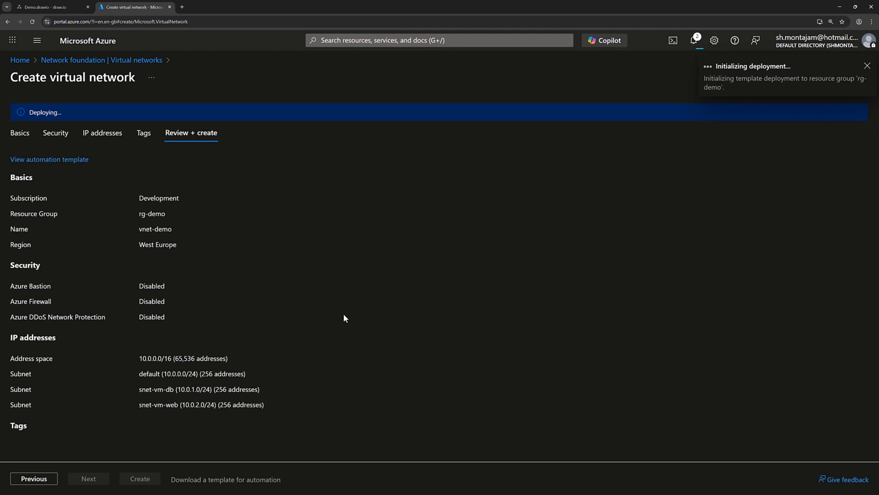
click(140, 478)
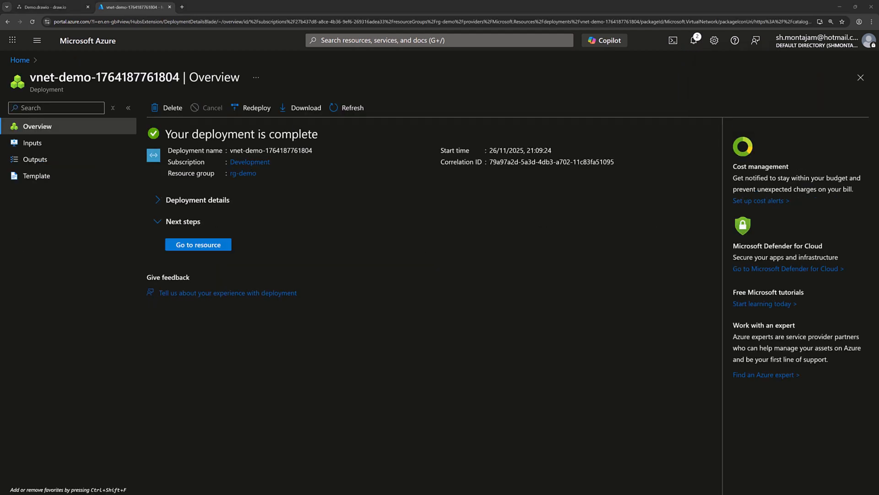
mouse_move(352, 163)
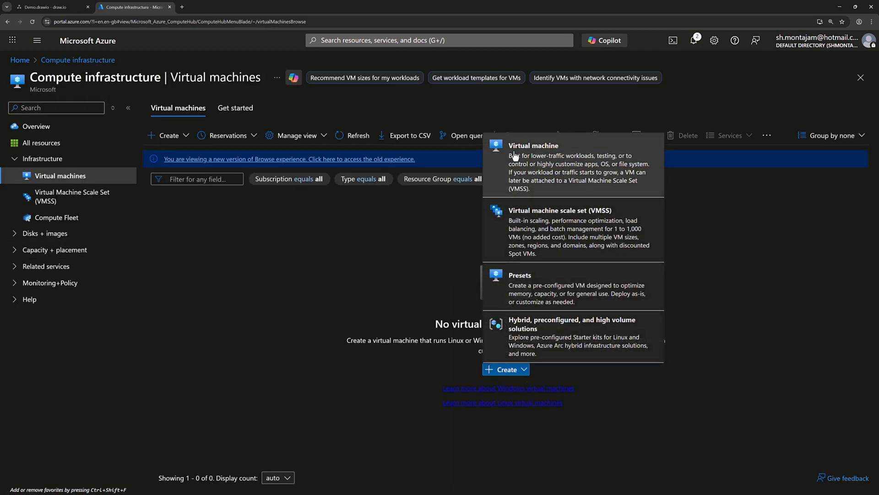
Start a new virtual machine named vm-db in the rg-demo resource group.
click(533, 146)
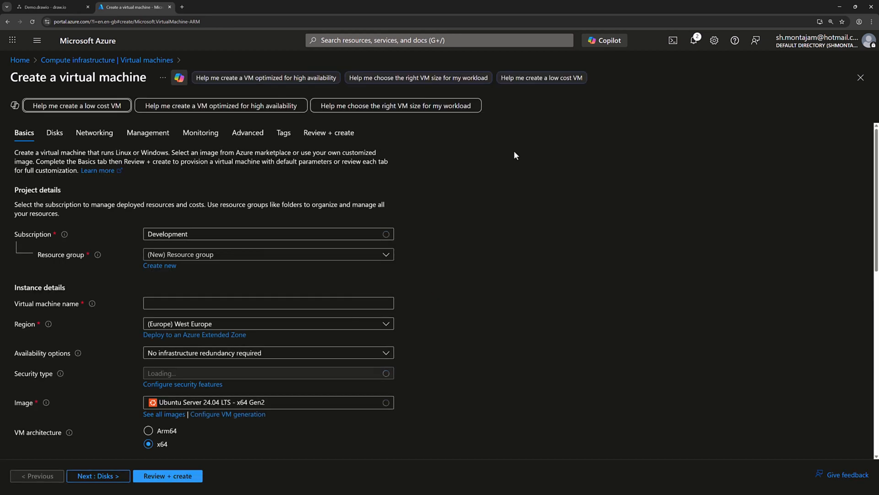
click(268, 352)
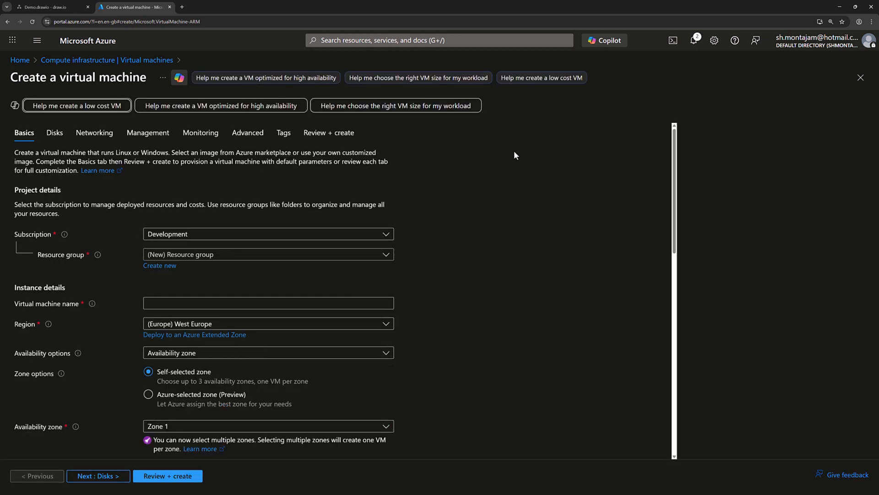
click(269, 304)
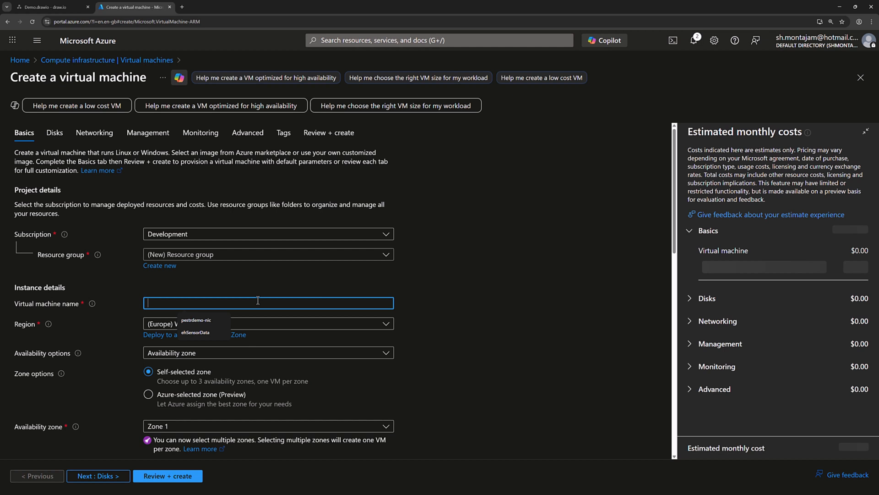
text(vm-d)
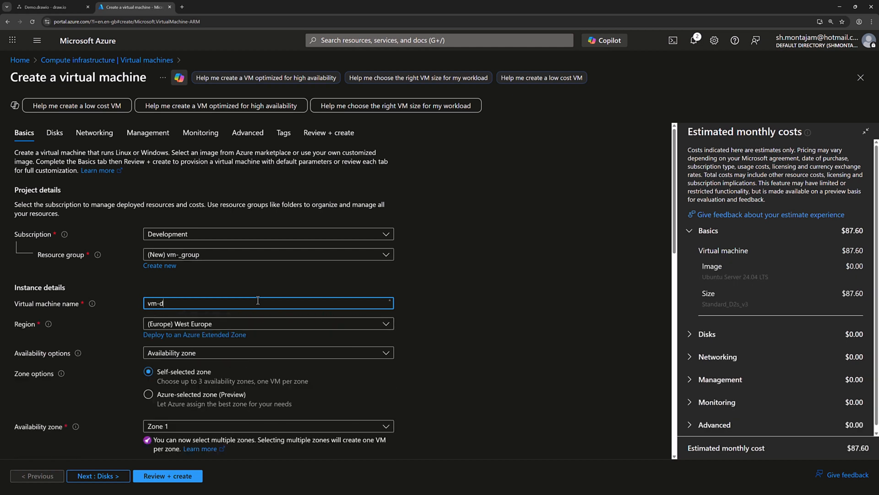
text(b)
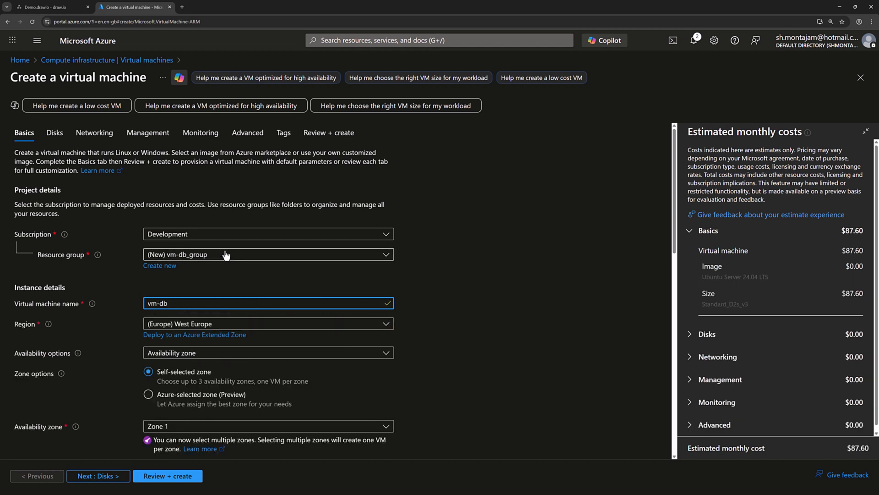
click(268, 253)
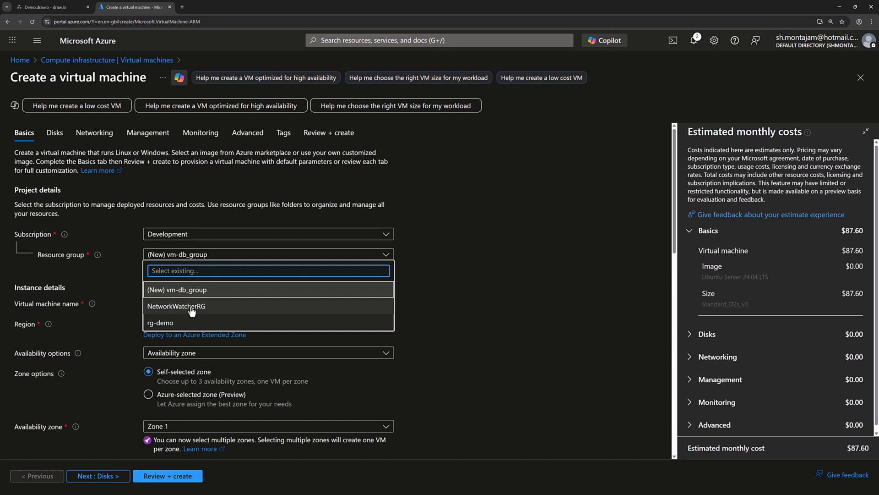
click(161, 322)
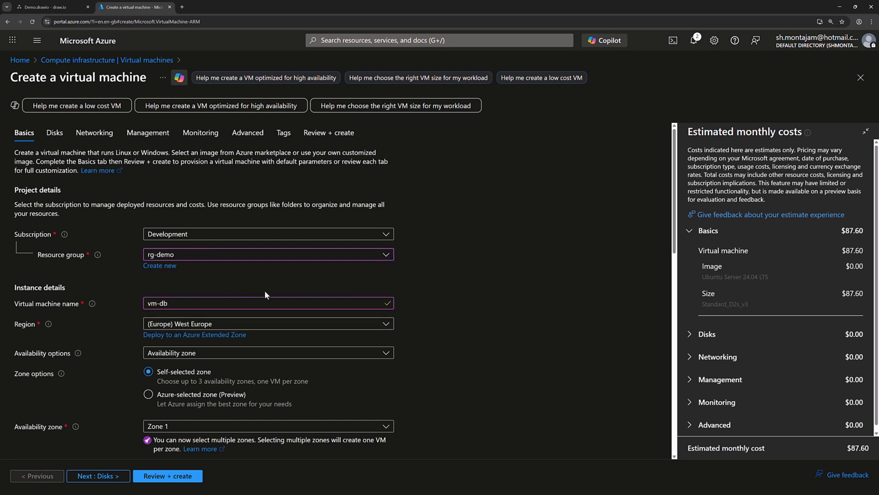
Set availability to No infrastructure redundancy required, keeping Ubuntu 24.04 and Standard_D2s_v3.
scroll(down, 3)
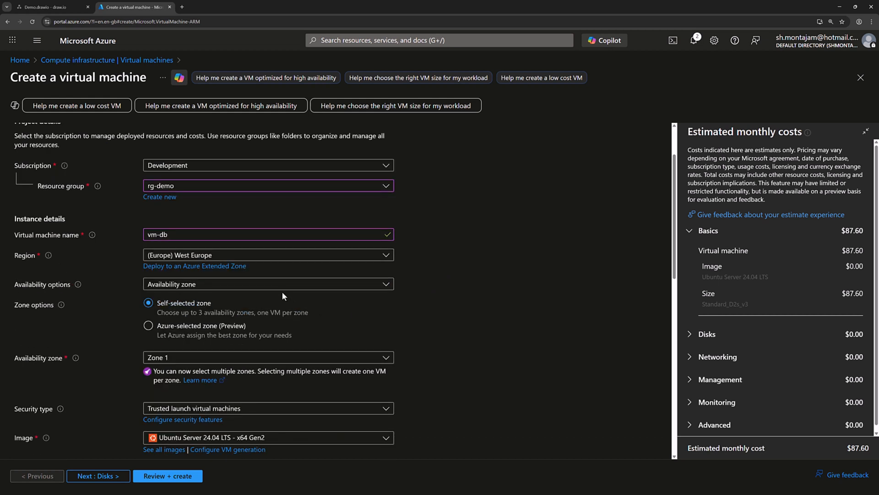
click(268, 284)
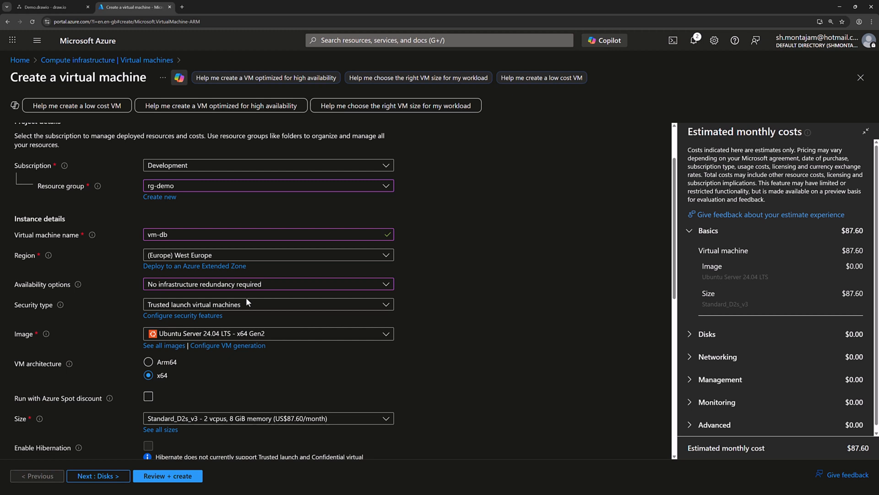
mouse_move(271, 327)
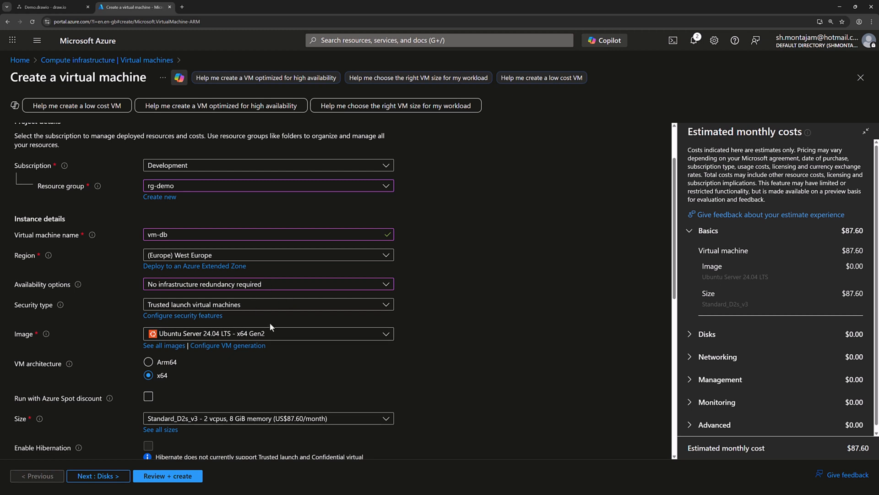
mouse_move(464, 303)
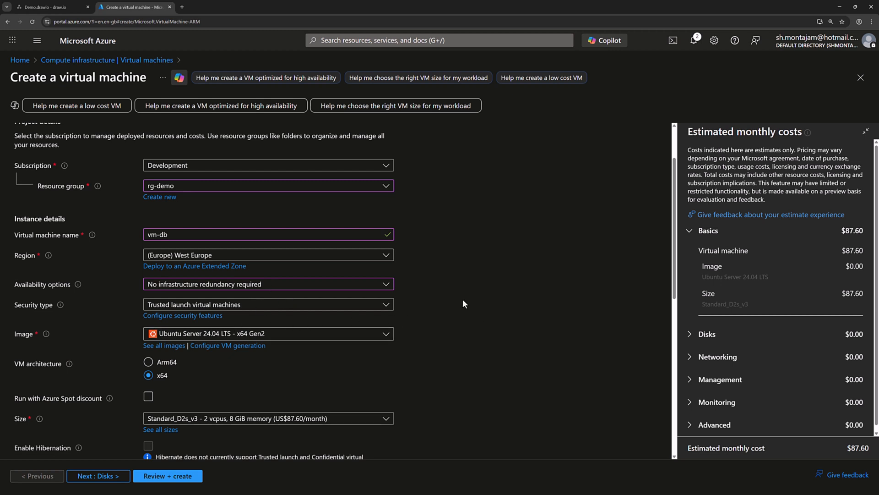
scroll(down, 3)
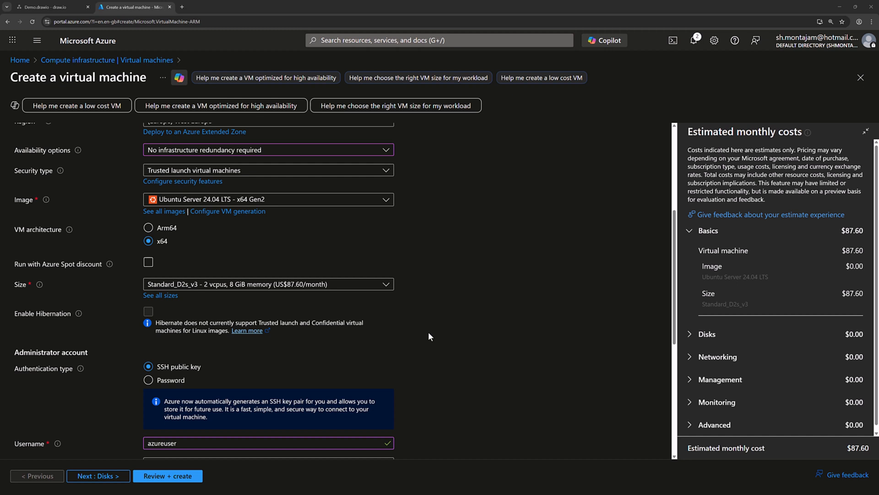
scroll(down, 3)
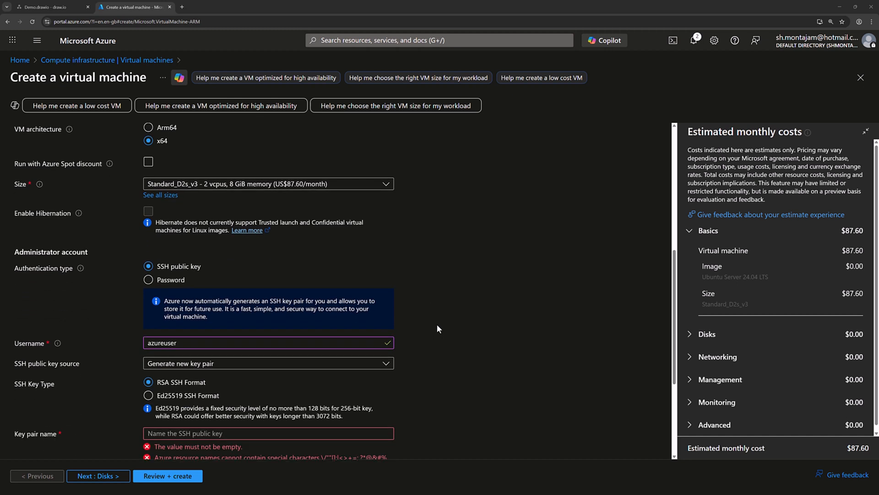
scroll(down, 3)
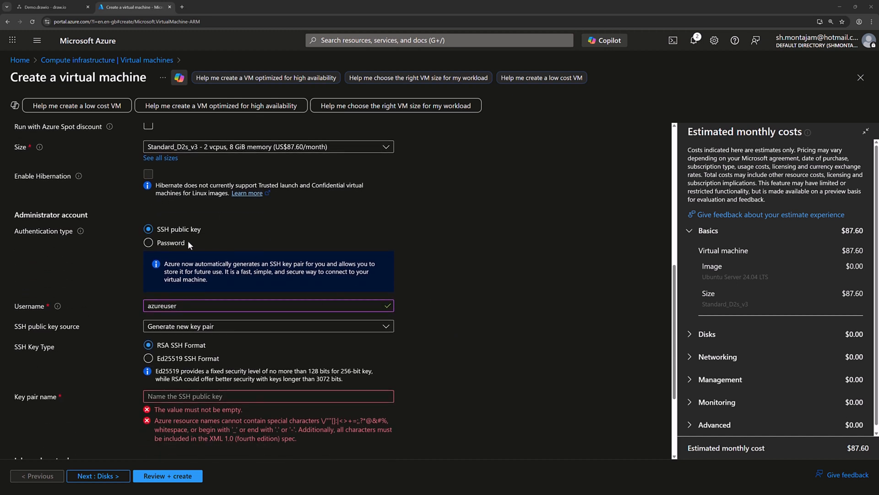
Use password authentication for adminuser and allow inbound HTTP (80) alongside SSH (22).
click(149, 242)
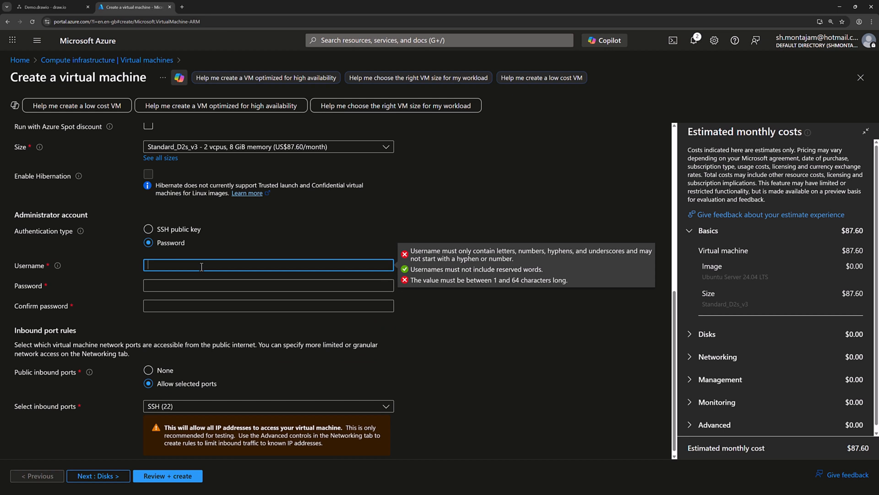
text(adminuser)
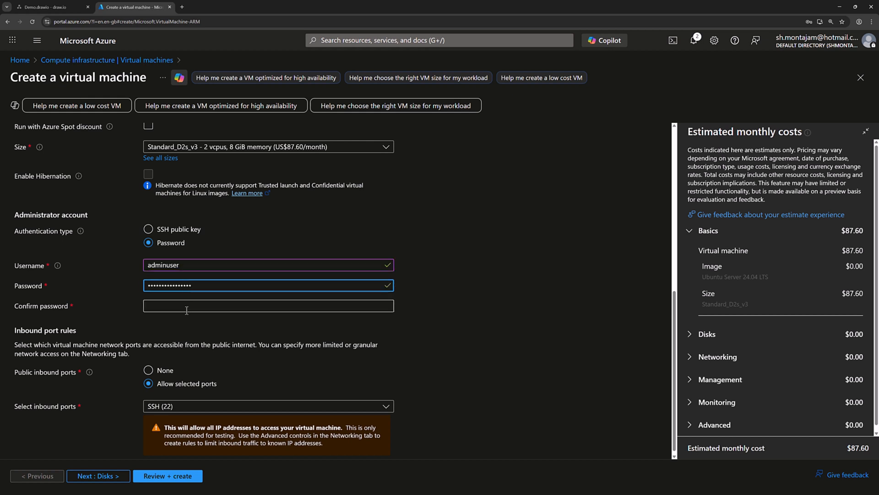
text(••••••••••••••••)
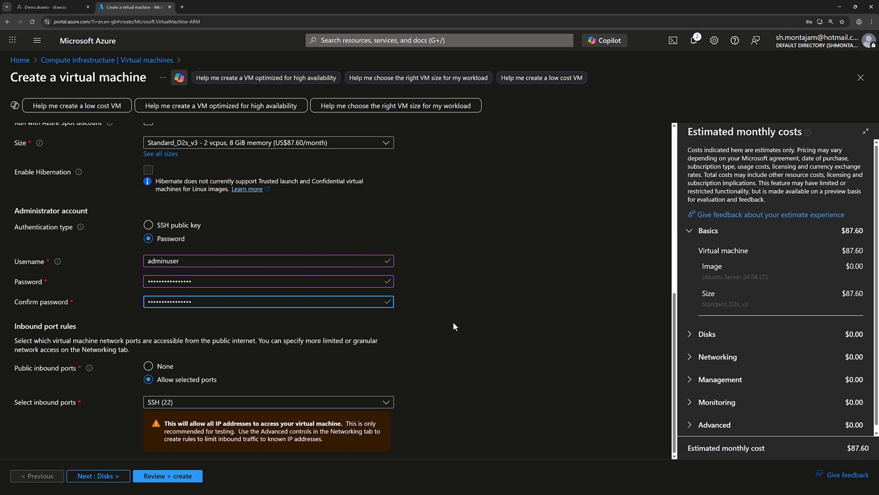
click(386, 401)
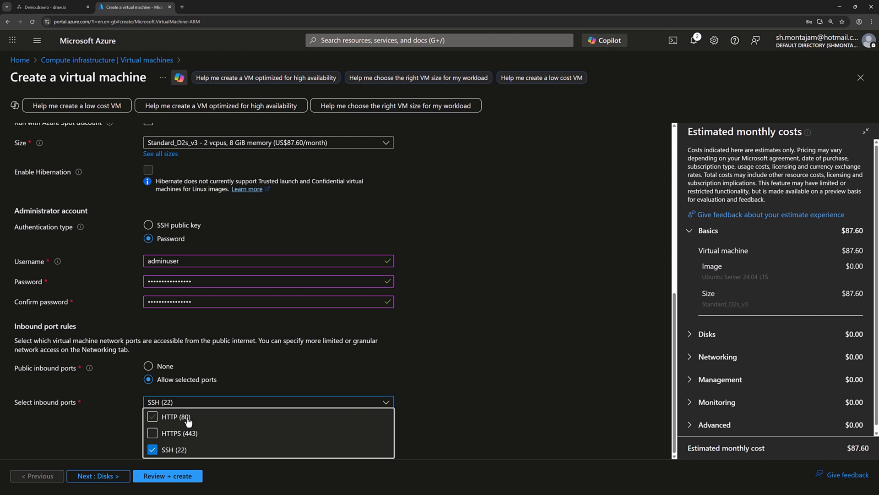
click(173, 416)
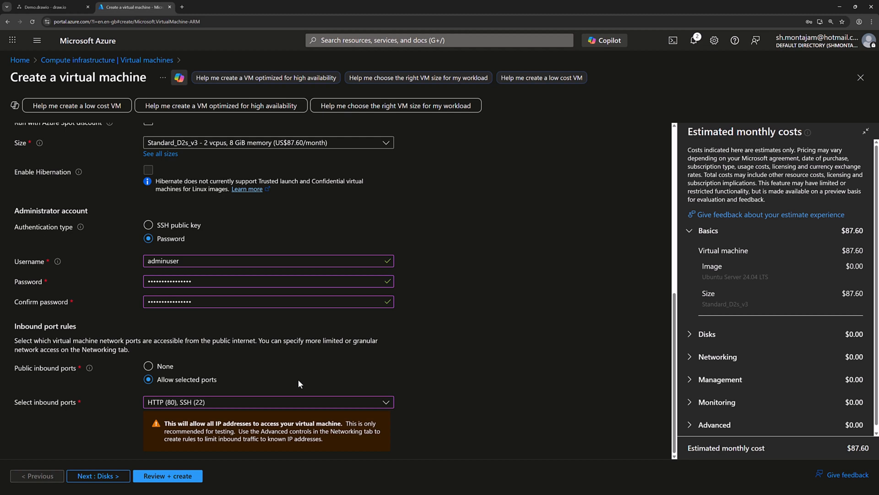
mouse_move(111, 472)
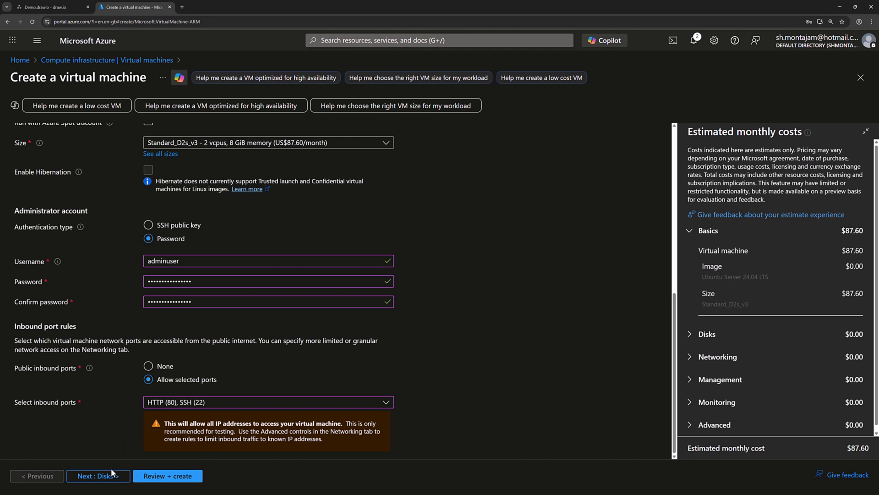
Connect vm-db to vnet-demo on subnet snet-vm-db (10.0.1.0/24).
click(98, 475)
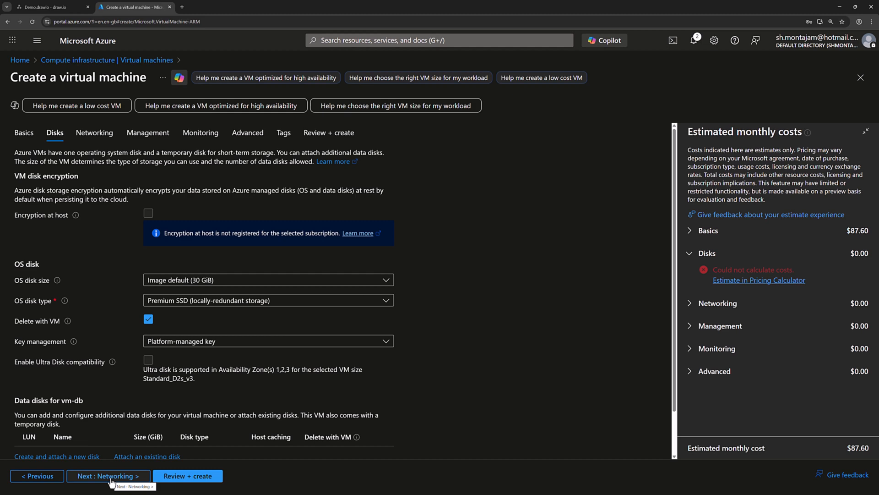
click(108, 475)
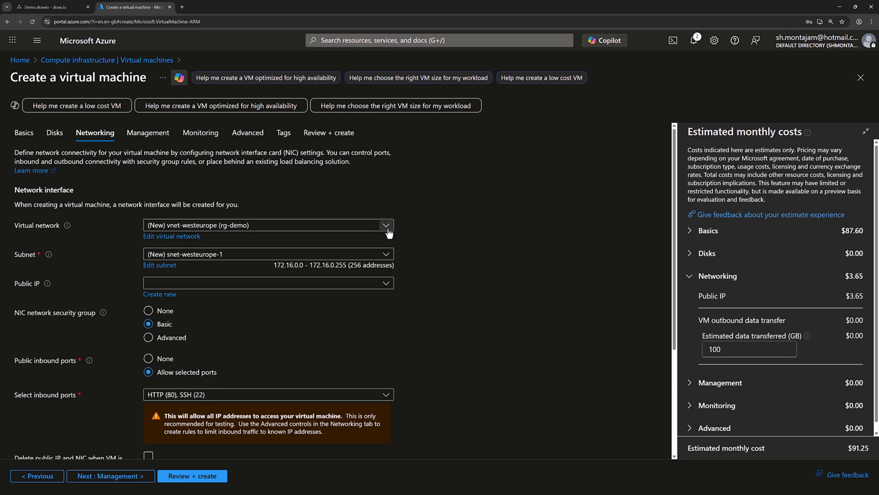
click(385, 225)
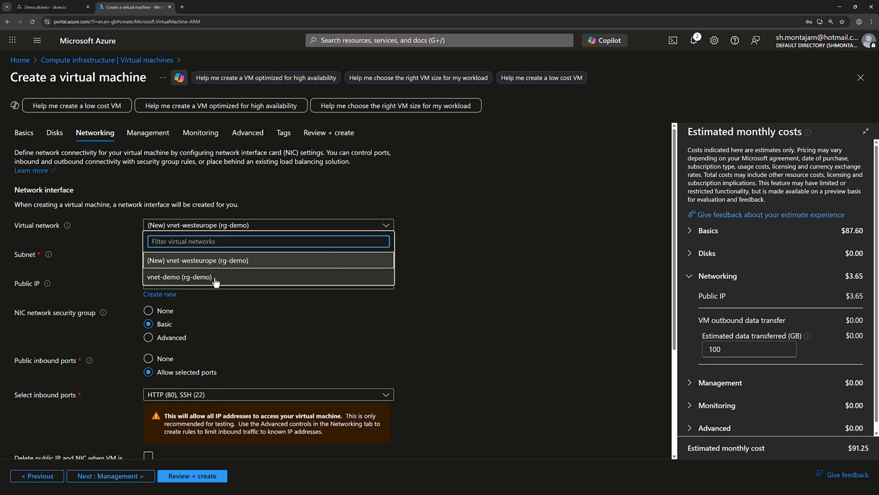
click(178, 276)
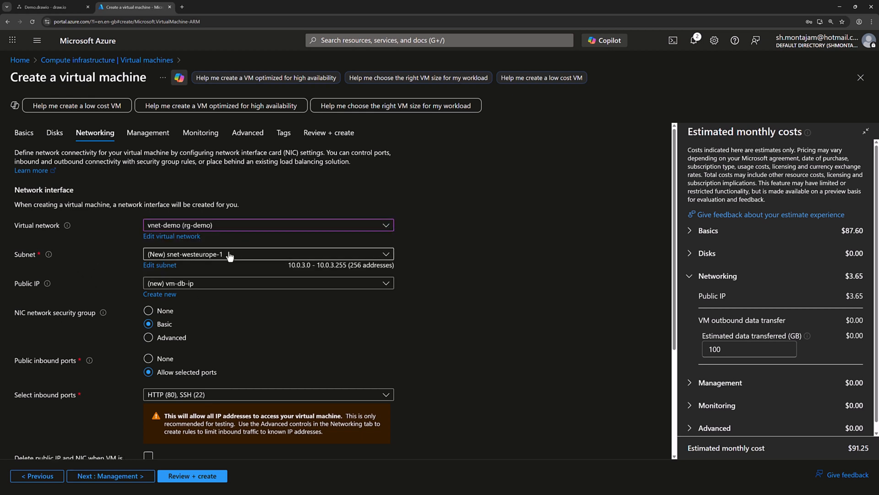
click(268, 253)
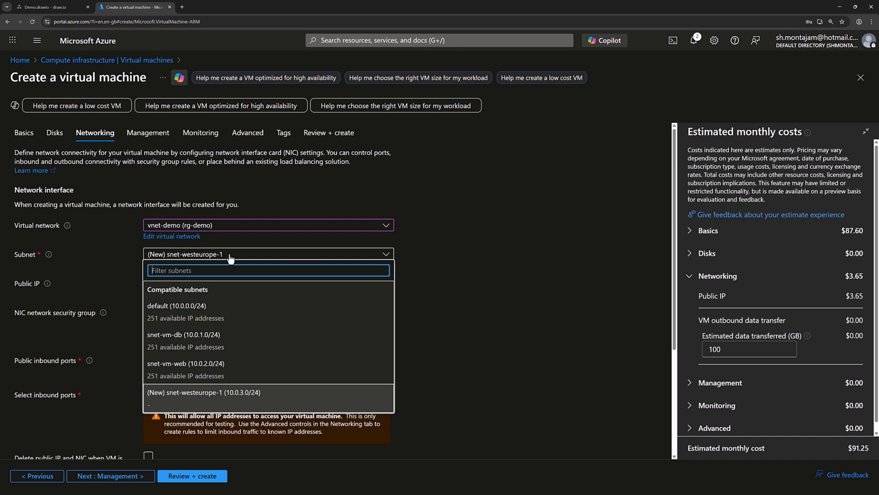
mouse_move(185, 335)
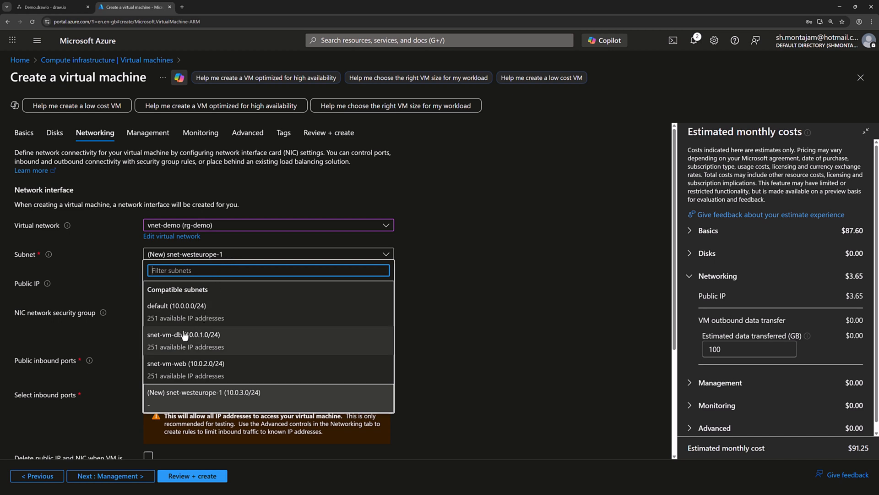
mouse_move(179, 339)
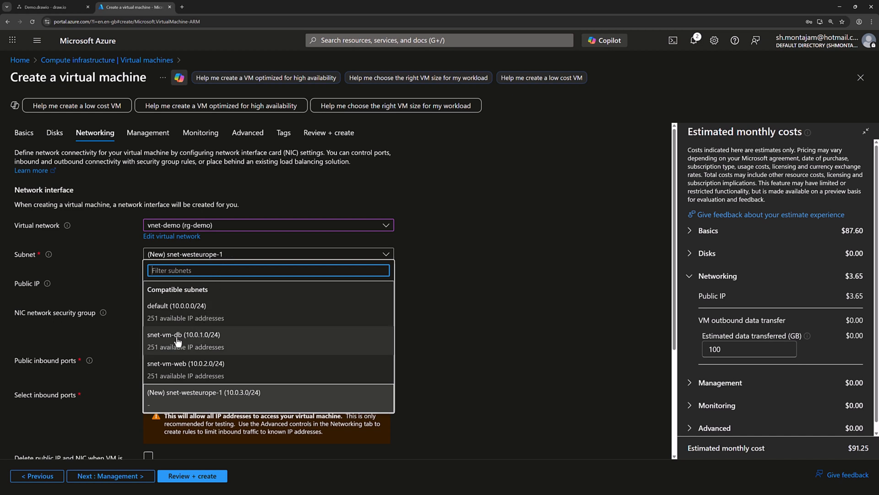
click(184, 335)
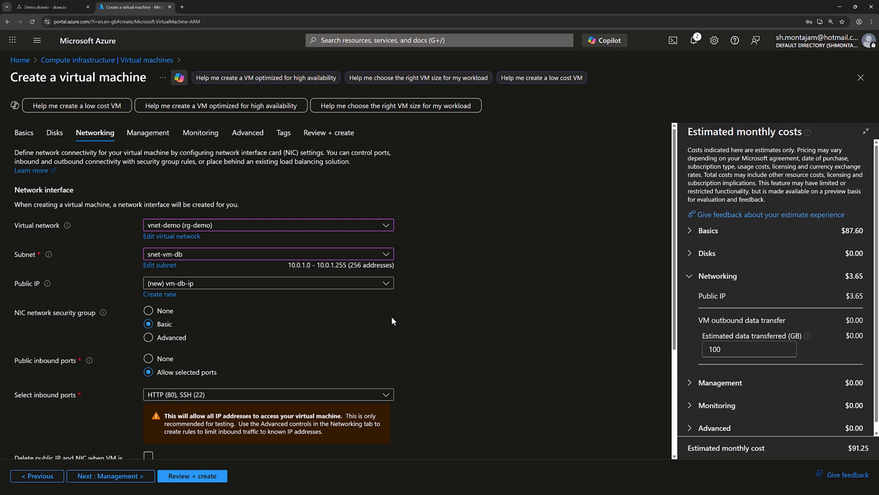
scroll(down, 3)
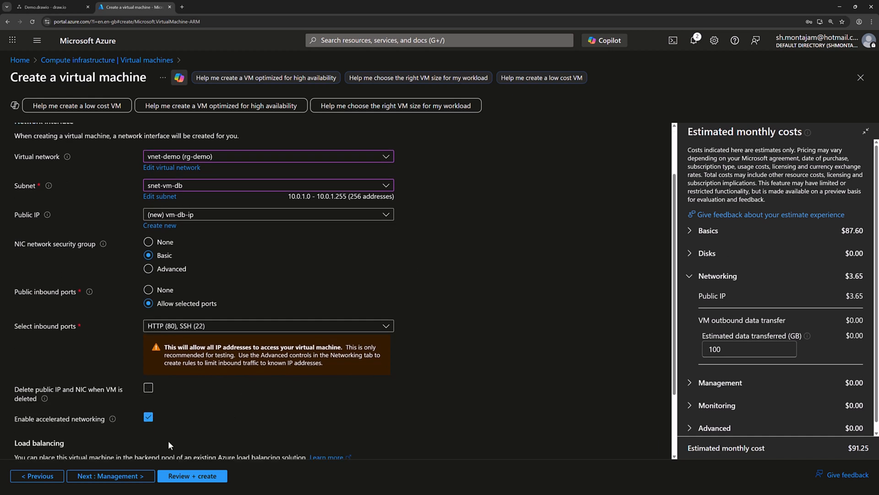
Disable boot diagnostics in the Monitoring settings.
click(110, 476)
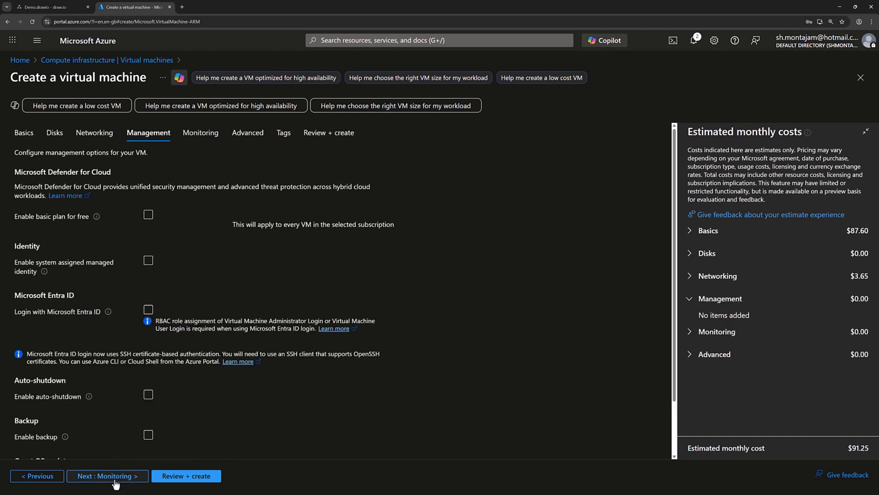
click(106, 475)
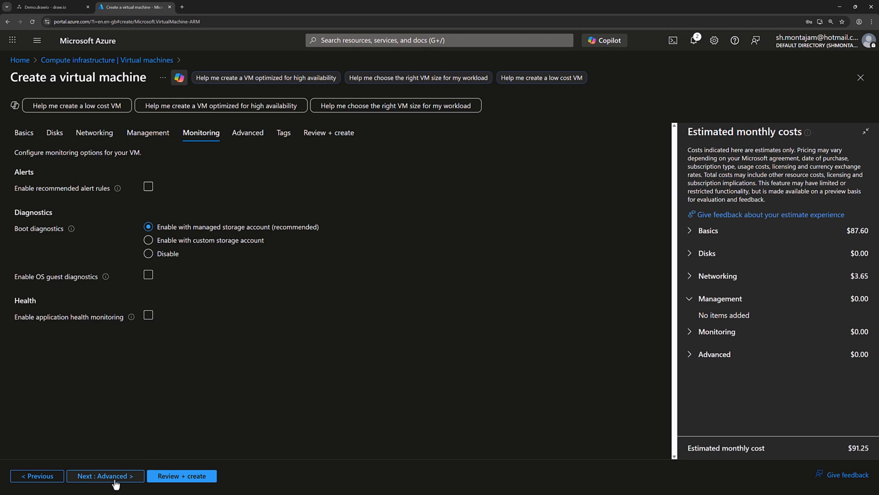
click(148, 254)
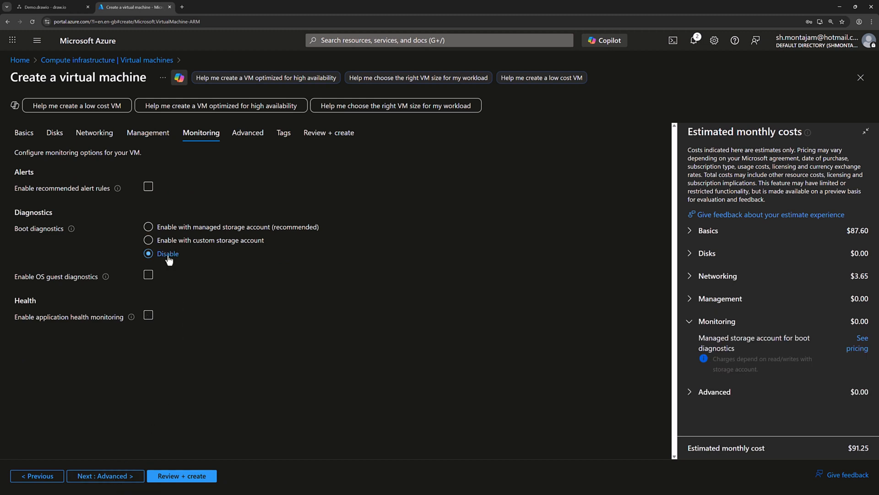
click(148, 253)
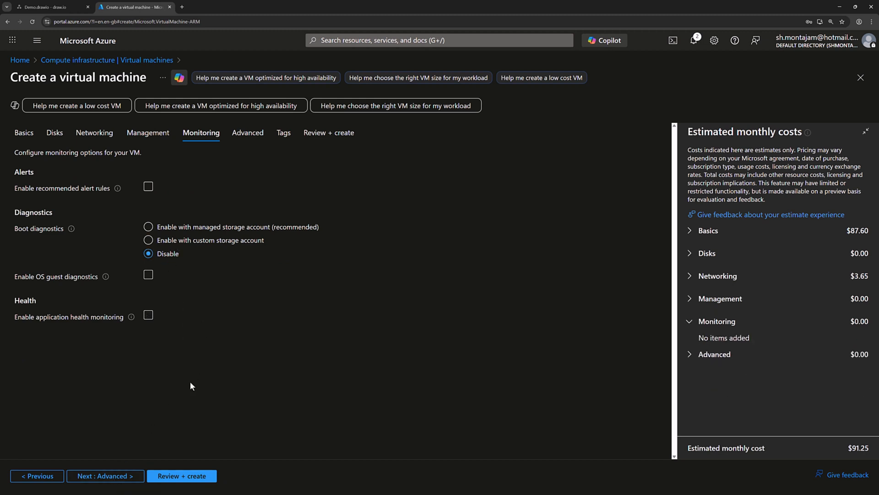
Continue through Advanced and Tags to the Review + create summary.
click(104, 475)
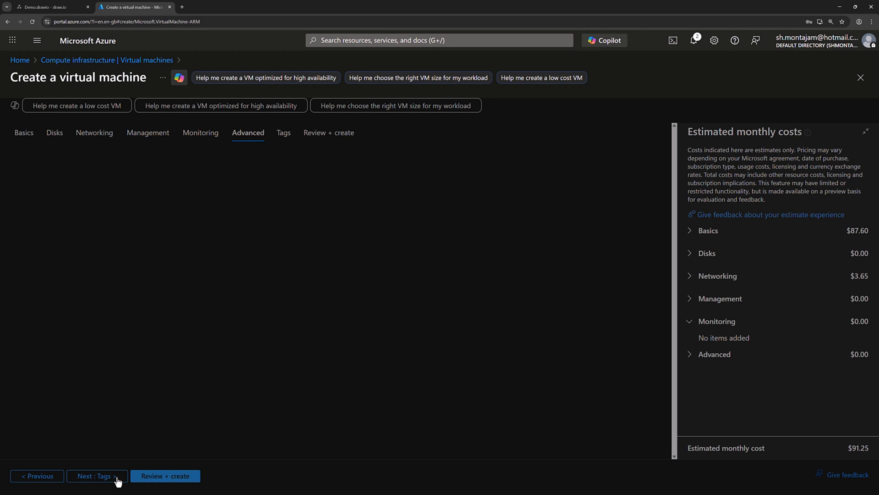
click(96, 476)
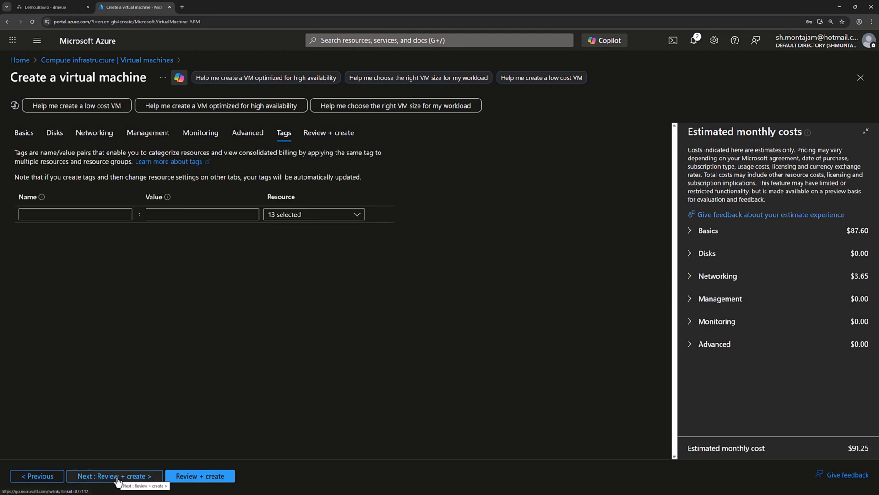
click(115, 475)
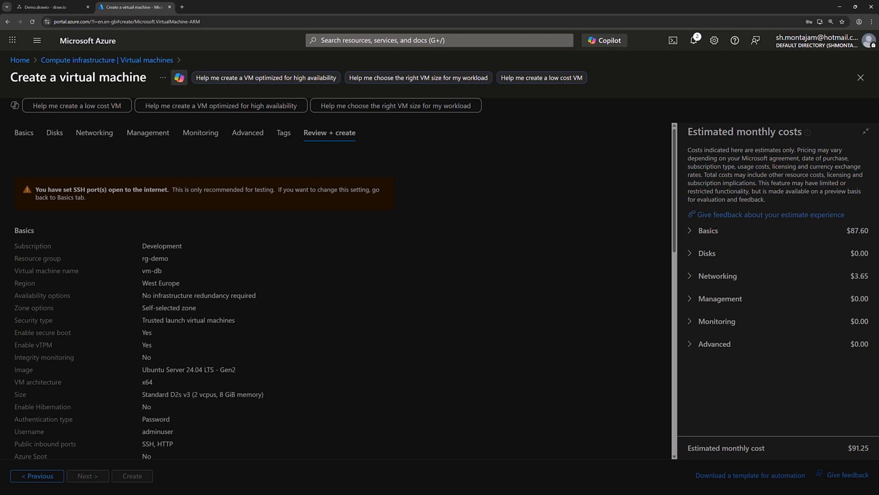
Create the vm-db virtual machine after validation passes.
click(132, 476)
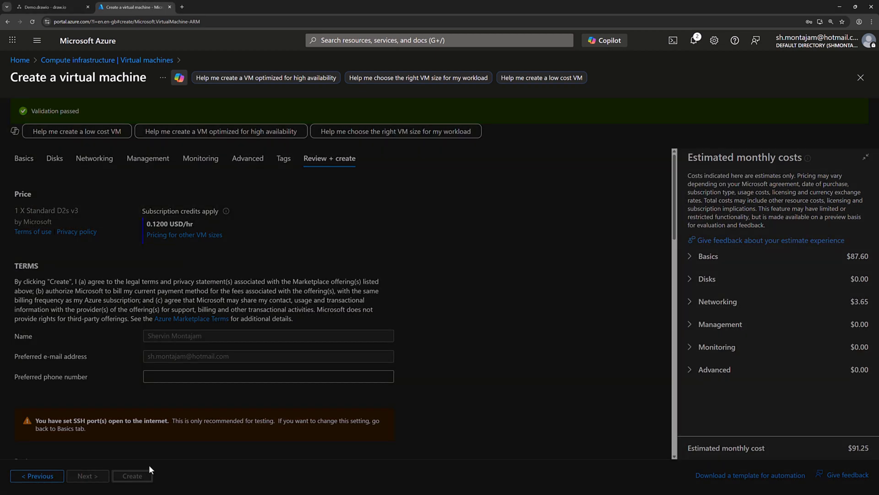
click(132, 476)
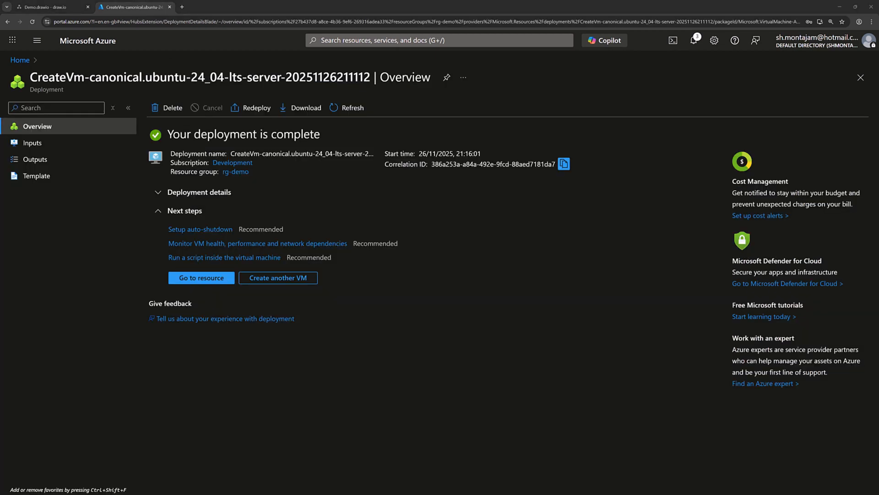
mouse_move(474, 250)
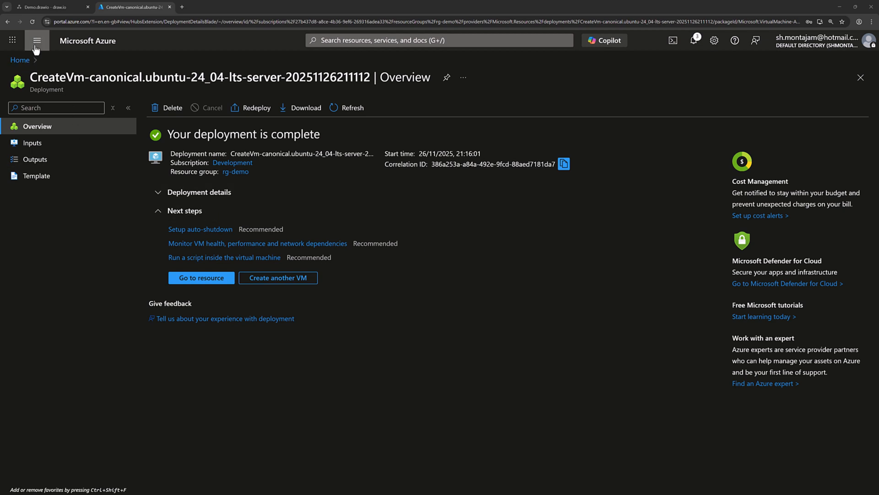
Start a new virtual machine named vm-web in the rg-demo resource group.
click(37, 40)
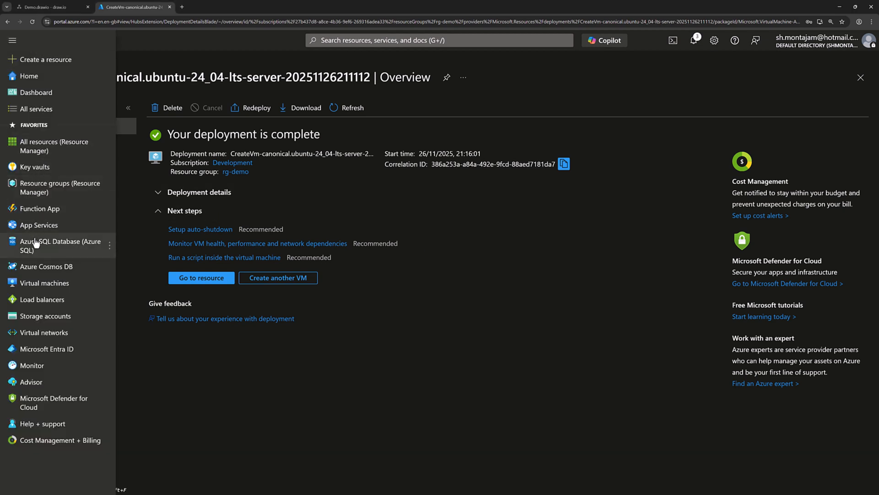
click(43, 284)
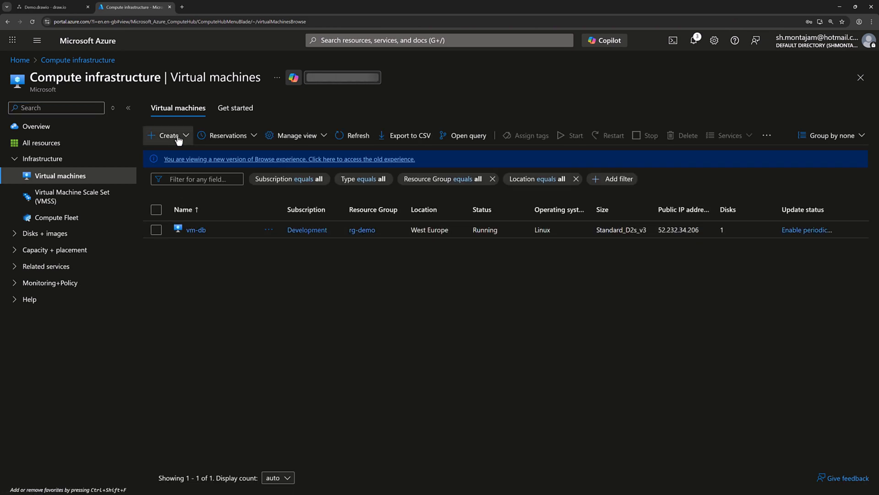
click(167, 136)
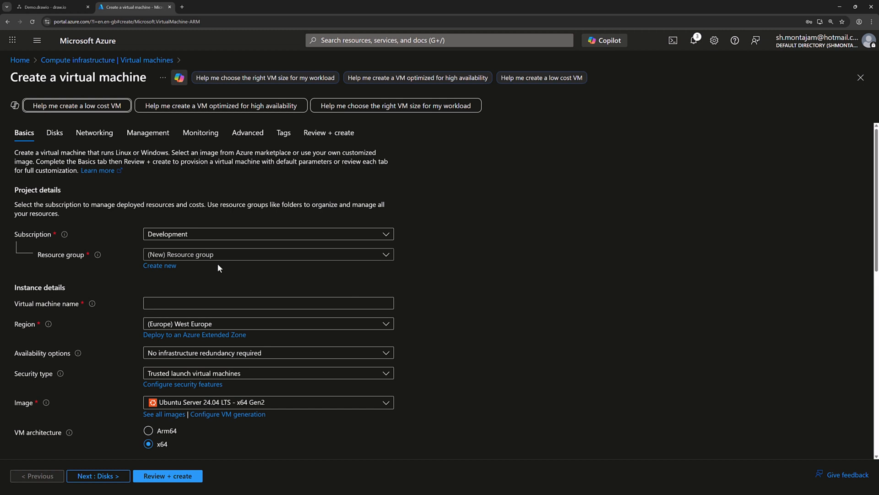
click(267, 254)
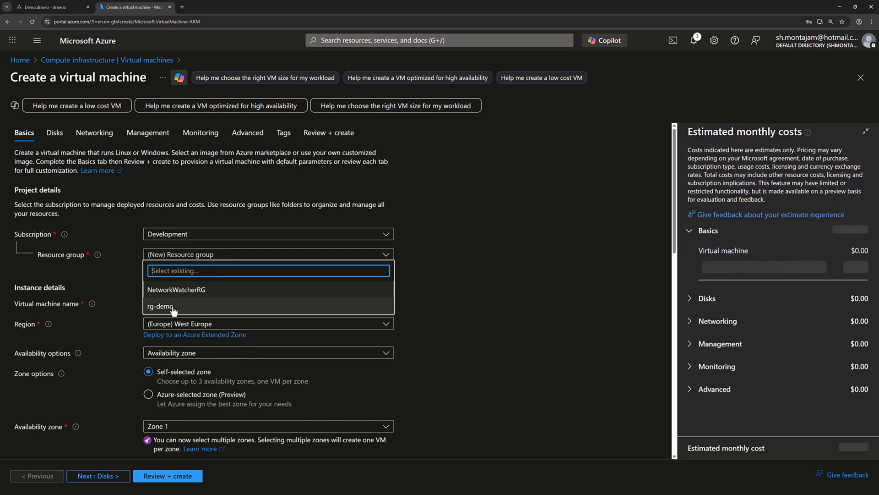
click(163, 306)
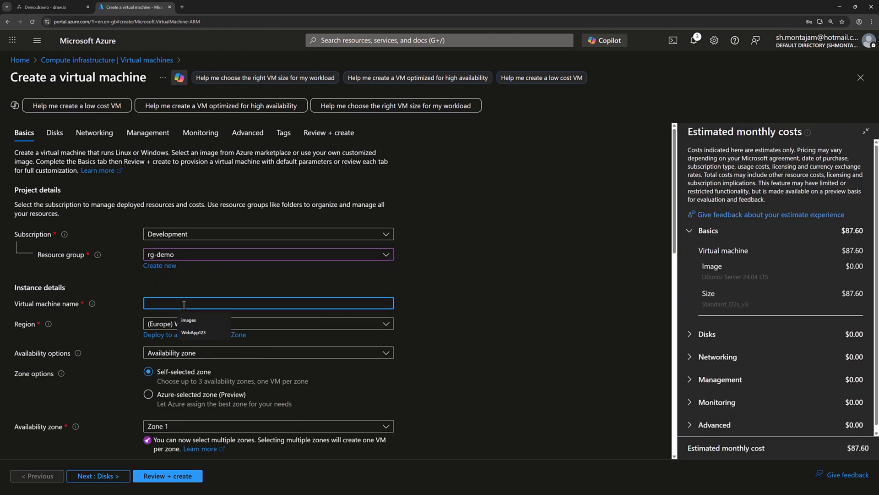
text(vm-web)
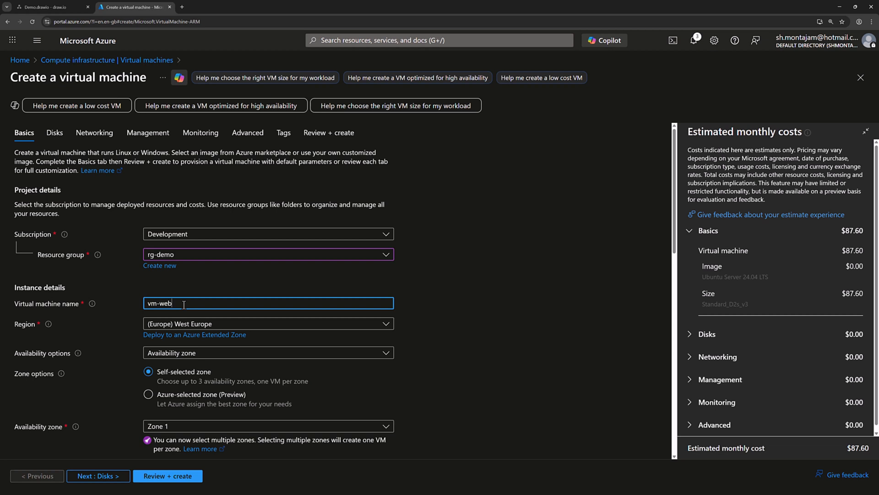
Set no infrastructure redundancy and password authentication as adminuser, then continue to Disks.
scroll(down, 3)
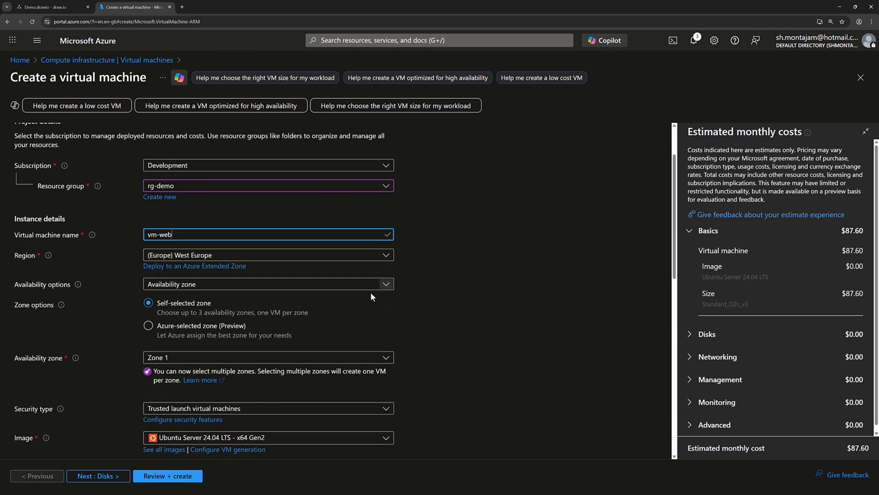
click(268, 284)
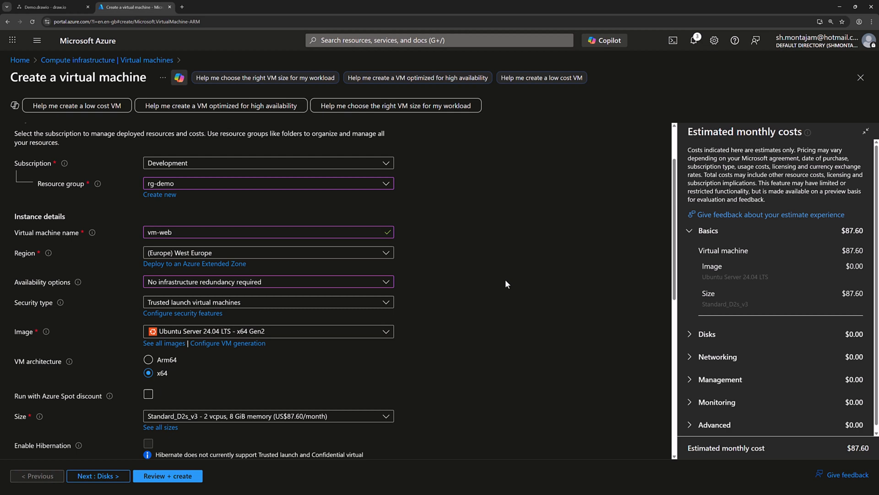
scroll(down, 3)
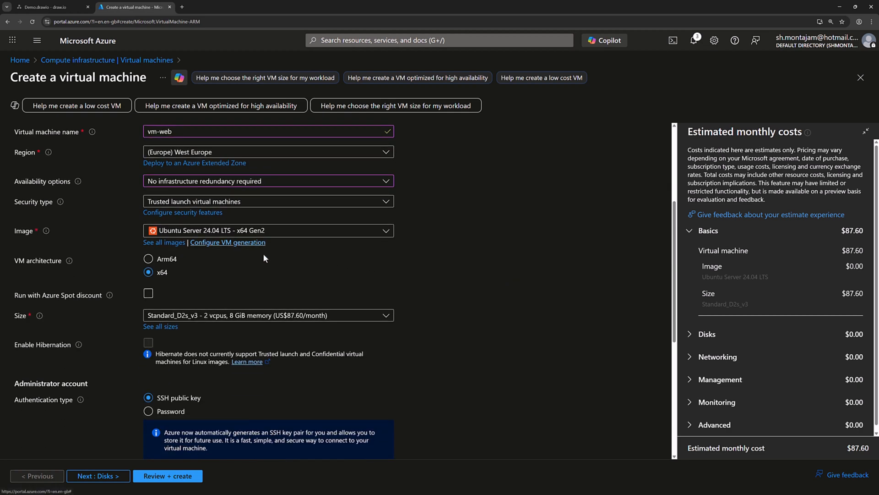
scroll(down, 3)
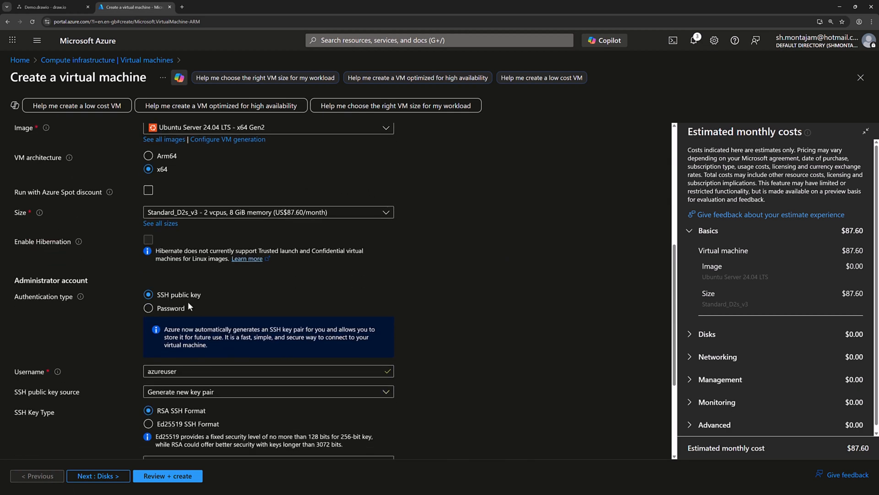
click(149, 308)
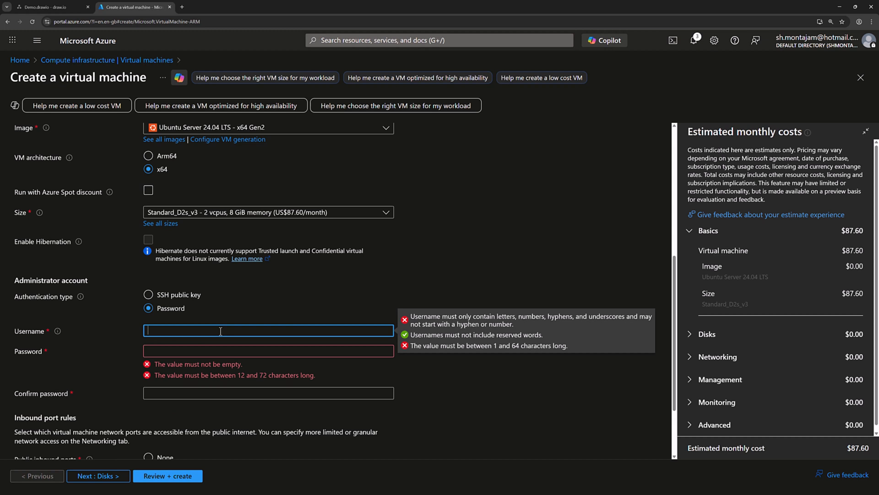
text(adminuser)
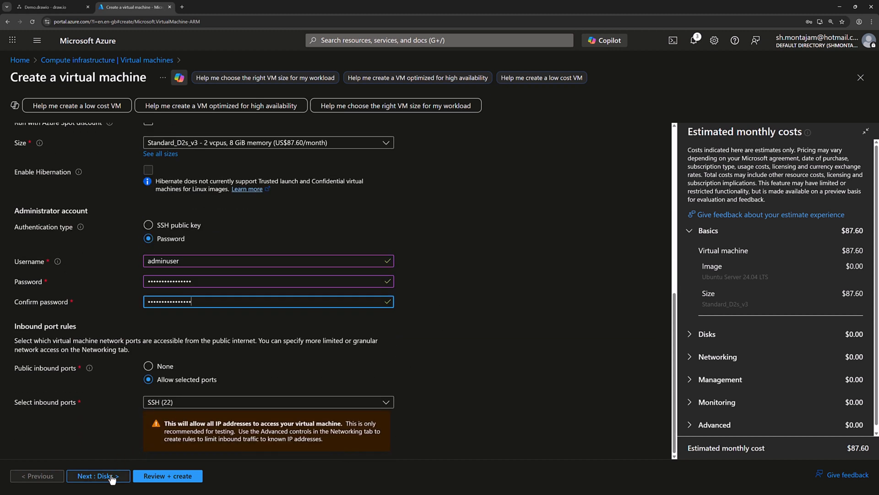
click(98, 476)
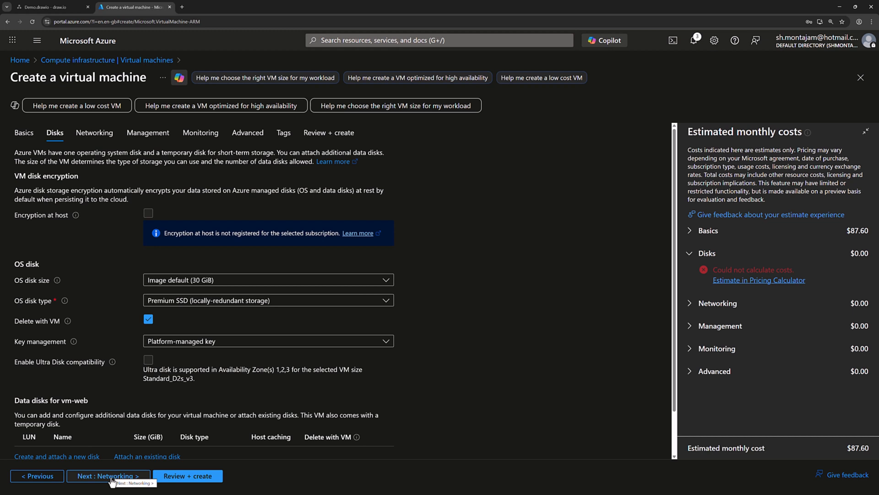
Attach vm-web to virtual network vnet-demo (rg-demo) on subnet snet-vm-web.
click(106, 475)
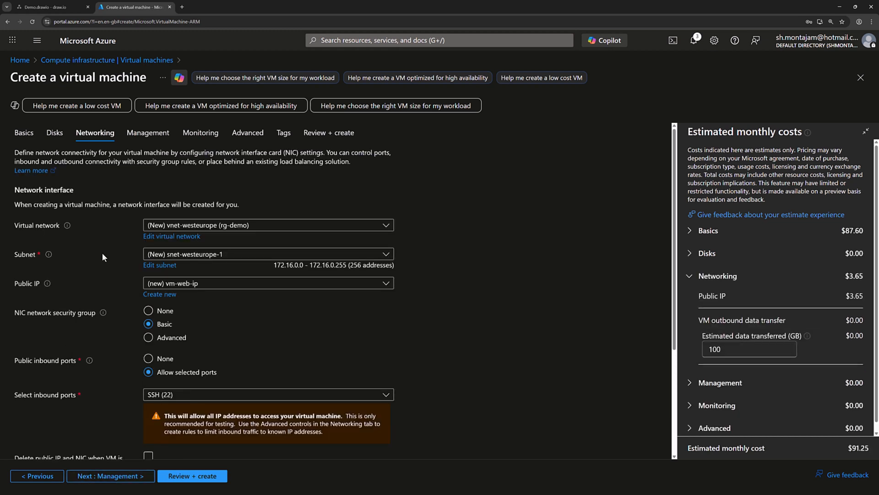
click(268, 225)
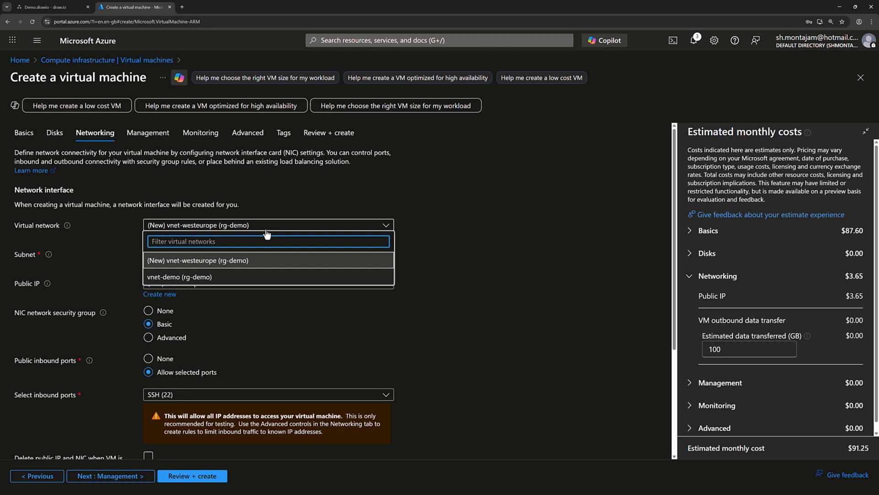
click(178, 277)
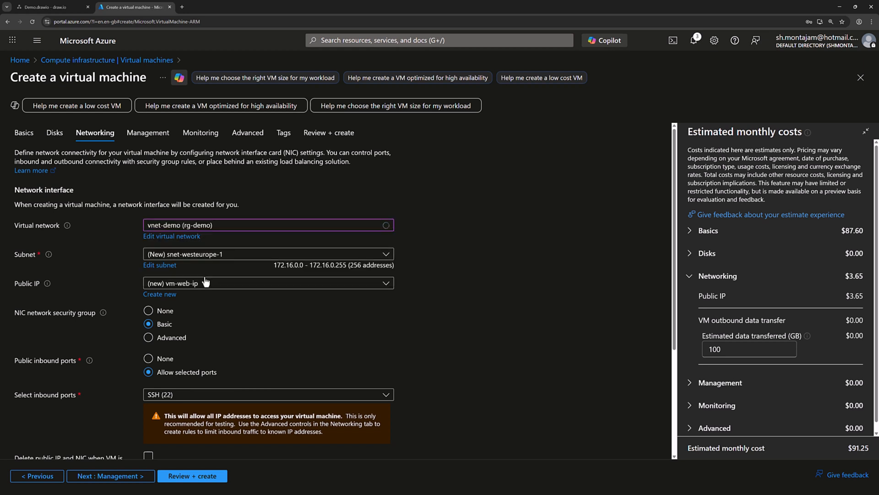
click(269, 254)
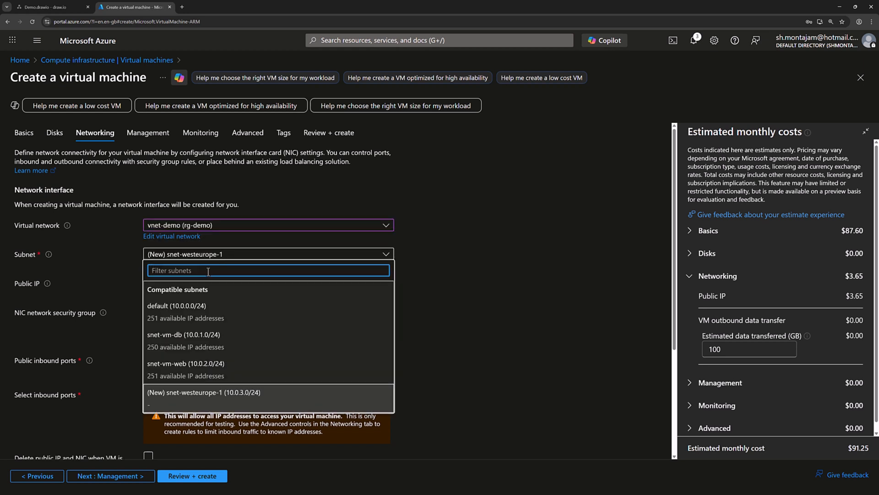
click(184, 363)
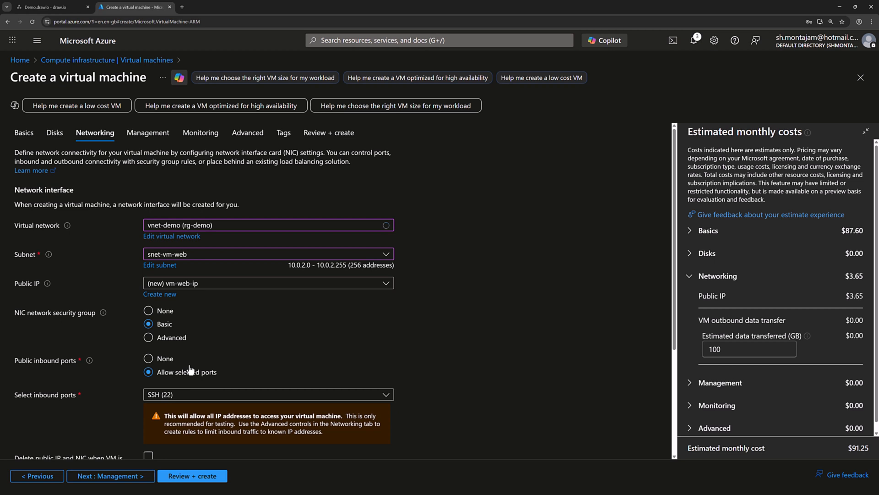
scroll(down, 3)
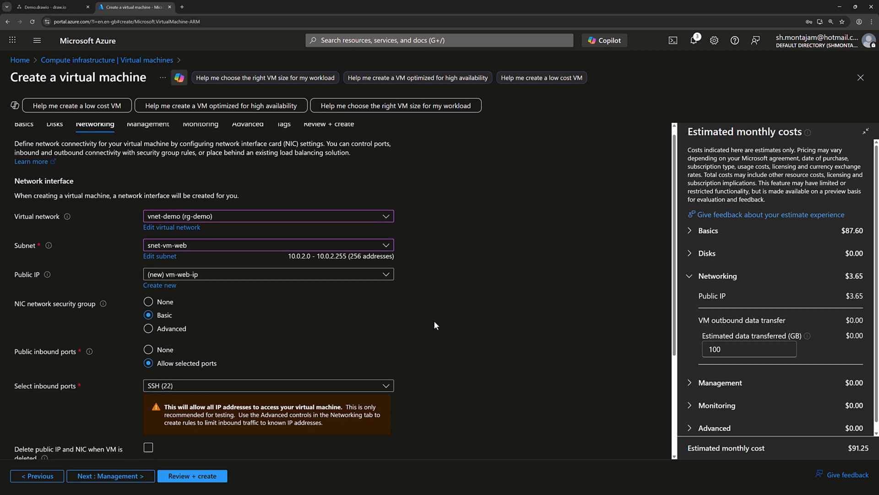
scroll(down, 3)
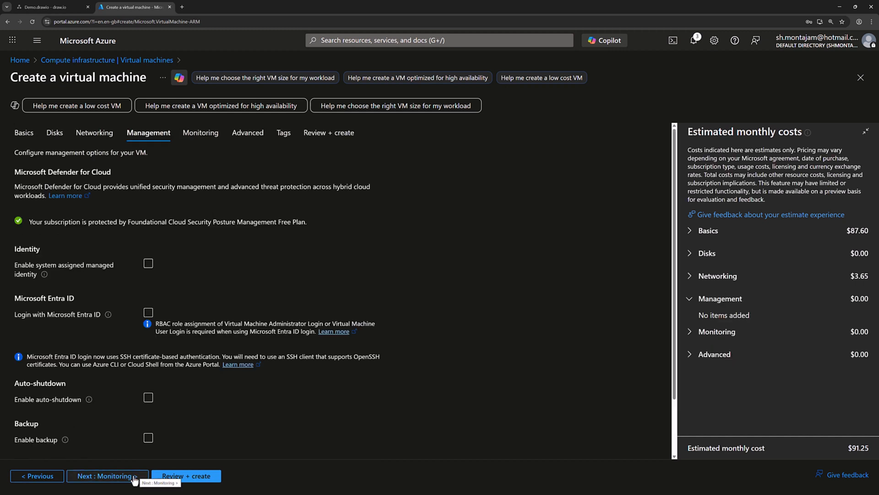
Accept the Monitoring, Advanced and Tags defaults, pass validation and create vm-web.
click(107, 475)
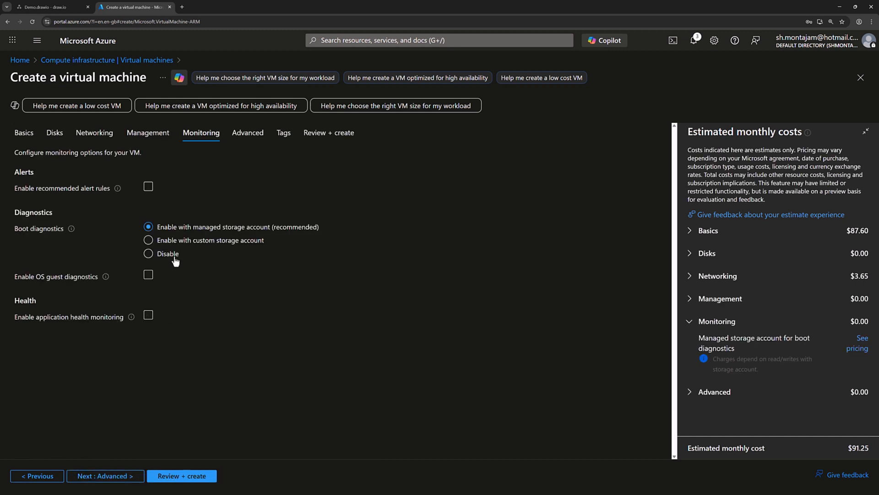
click(105, 475)
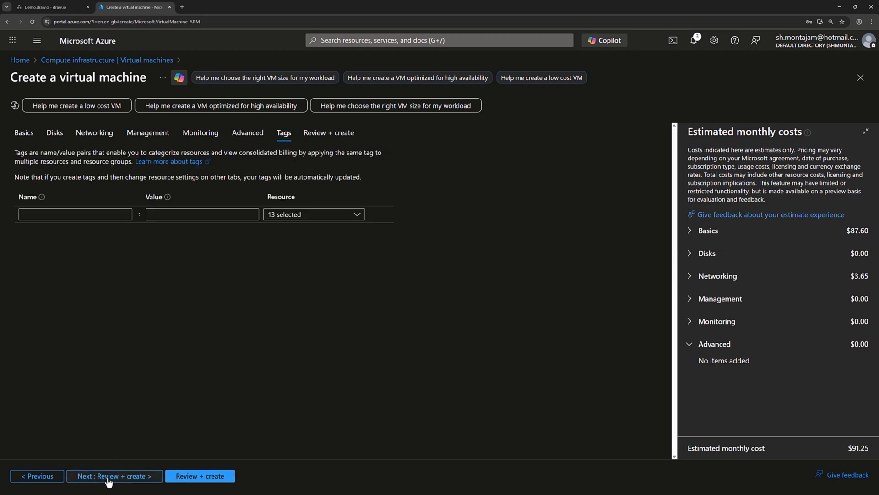
click(114, 475)
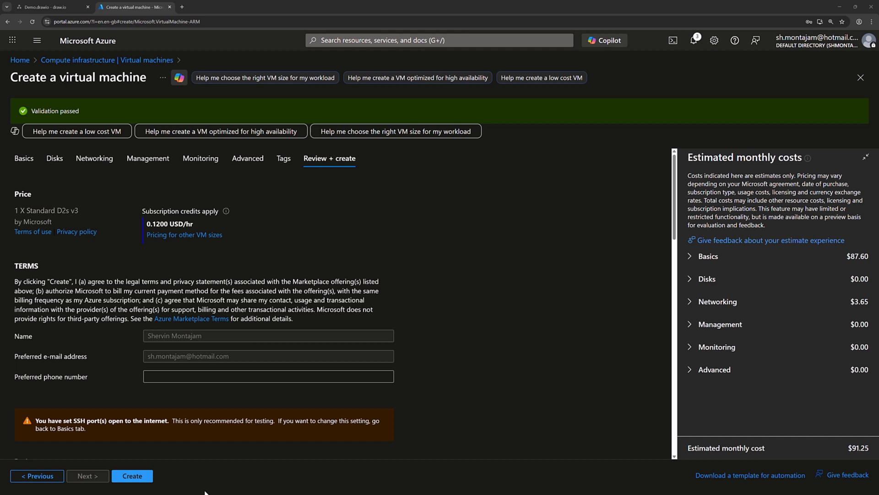
click(132, 475)
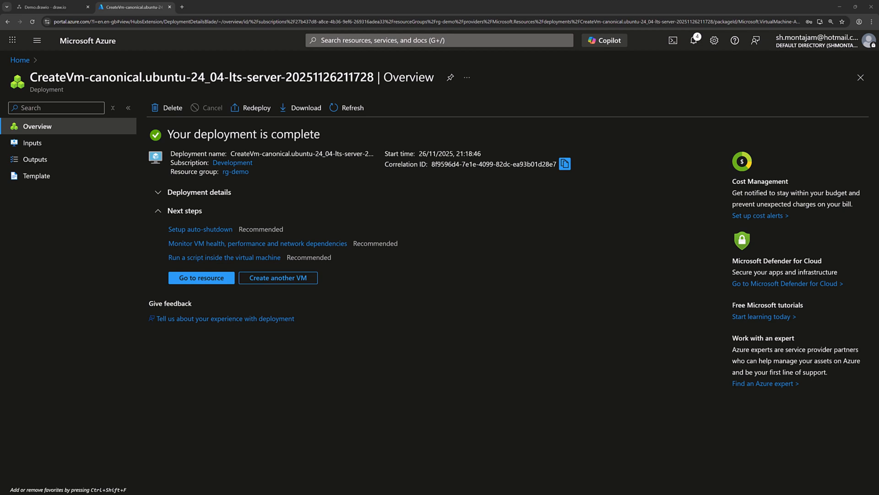
Go to the Virtual machines list and open vm-db's overview.
click(37, 39)
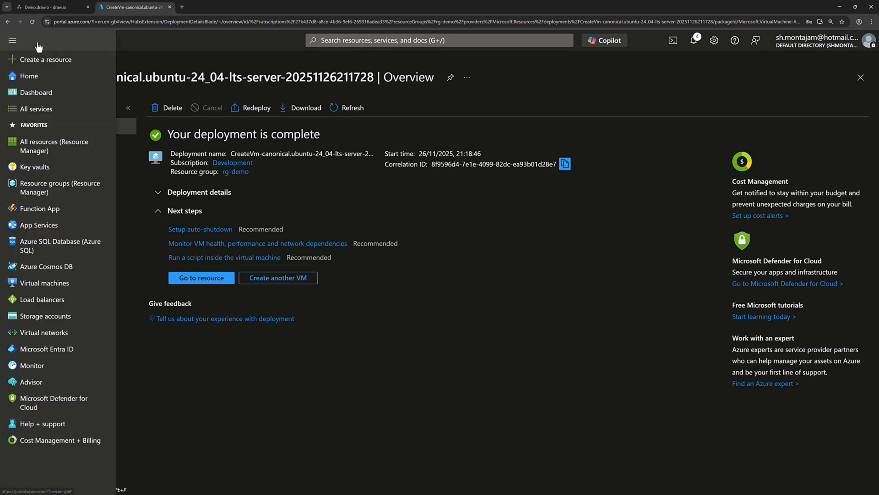
mouse_move(44, 283)
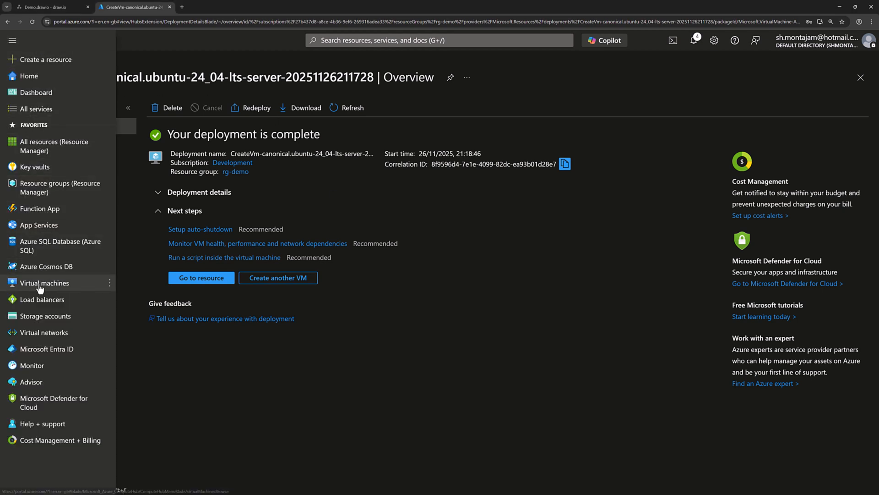
click(45, 283)
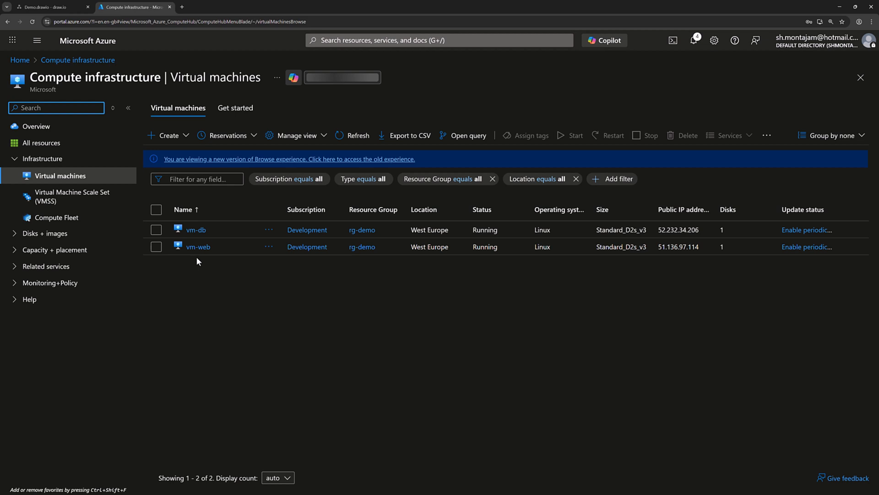
click(195, 229)
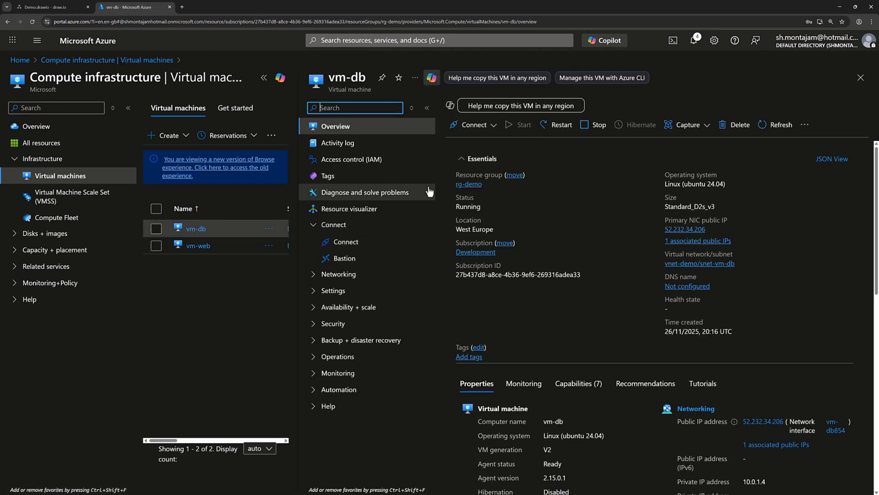
Copy vm-db's native SSH command from its Connect page.
click(474, 125)
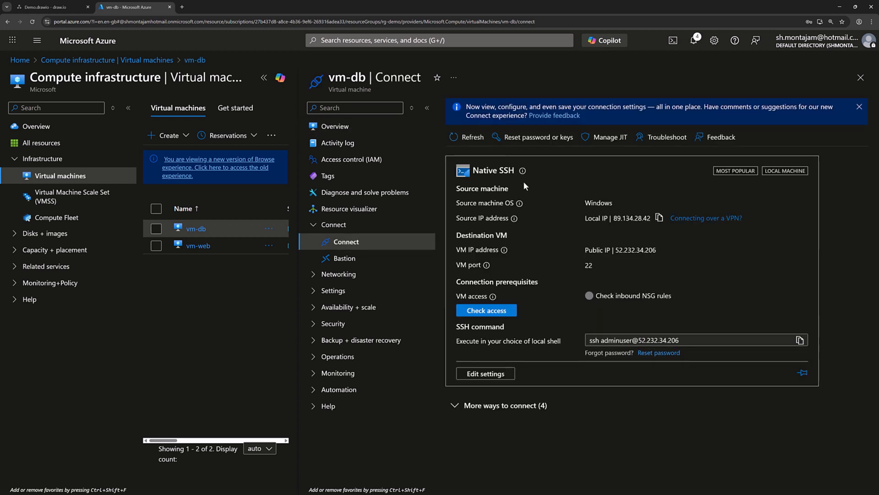
mouse_move(564, 224)
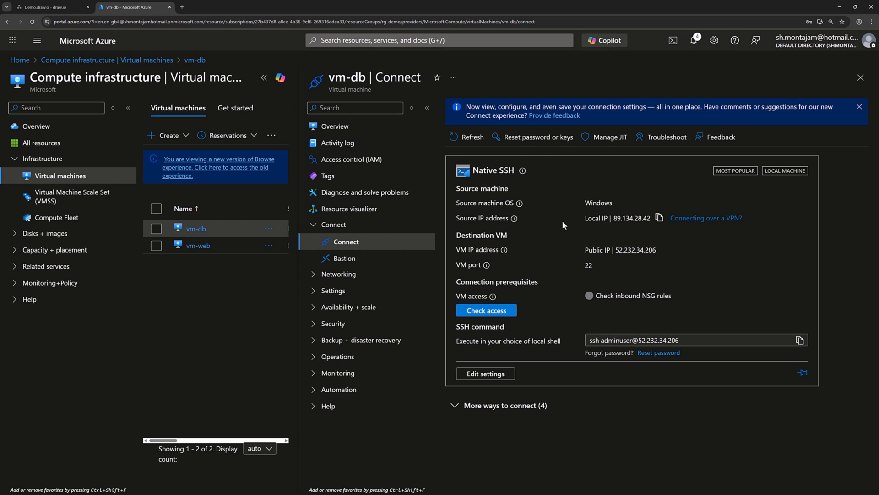
mouse_move(564, 237)
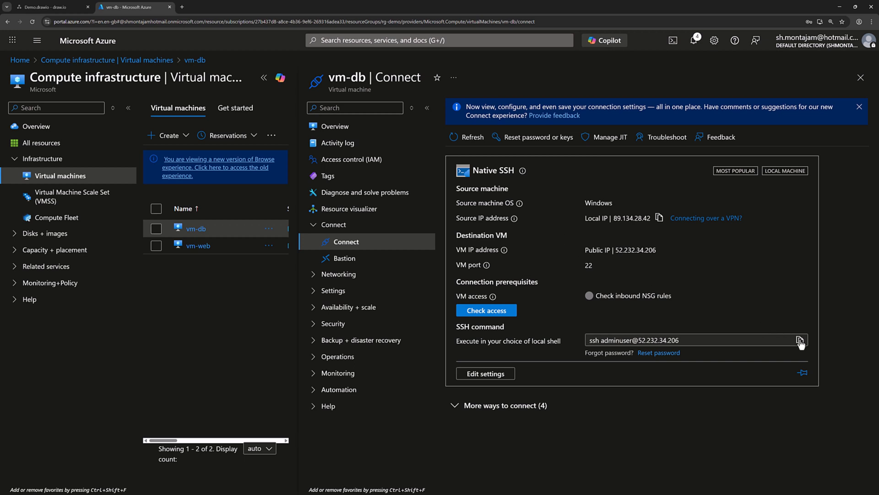
click(798, 340)
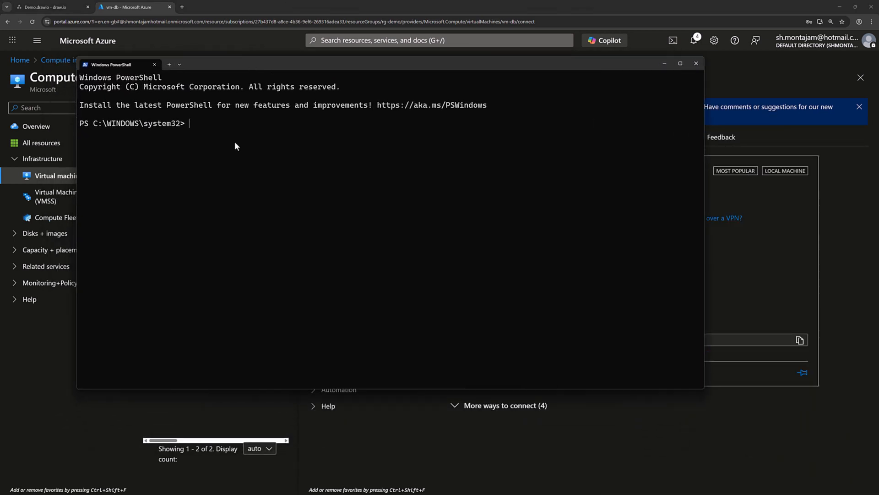
text(ssh adminuser@52.232.34.206)
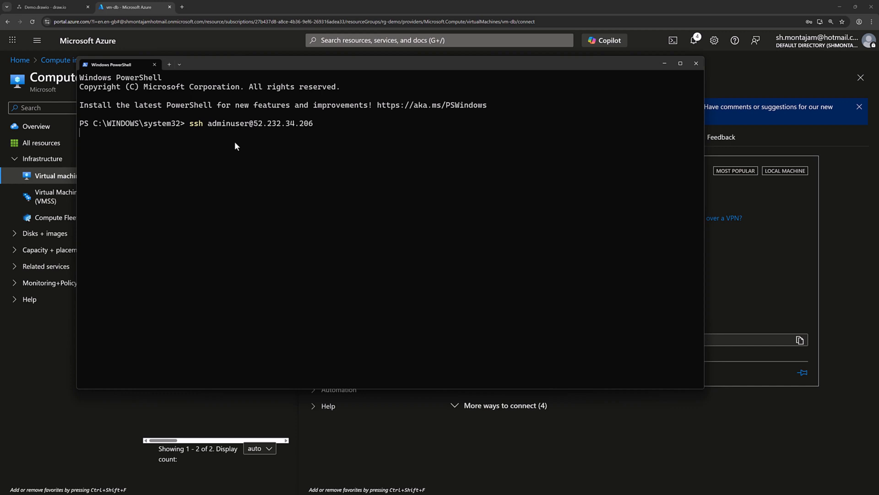
text(yes/no/[fingerprint])? yes)
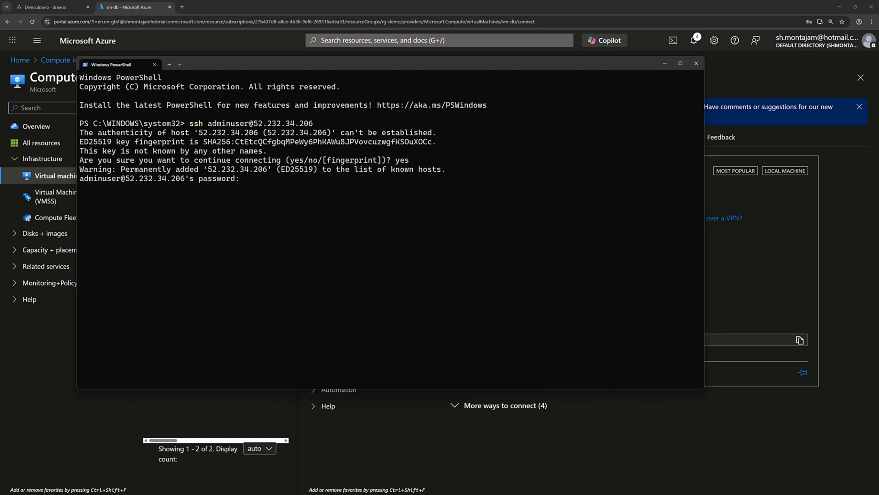
mouse_move(372, 155)
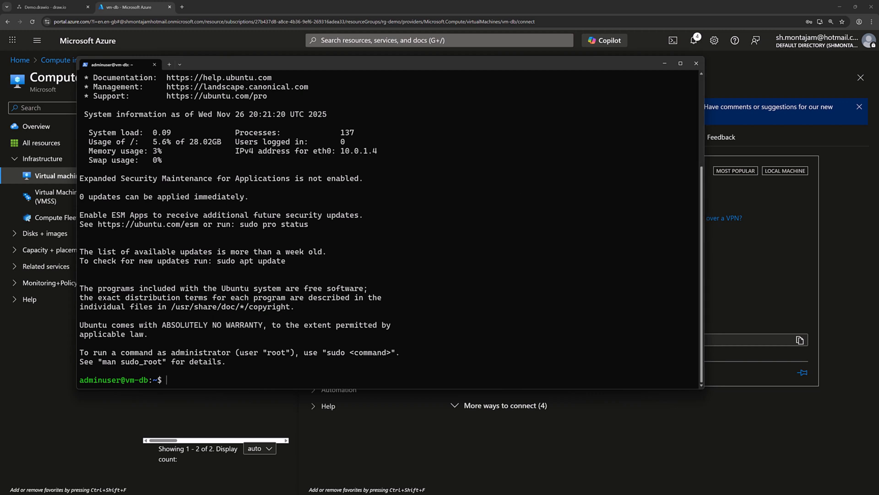
mouse_move(291, 388)
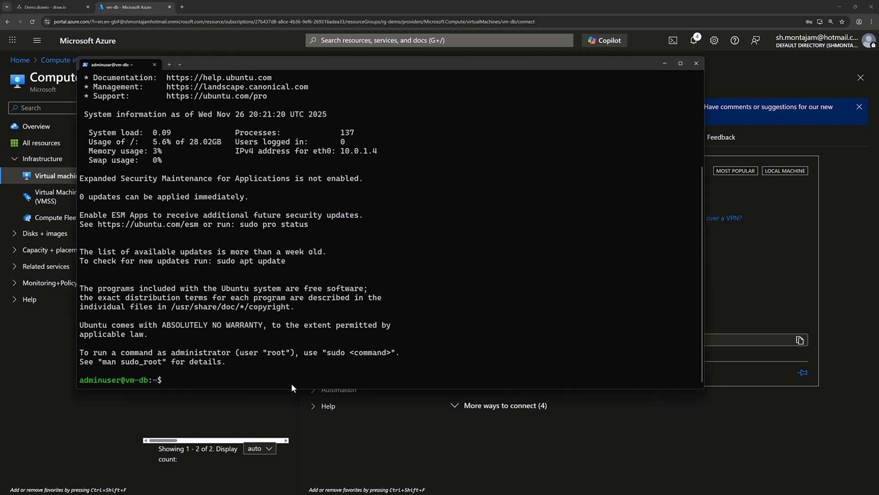
Run sudo apt update on vm-db, reporting 44 upgradable packages.
text(sudo ap)
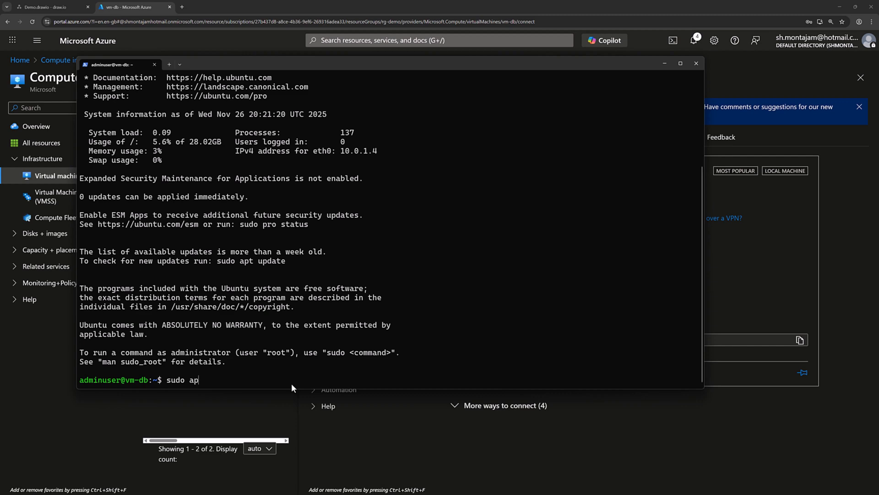
text(t upda)
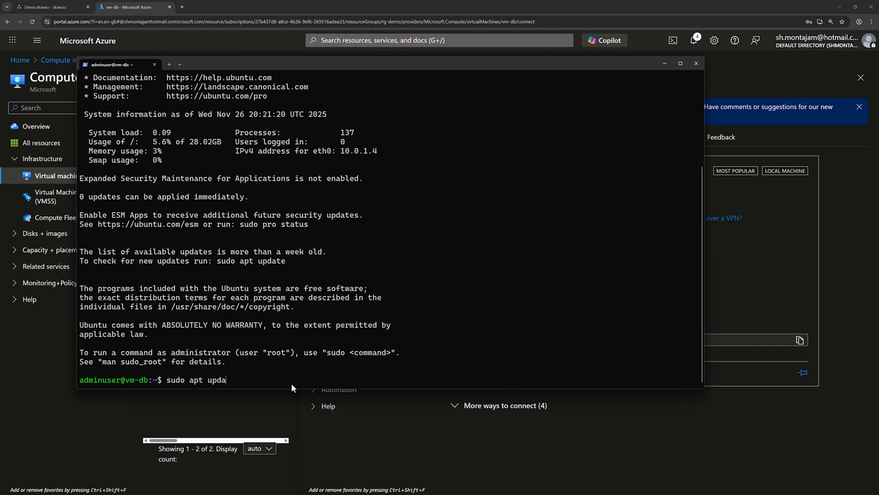
key(Return)
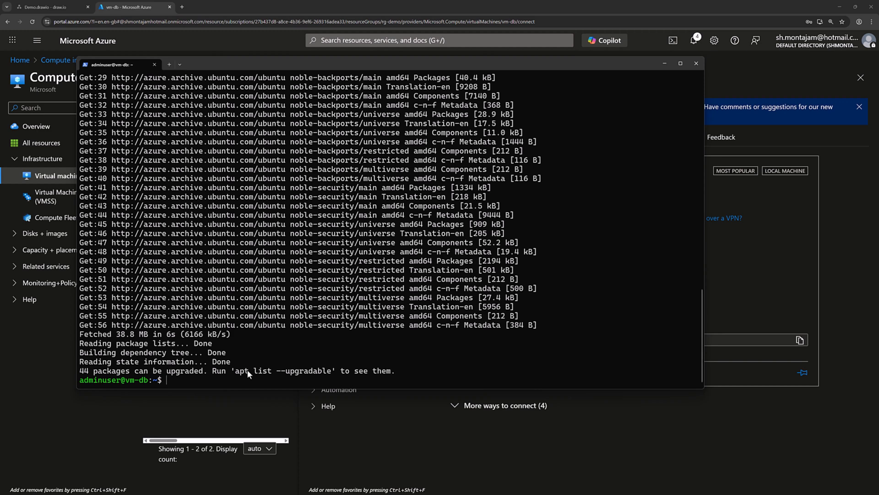
mouse_move(224, 385)
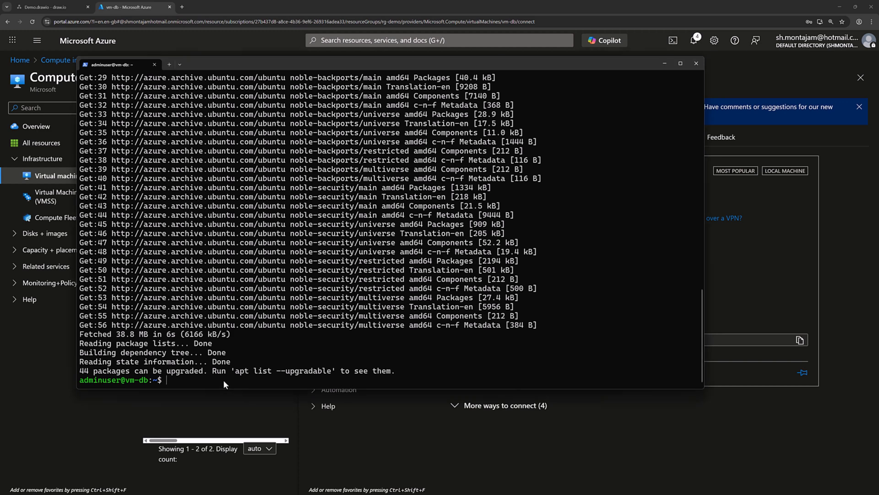
text(sudo)
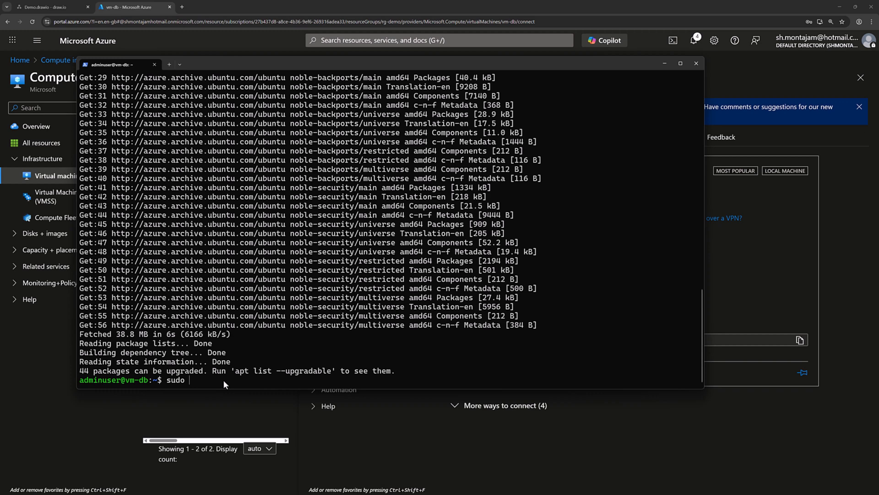
Run sudo apt install nginx -y on vm-db and type the Hello from VM-DB index.html command.
text(apt in)
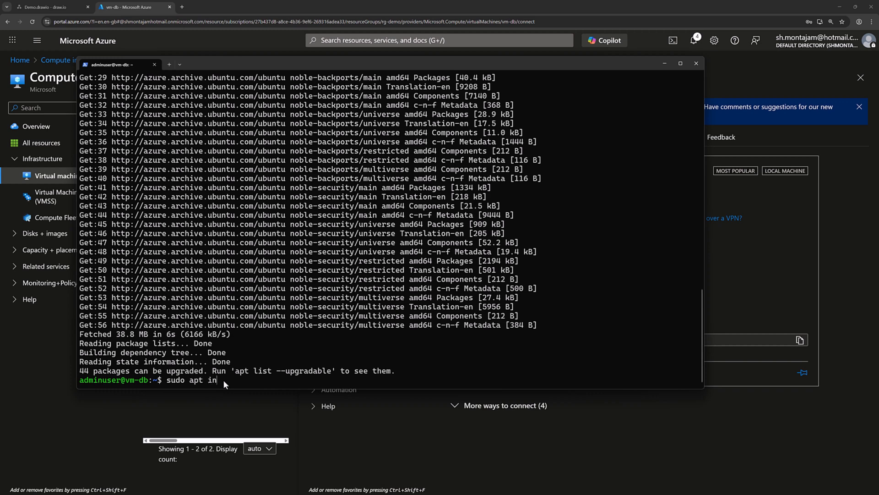
text(stall)
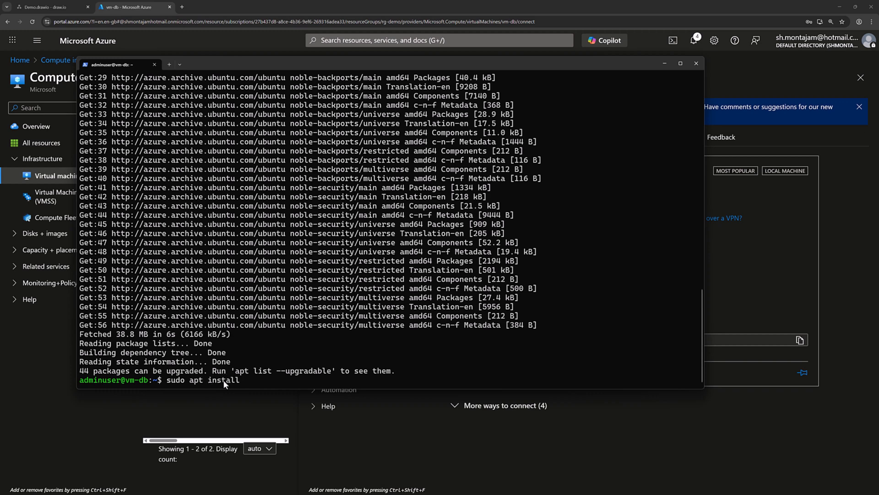
text(nginx -)
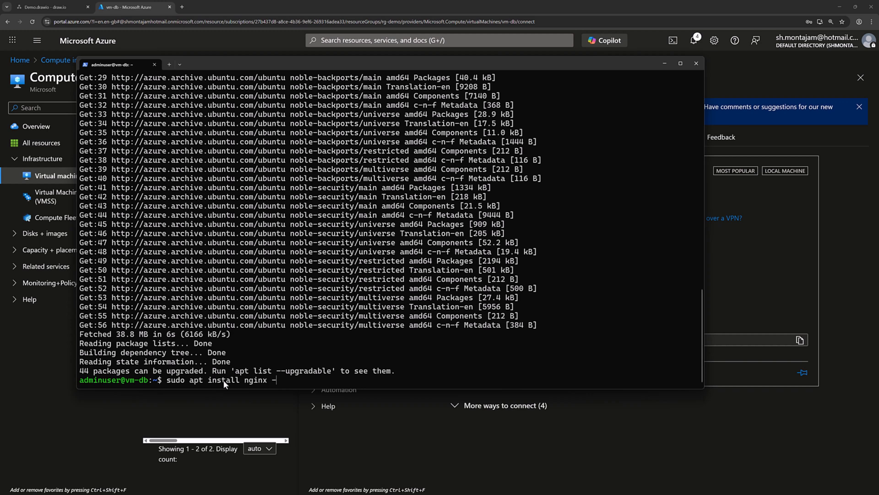
key(Return)
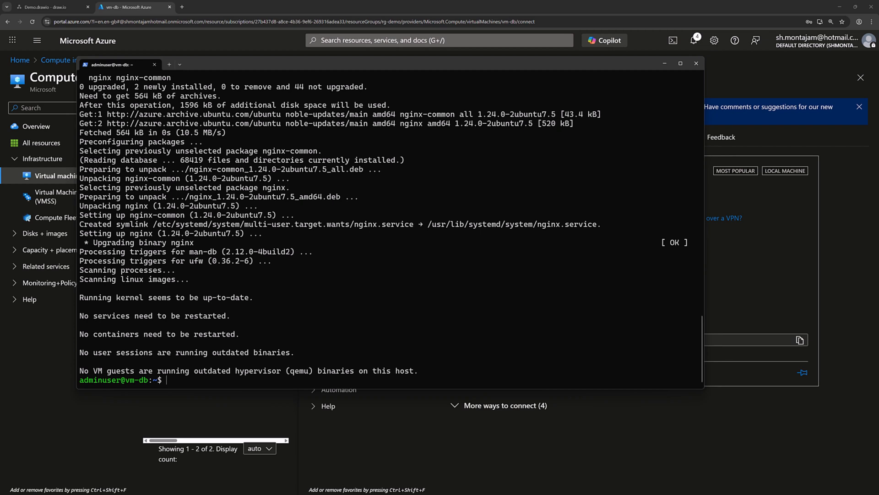
mouse_move(304, 386)
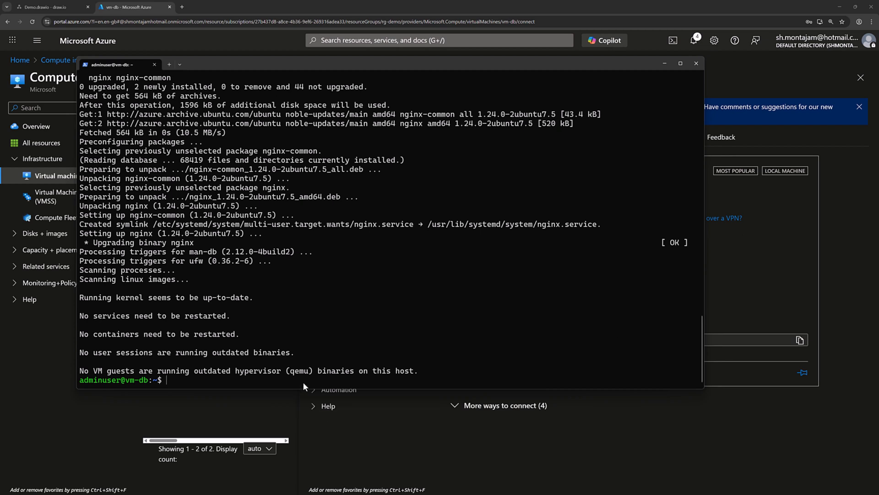
text(echo "<h1>Hello from VM-DB</h1>" | sudo tee /var/www/html/index.html)
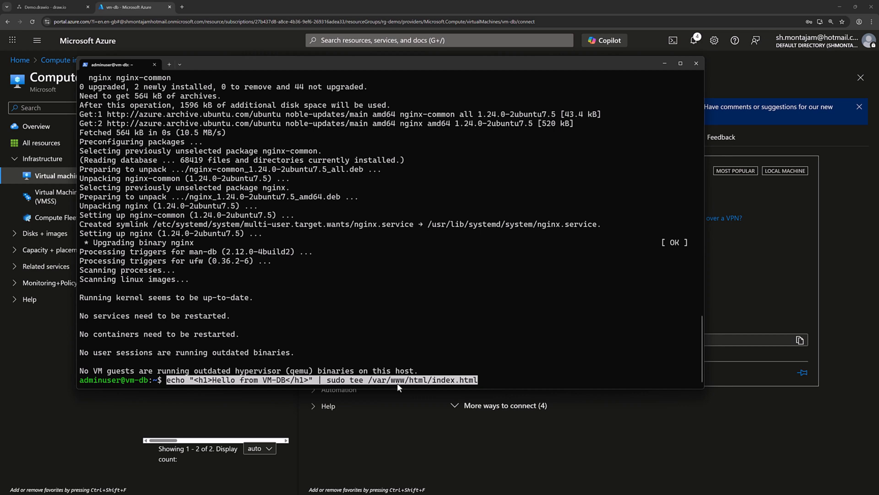
mouse_move(209, 386)
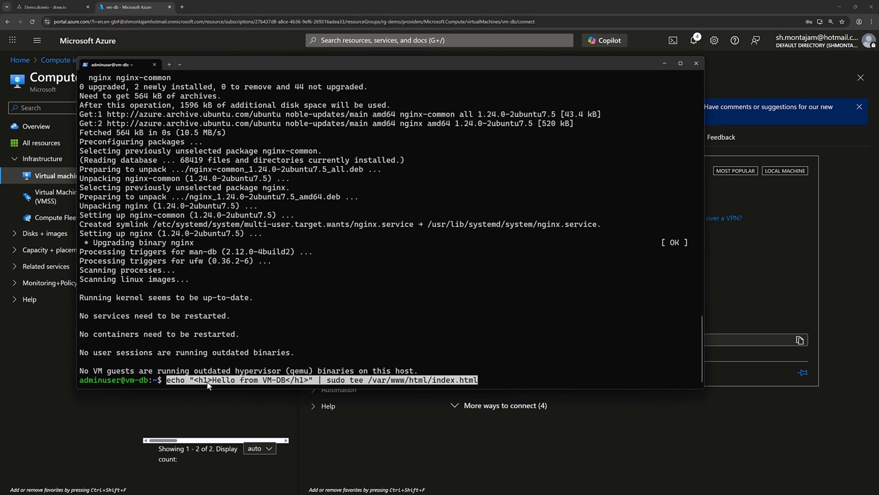
mouse_move(270, 384)
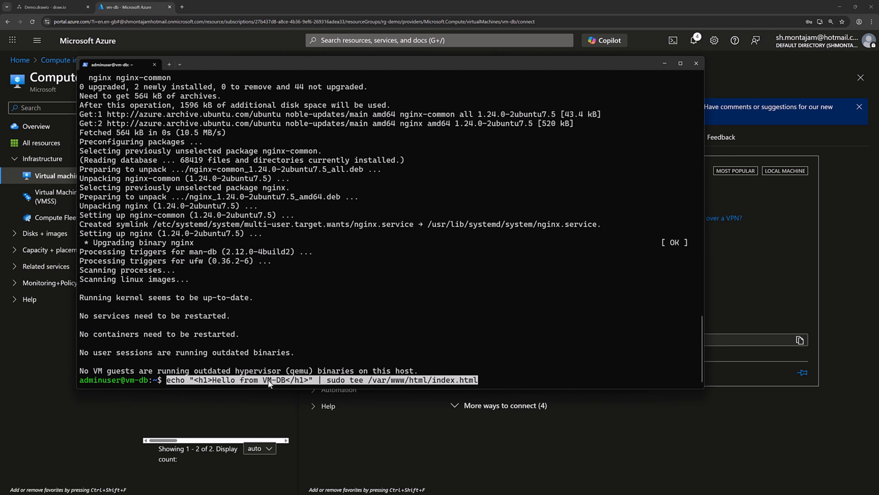
mouse_move(438, 381)
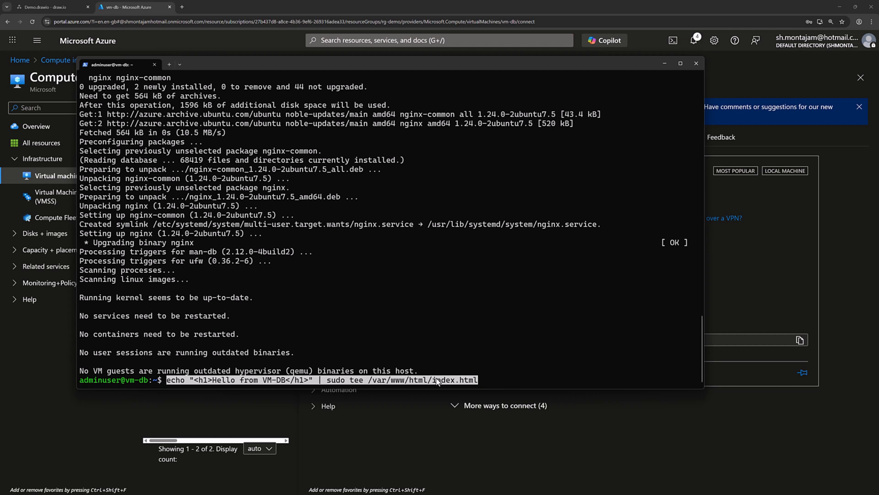
mouse_move(487, 380)
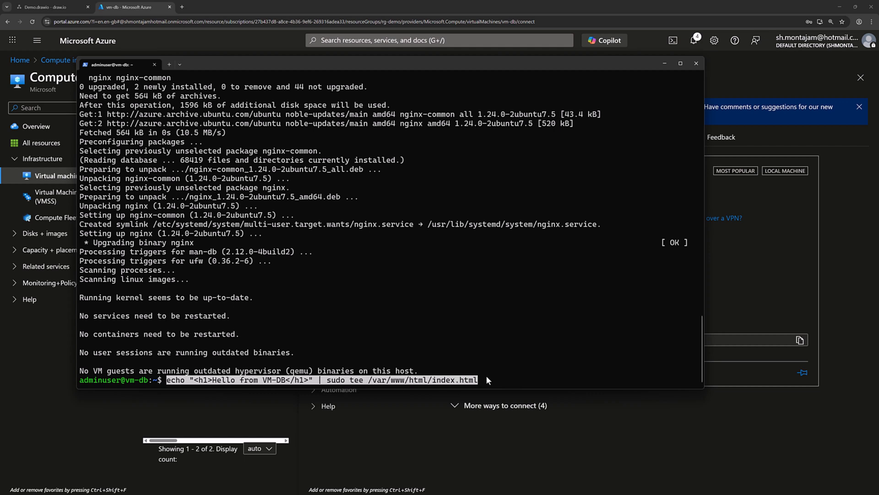
Write the <h1>Hello from VM-DB</h1> page to /var/www/html/index.html, then return to the portal.
key(Return)
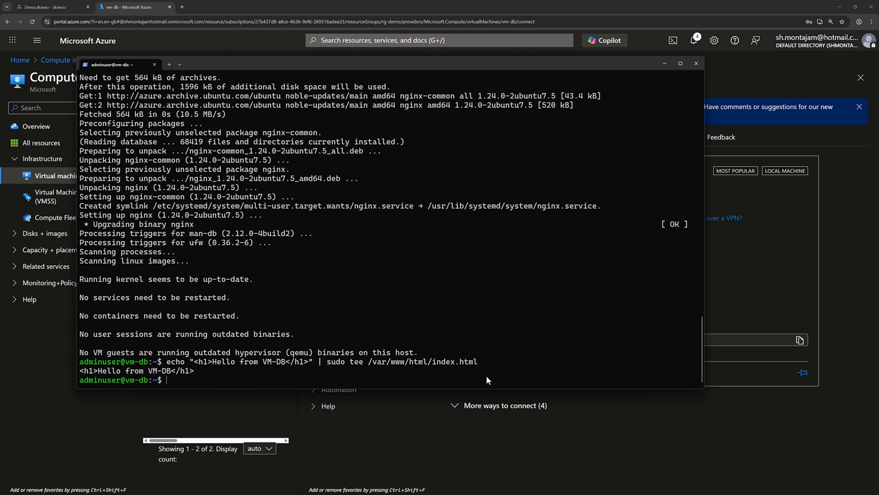
mouse_move(529, 366)
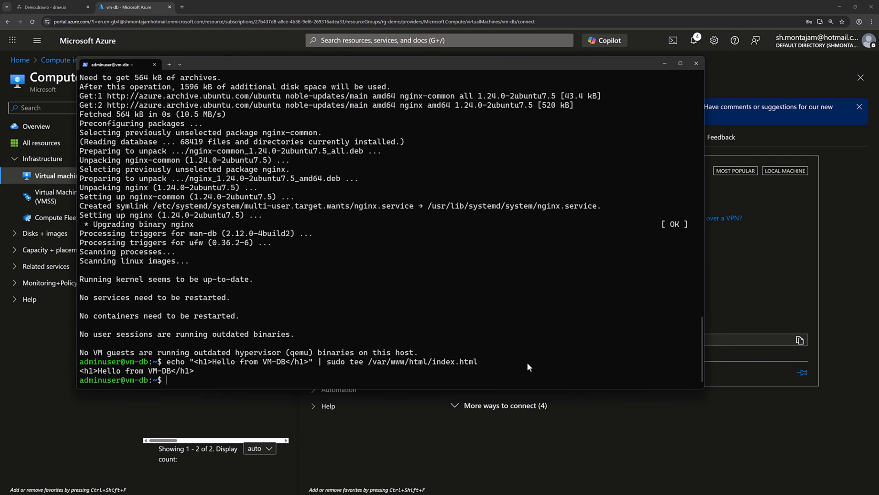
mouse_move(561, 362)
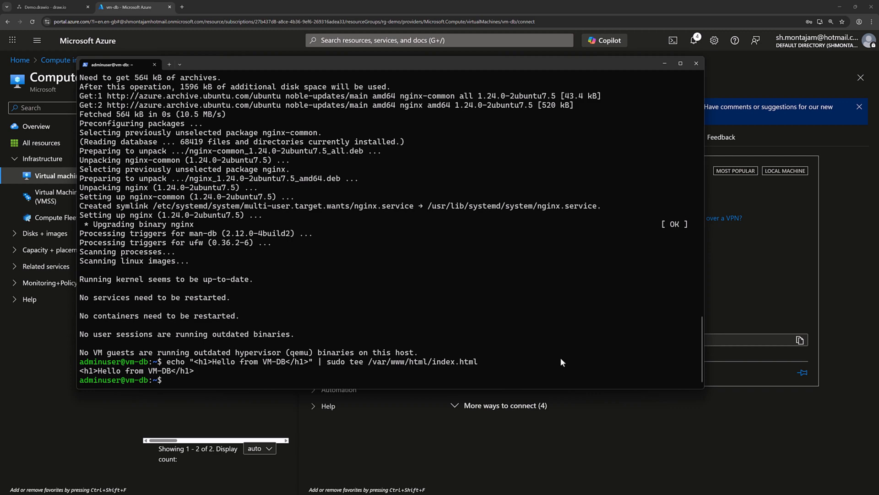
click(696, 62)
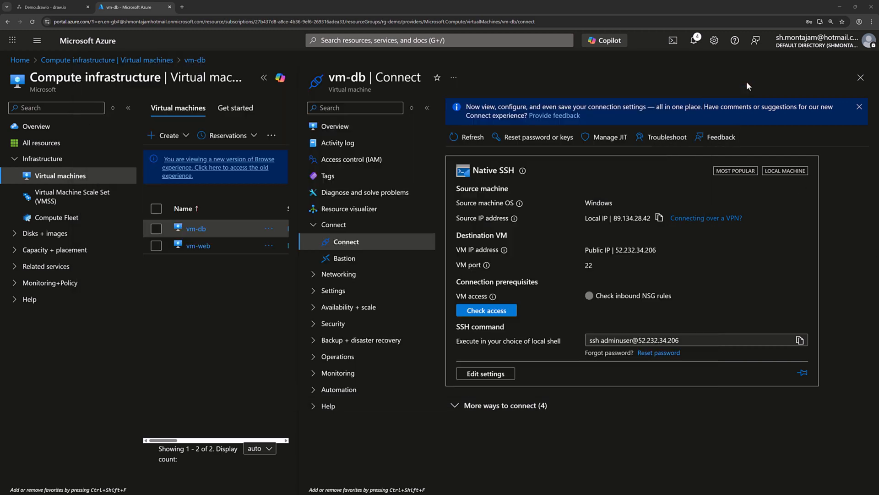
mouse_move(198, 249)
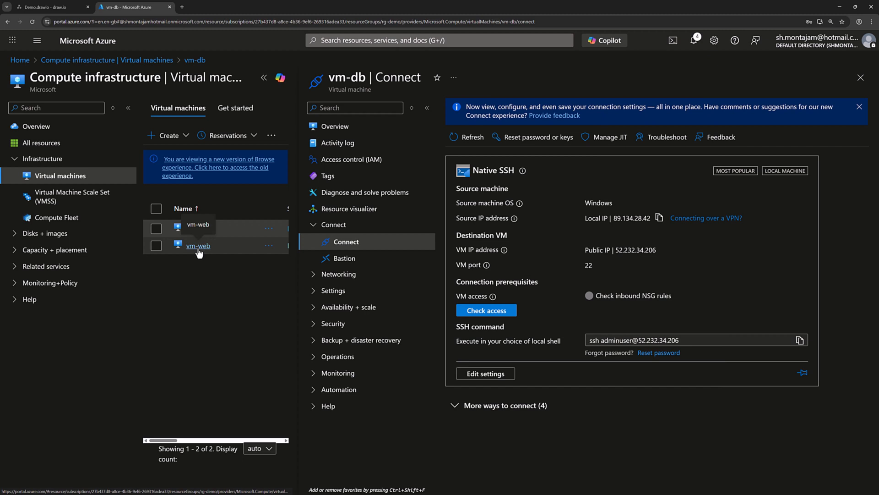
click(198, 245)
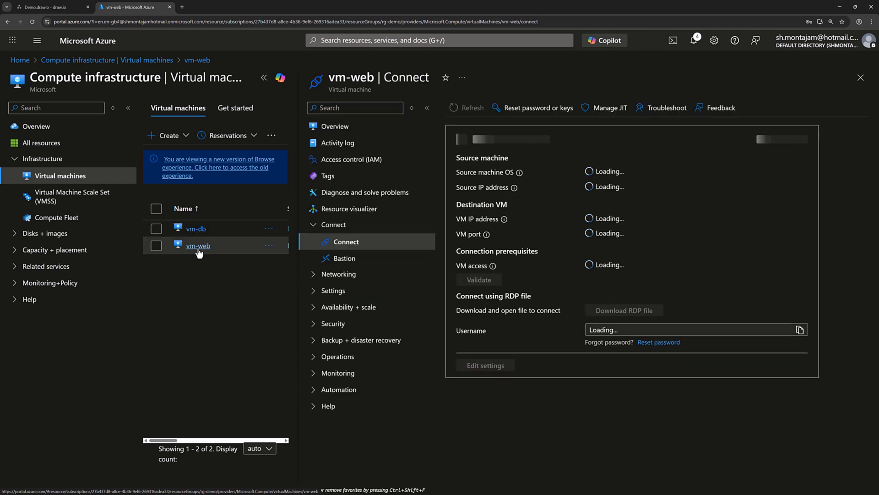
click(345, 241)
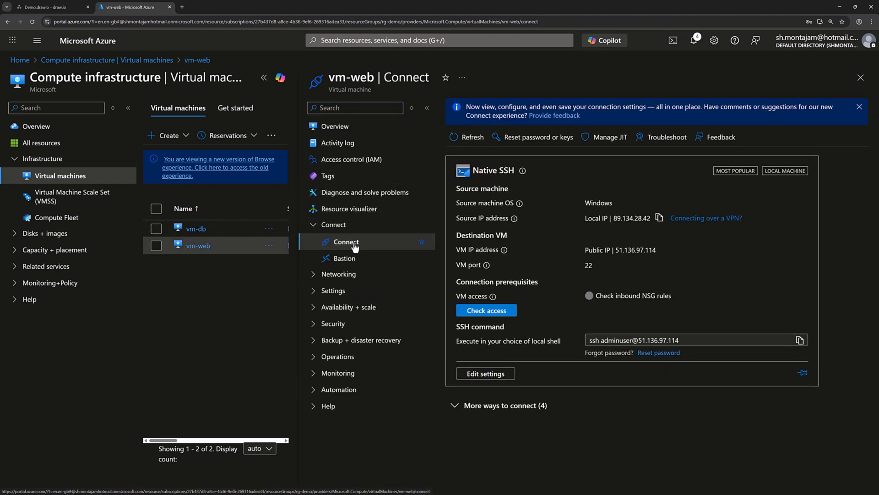
mouse_move(800, 341)
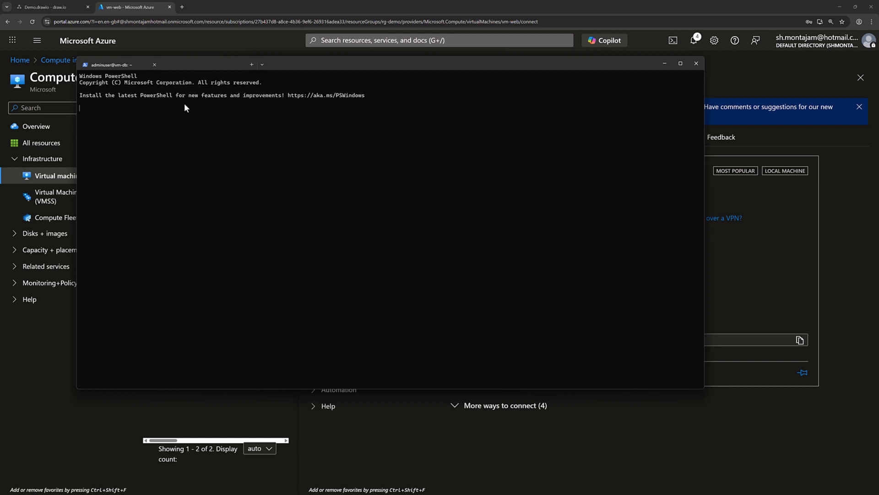
text(ssh adminuser@51.136.97.114)
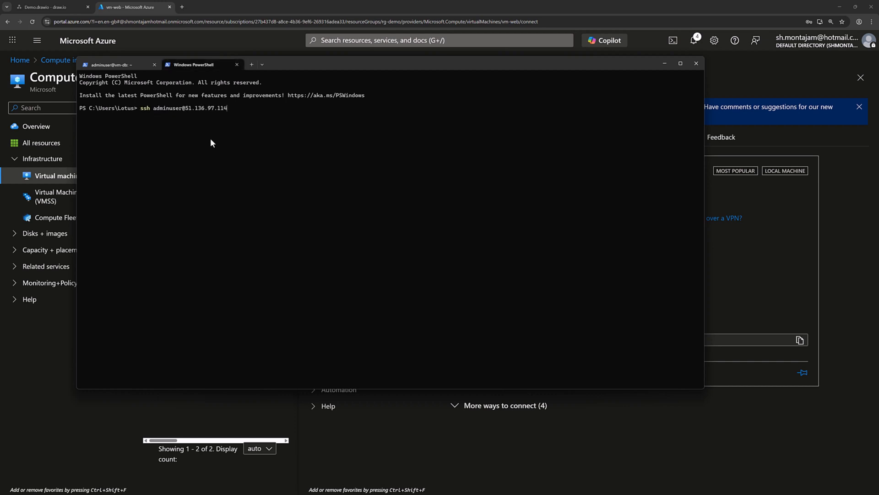
key(Return)
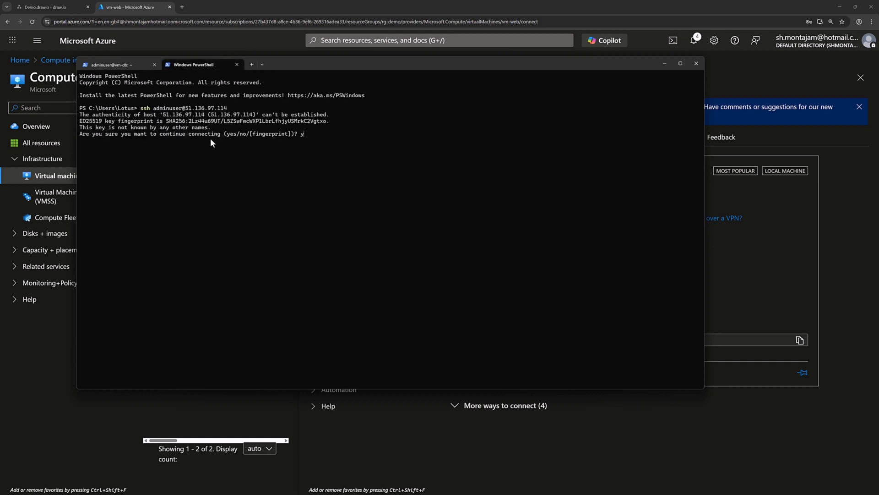
key(Return)
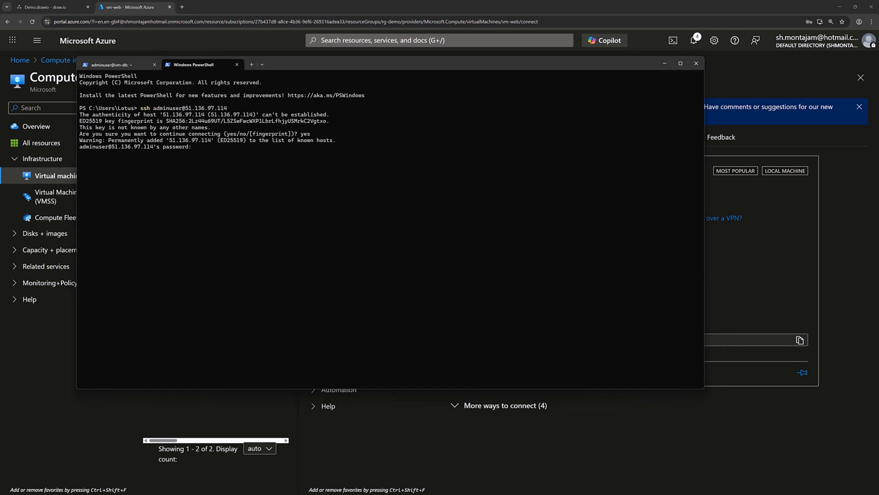
mouse_move(437, 152)
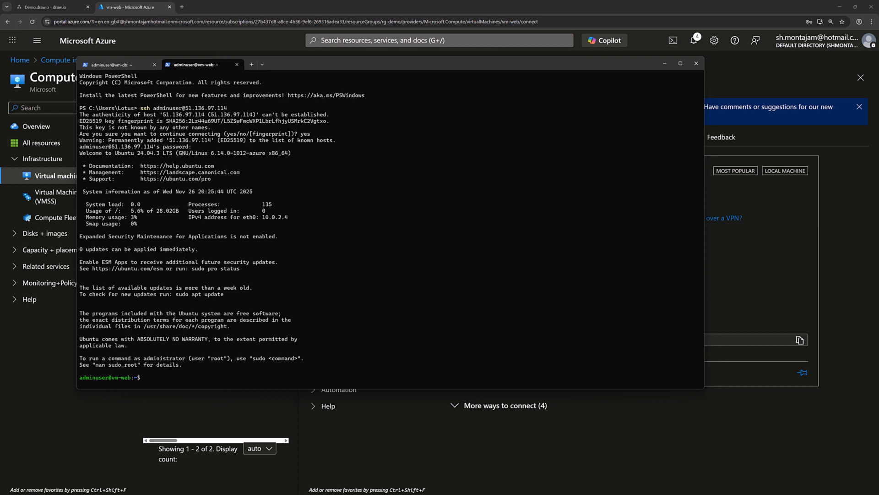
mouse_move(766, 77)
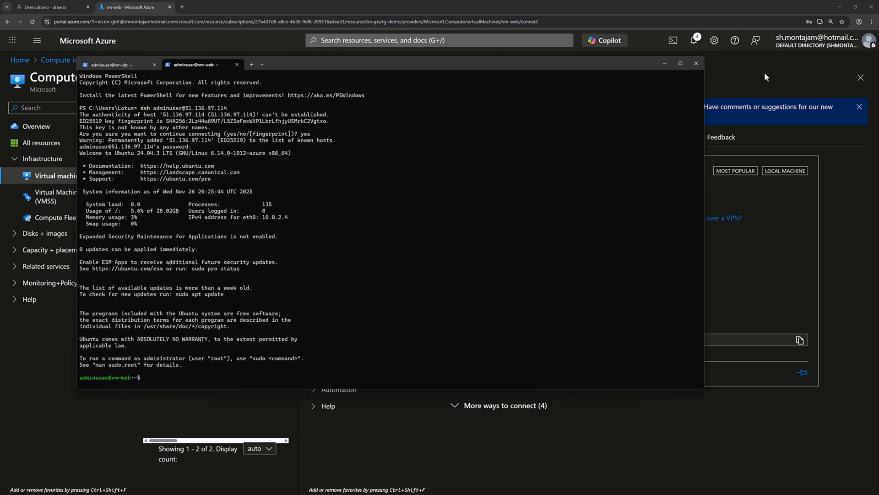
click(696, 63)
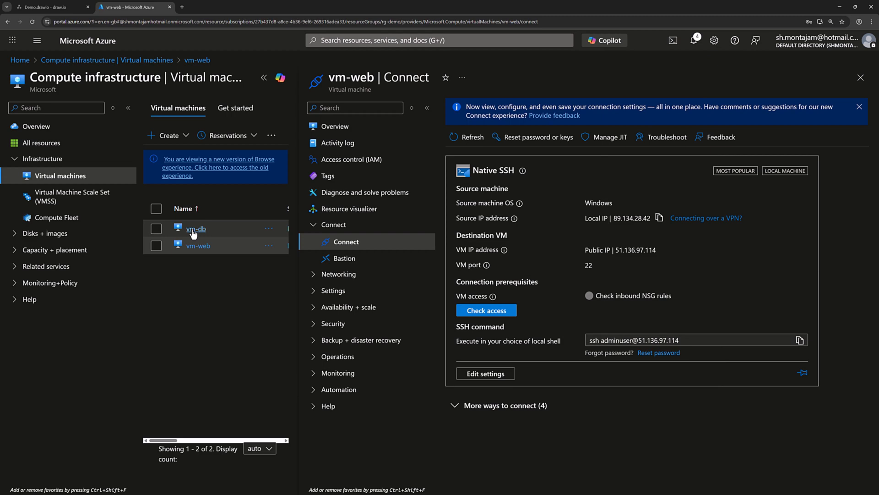
Look up vm-db's private IP address 10.0.1.4 on its Overview networking properties.
click(195, 229)
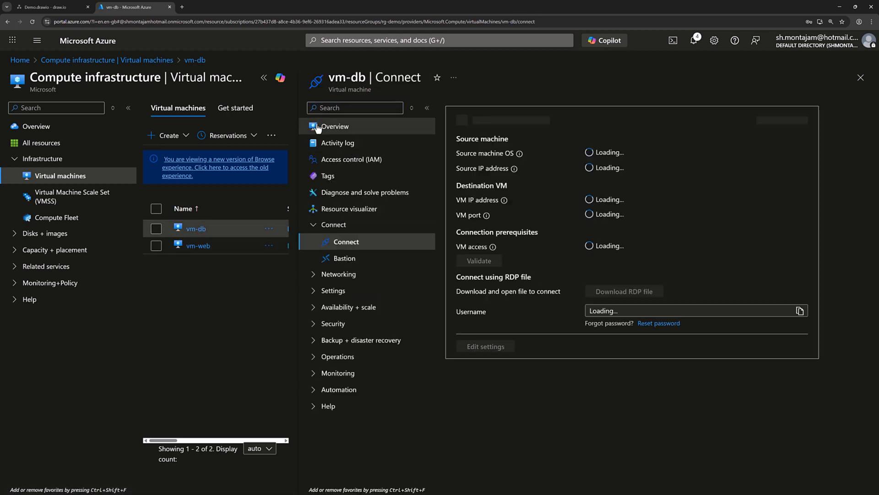
click(335, 127)
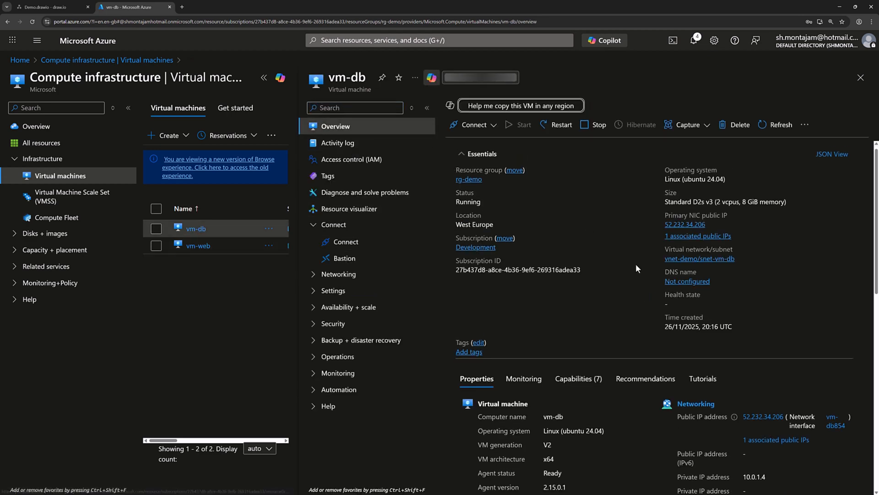
scroll(down, 3)
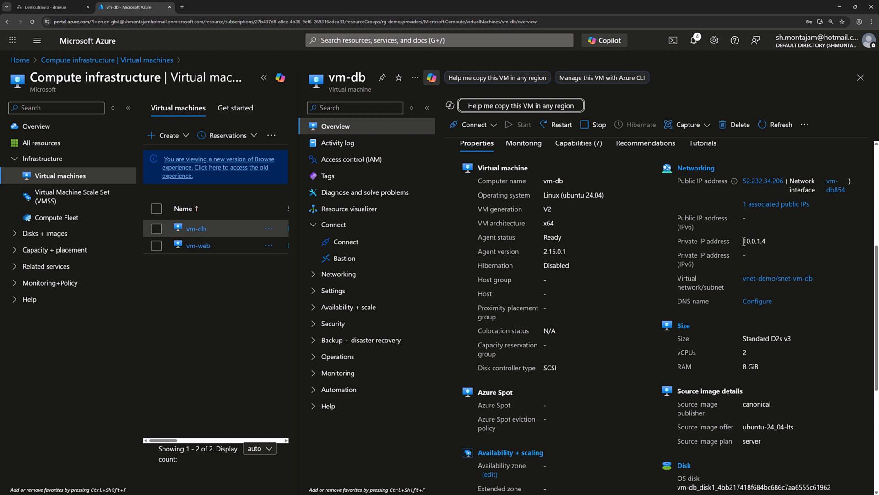
double_click(754, 241)
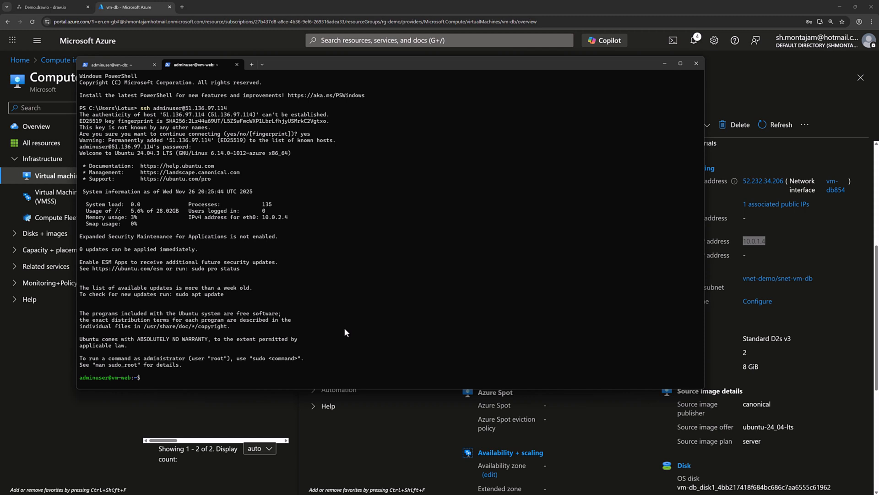
mouse_move(313, 377)
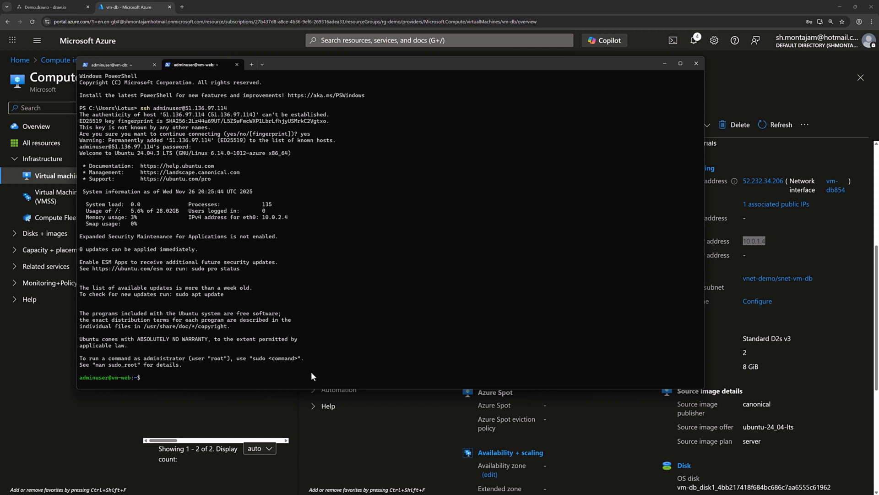
text(curl)
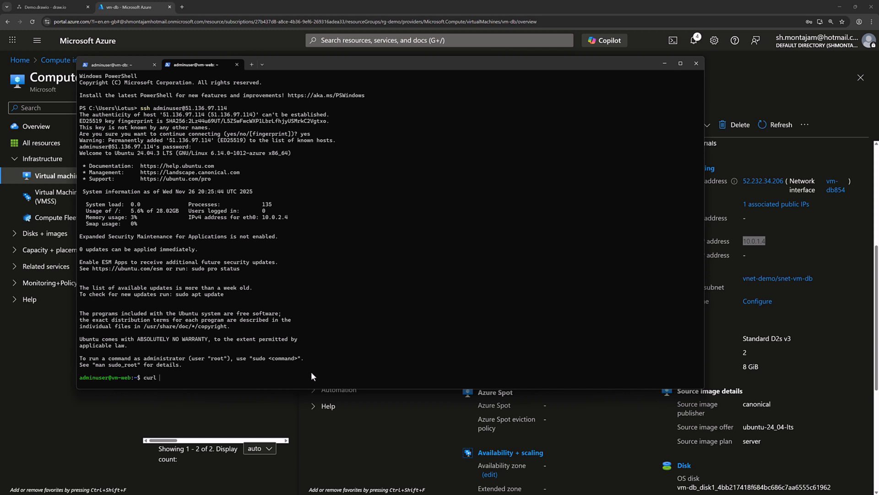
text(http:)
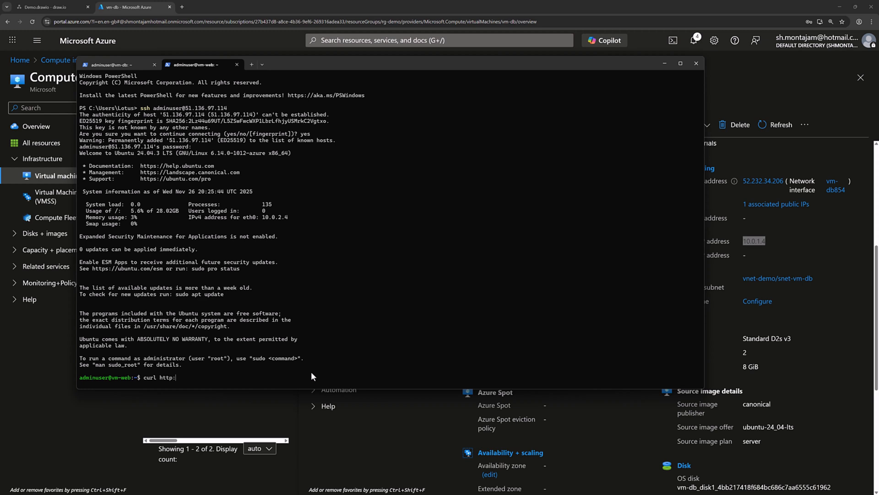
text(10.0.1.4)
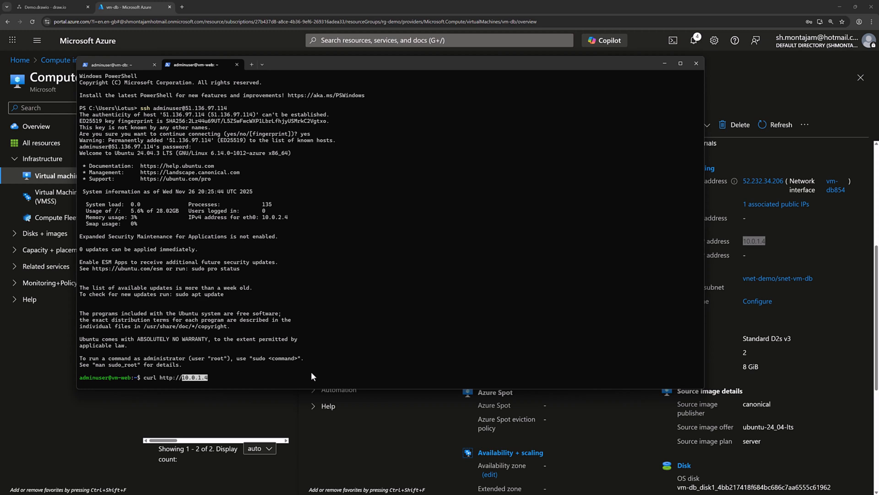
key(Return)
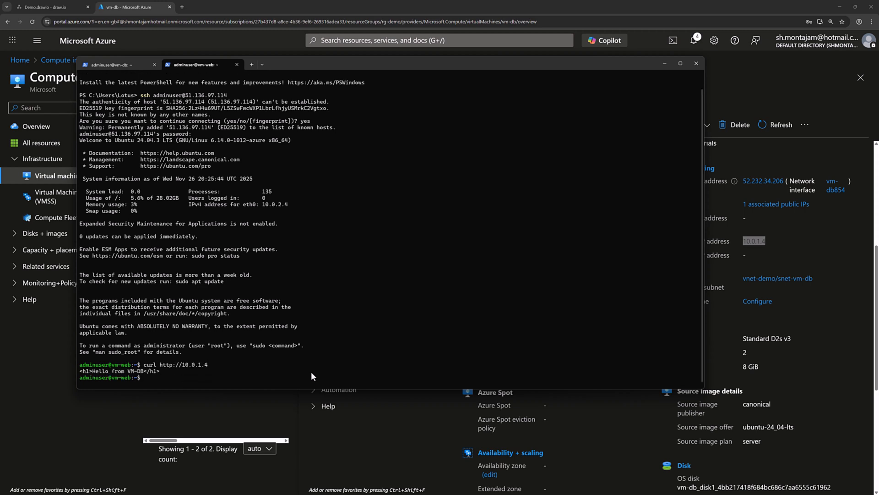
mouse_move(284, 381)
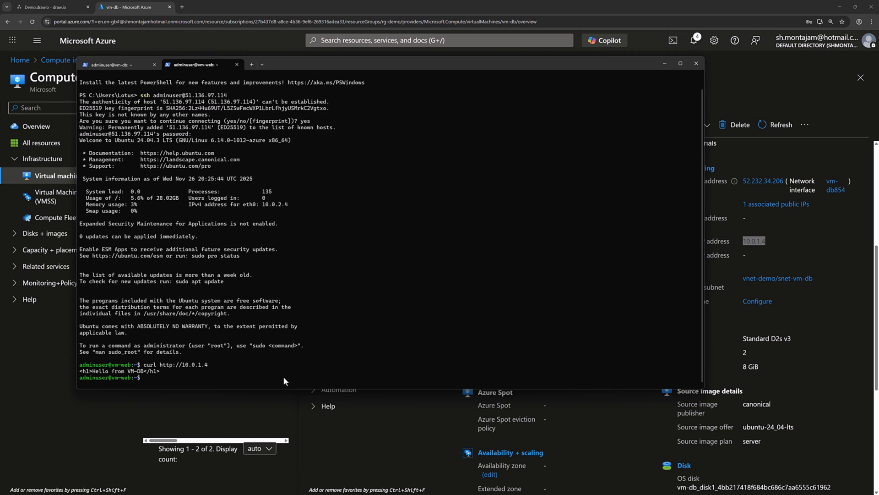
mouse_move(175, 376)
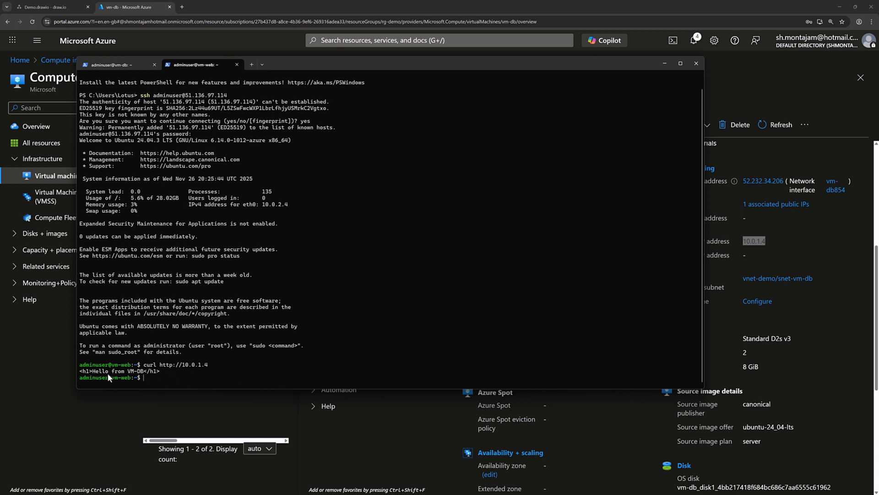
mouse_move(807, 350)
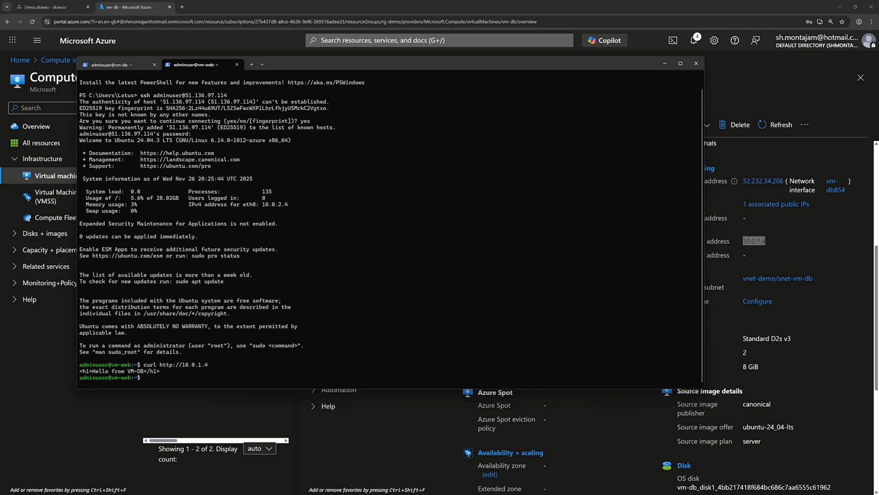
click(696, 63)
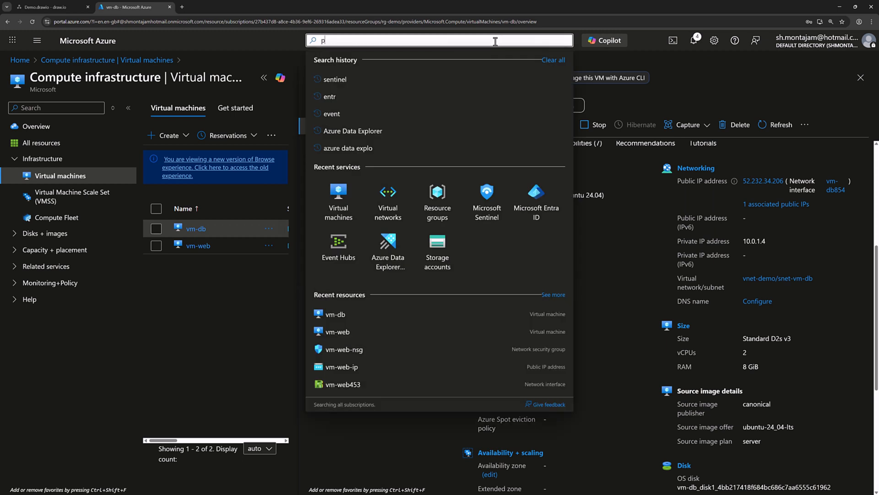
Find the Private DNS zones service via search and start creating a new zone.
text(rivate d)
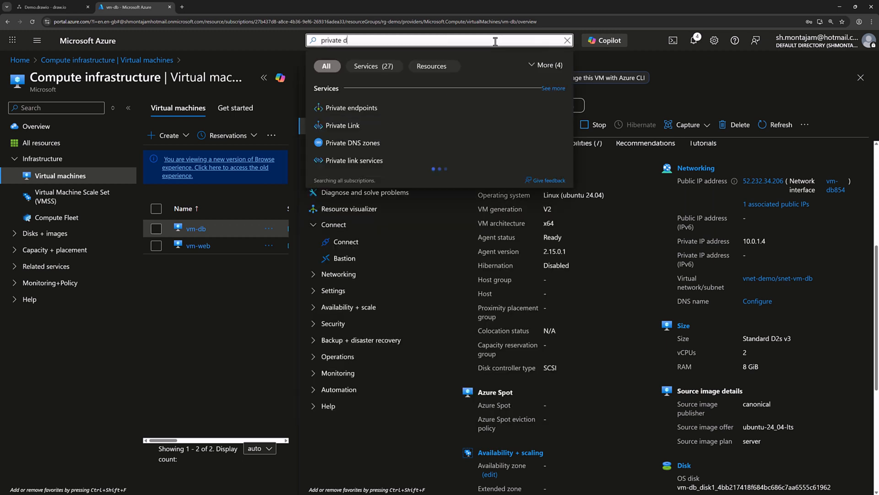
text(ns)
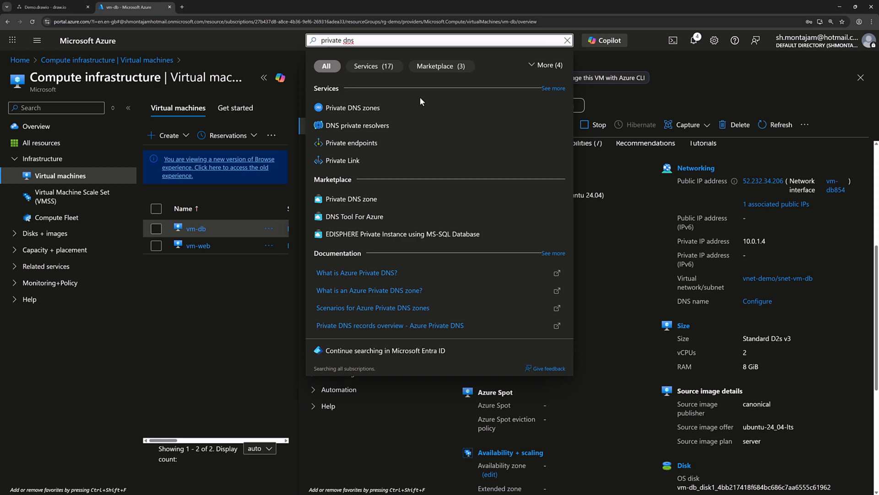
click(355, 107)
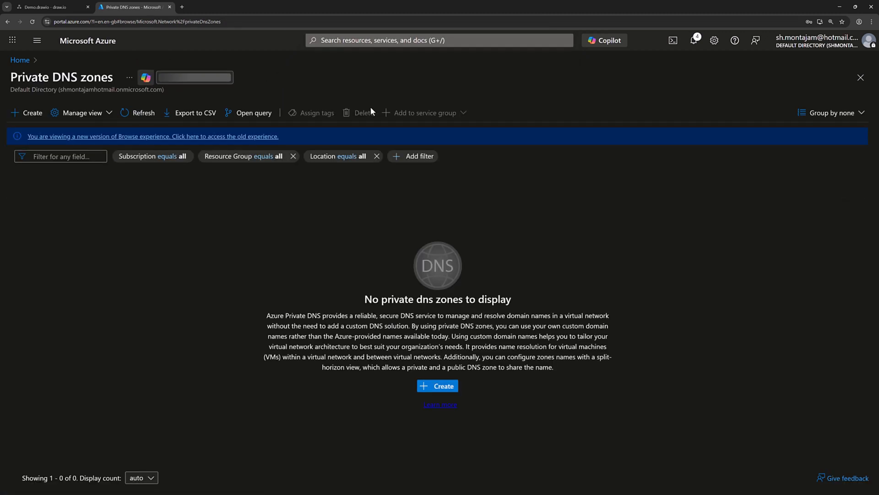
click(439, 385)
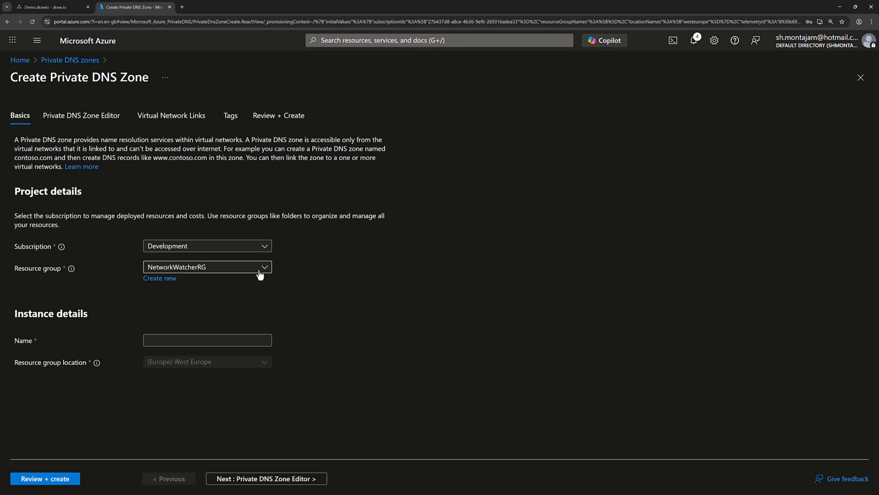
Name the zone tech.local in resource group rg-demo and advance to Virtual Network Links.
click(263, 267)
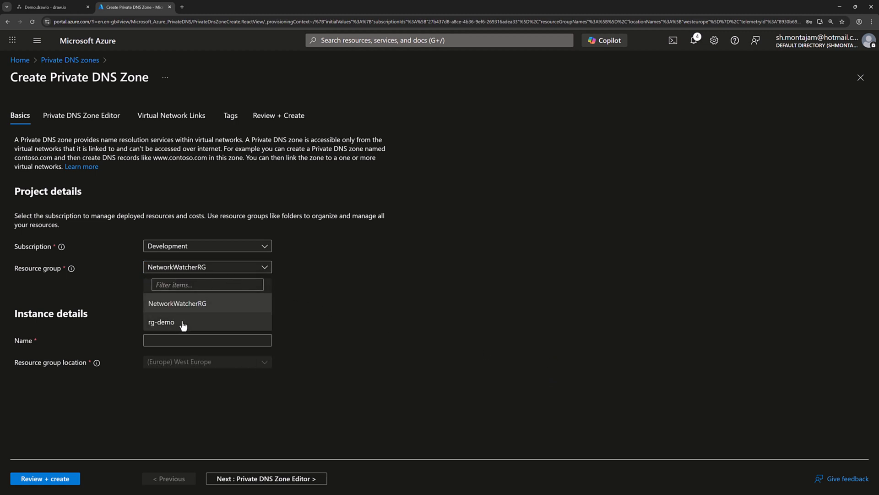
click(161, 321)
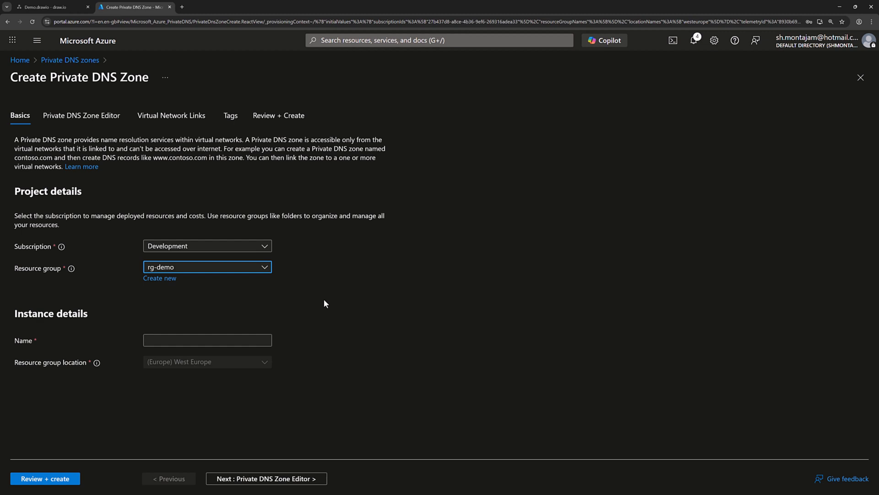
click(207, 340)
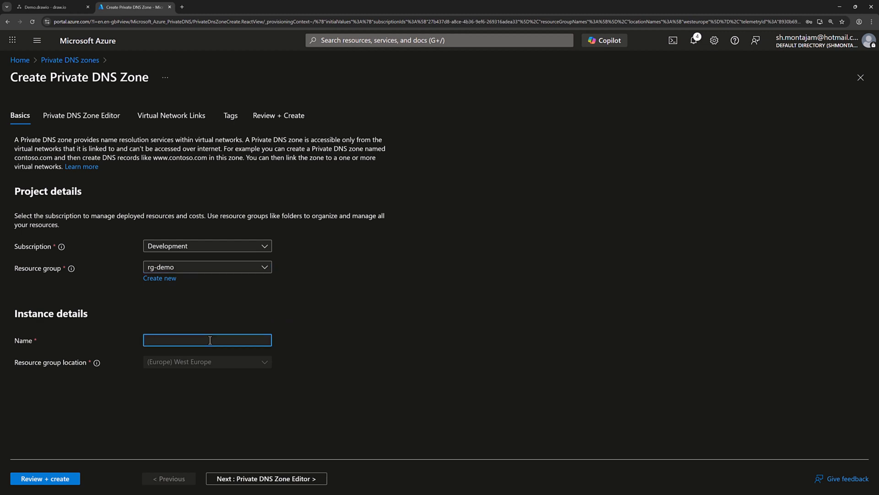
text(tech.)
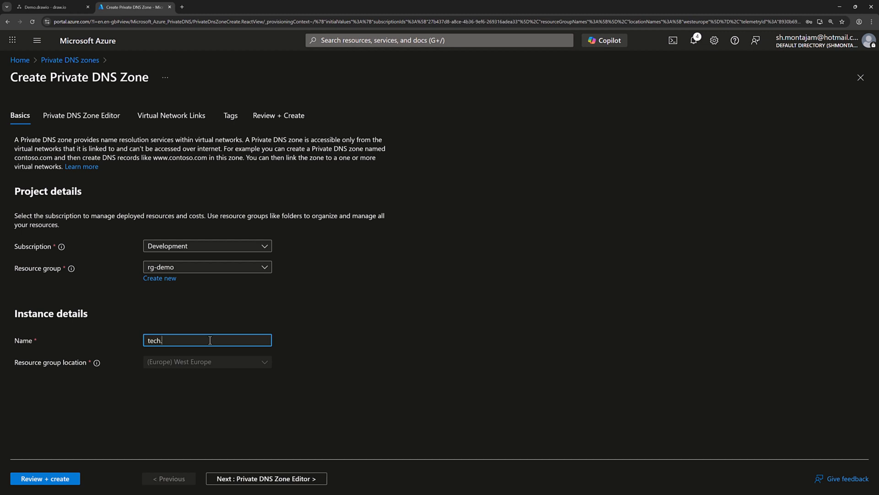
text(local)
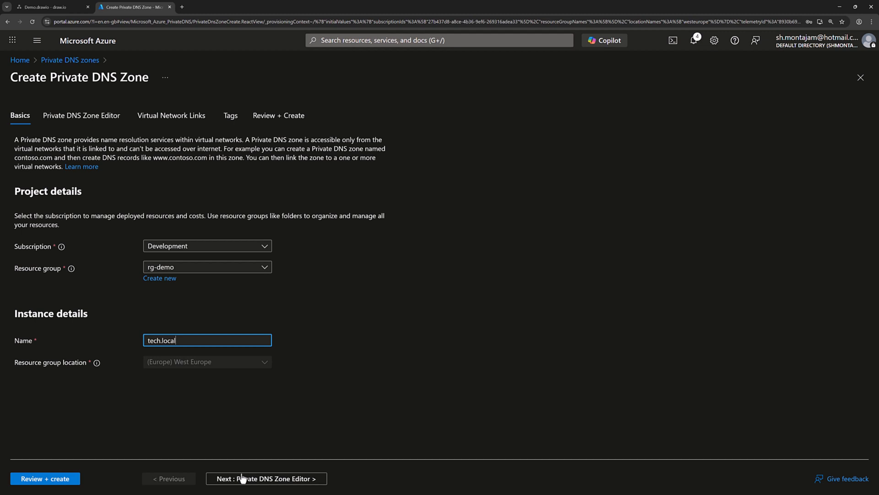
click(266, 478)
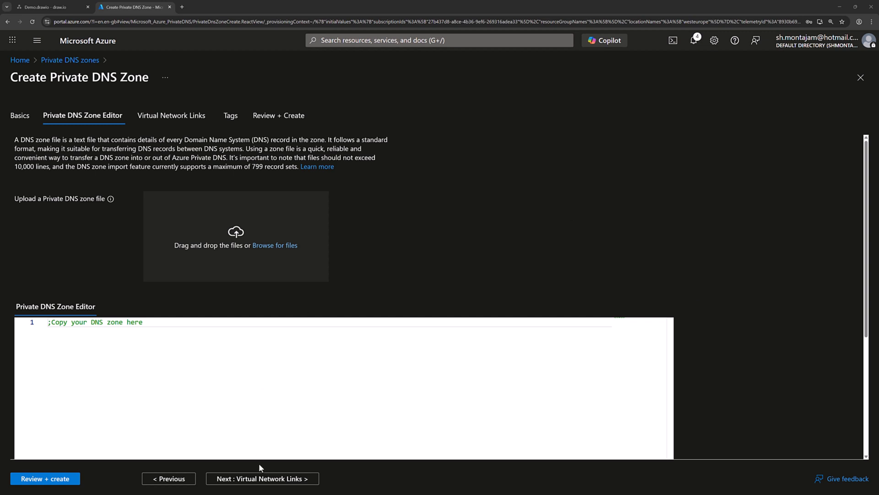
click(261, 479)
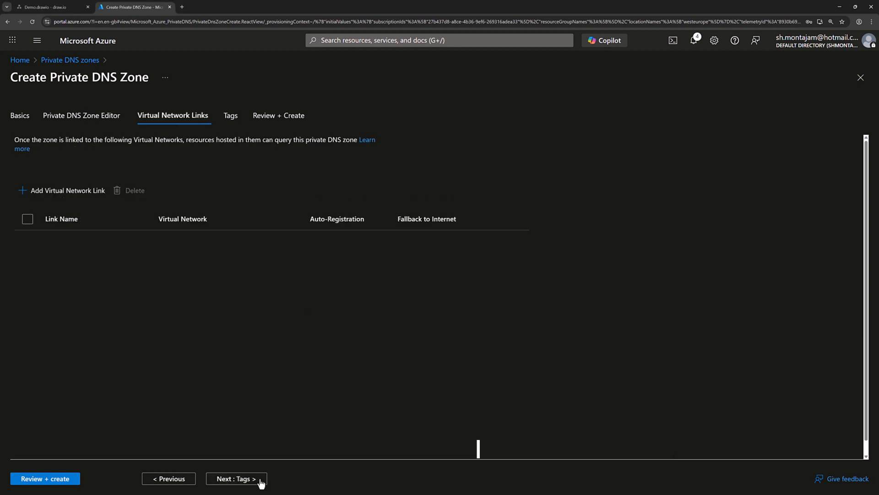
mouse_move(188, 372)
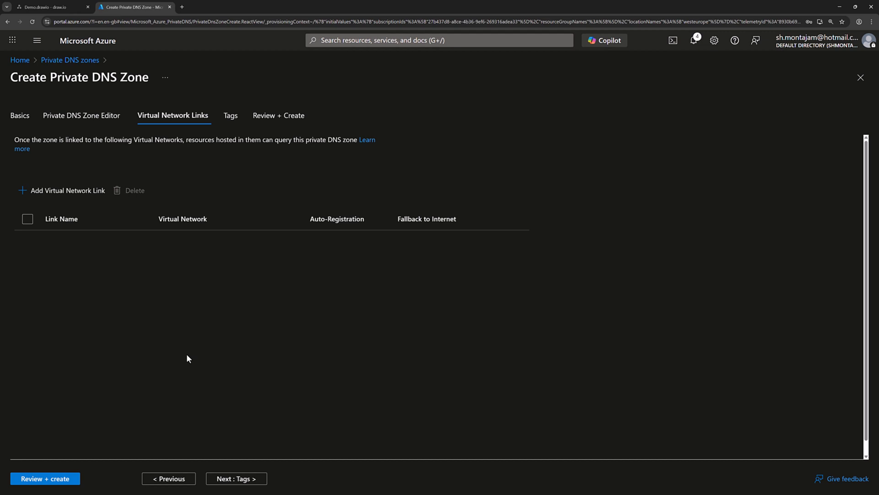
mouse_move(185, 364)
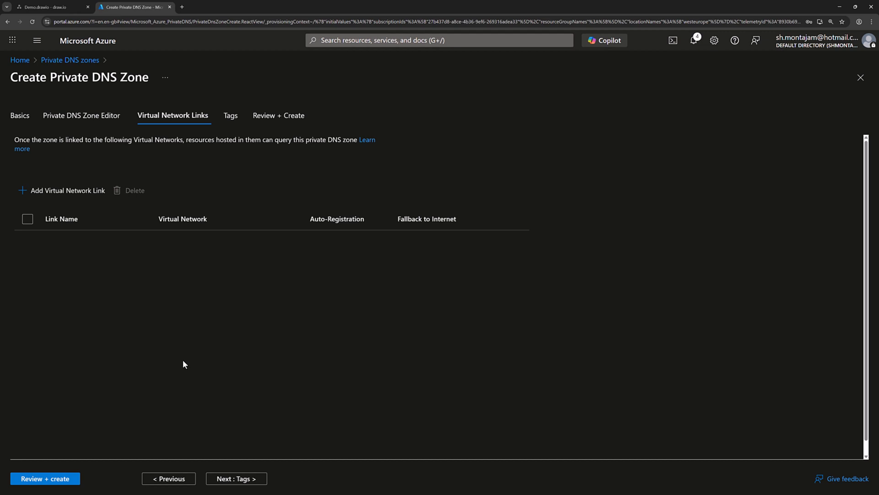
mouse_move(204, 361)
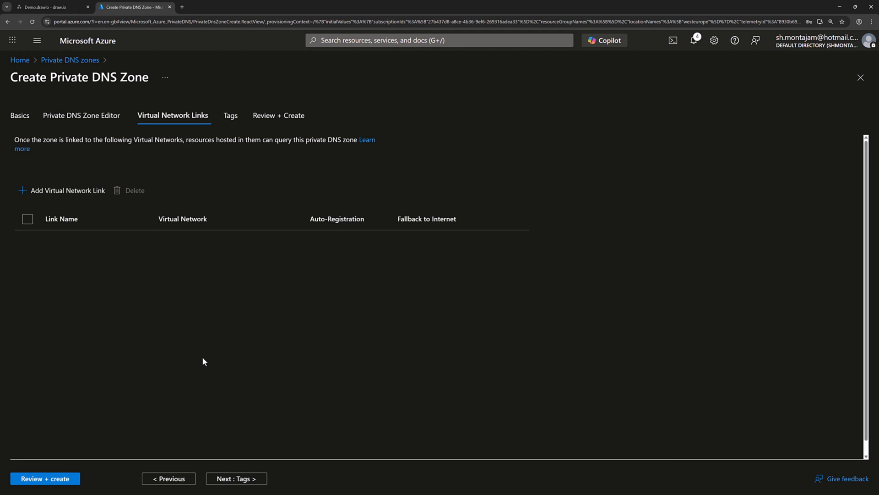
mouse_move(207, 360)
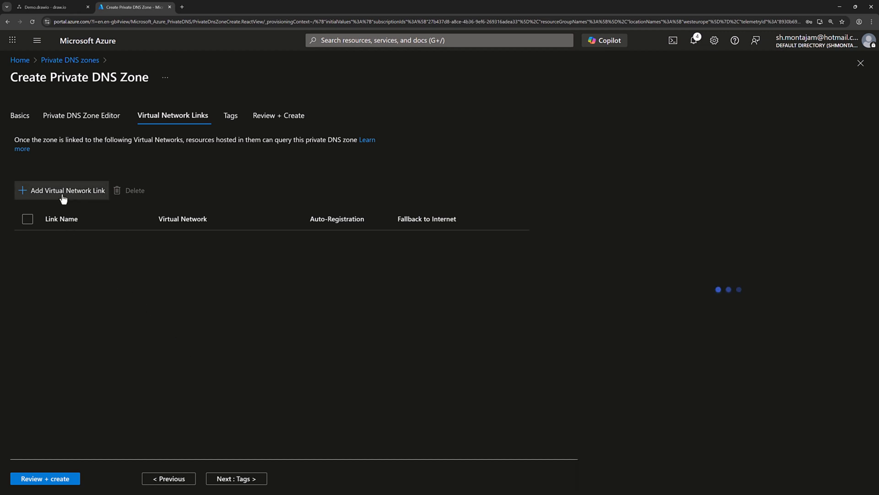
Add virtual network link link-demo to vnet-demo with auto registration enabled.
click(61, 191)
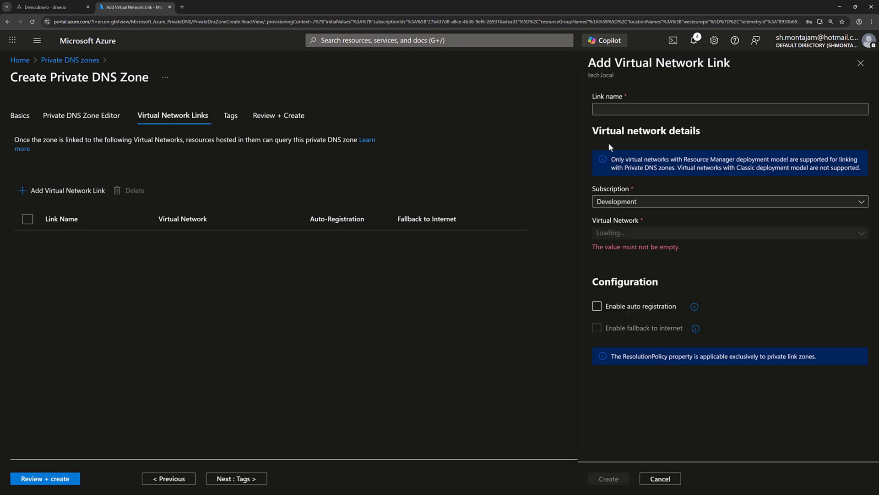
click(729, 109)
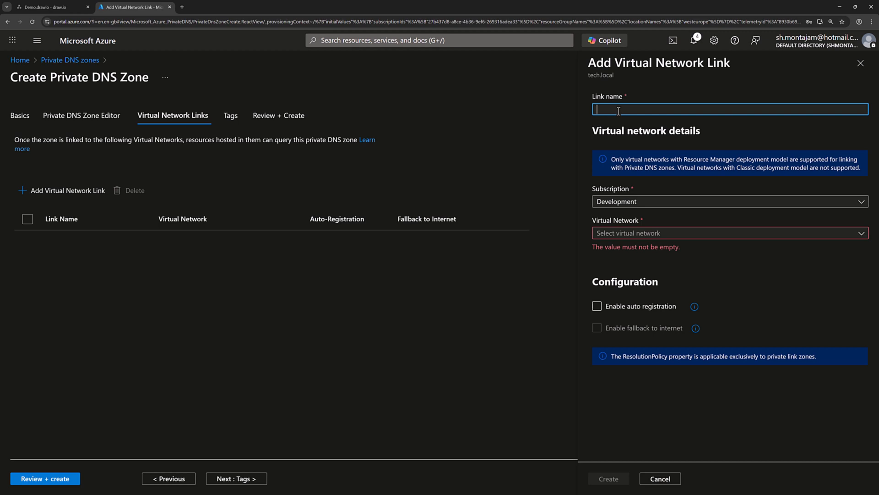
text(link-)
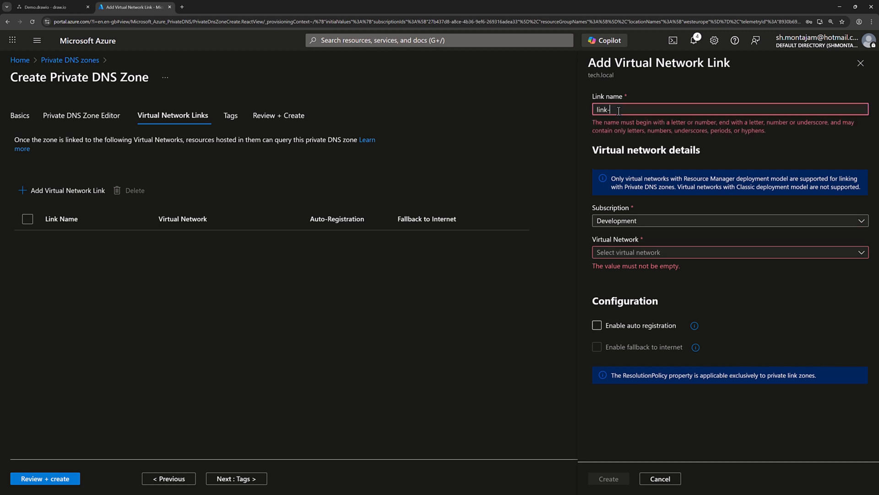
text(demo)
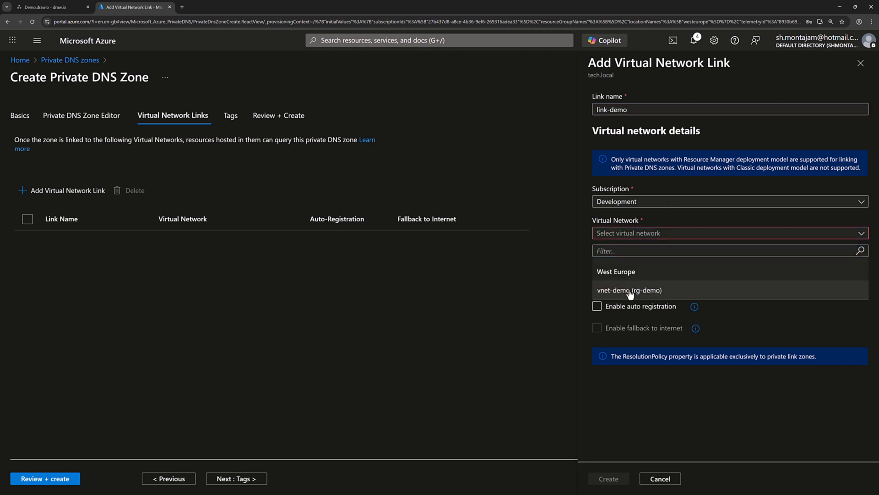
click(629, 291)
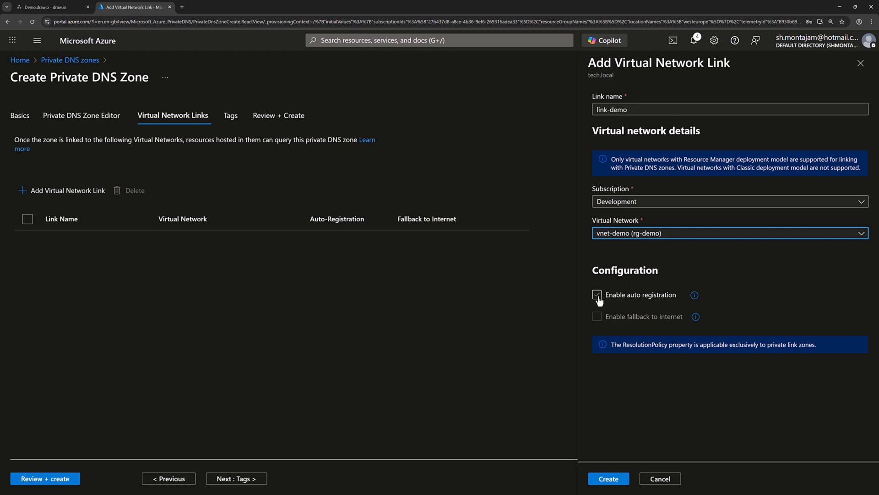
click(597, 294)
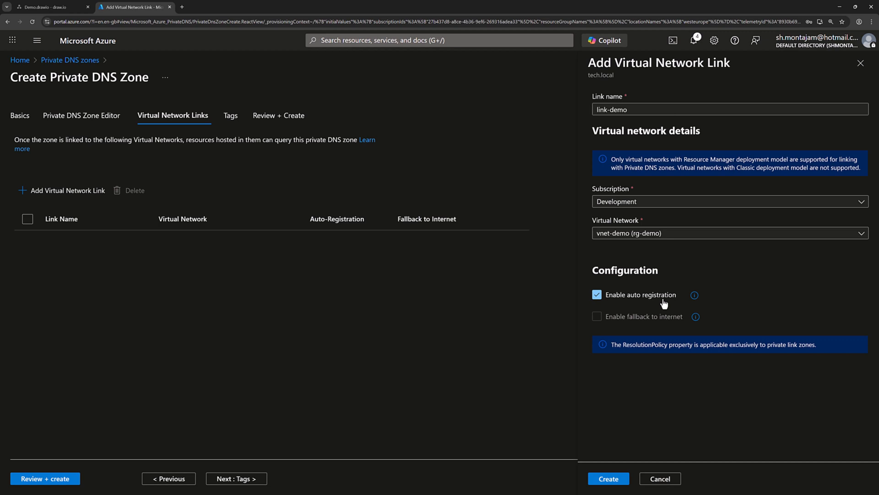
mouse_move(607, 470)
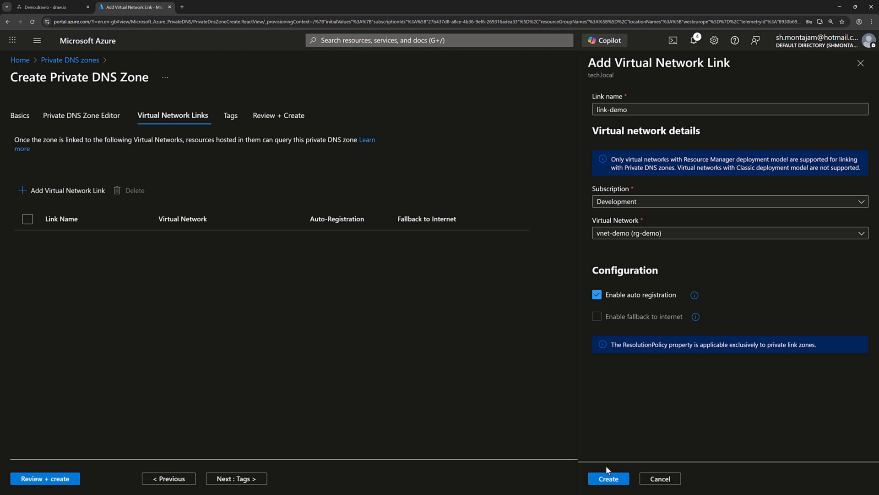
click(609, 478)
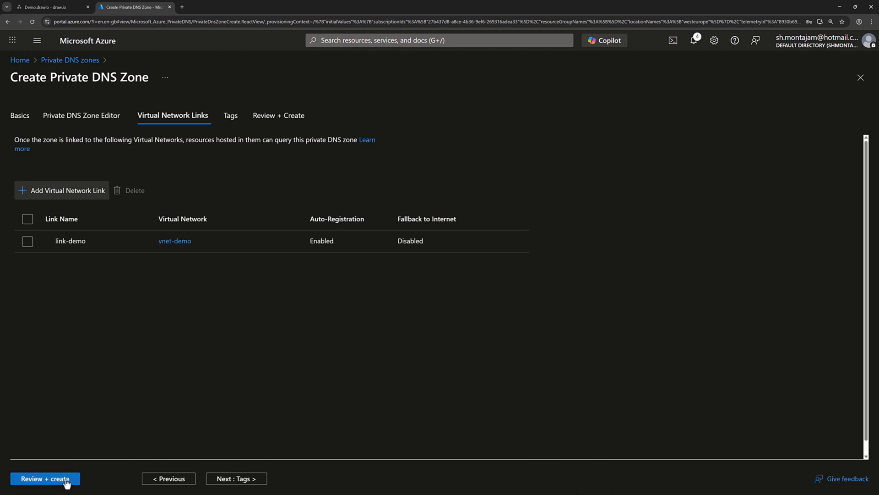
Review and create the tech.local zone and let its deployment complete.
click(44, 478)
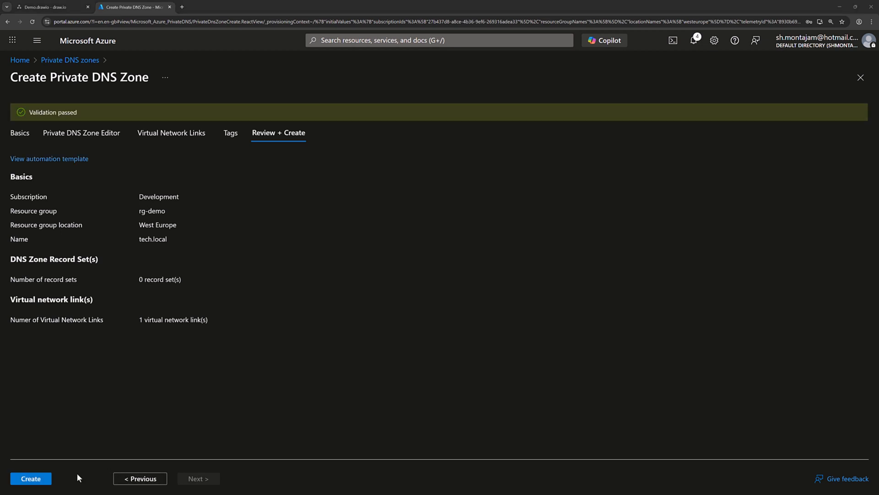
click(30, 478)
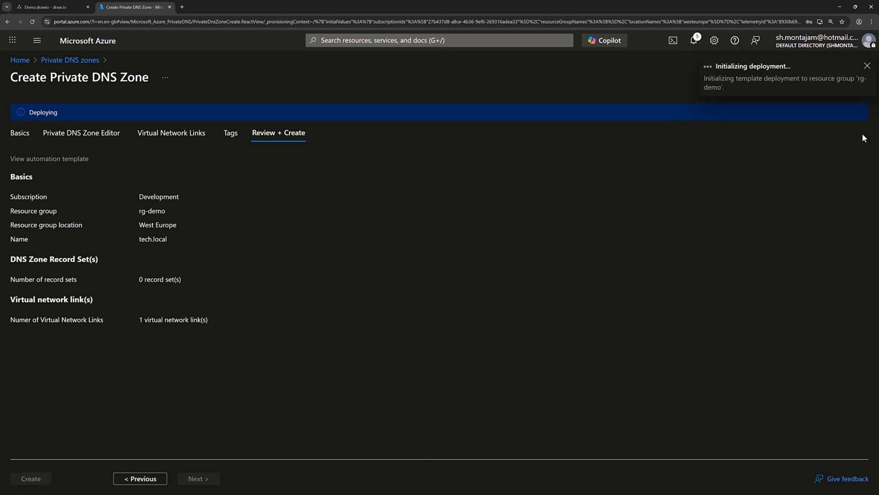
click(30, 479)
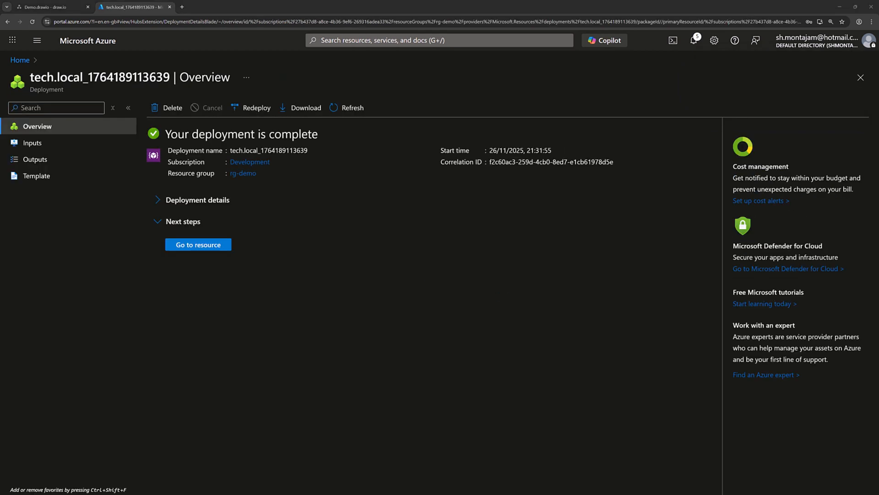
mouse_move(724, 254)
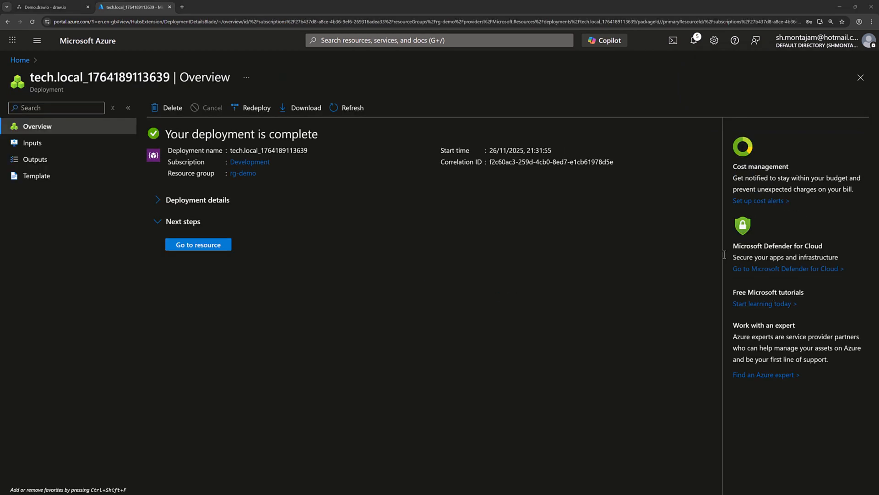
Go to the deployed tech.local zone and view its Virtual Network Links listing link-demo.
click(198, 243)
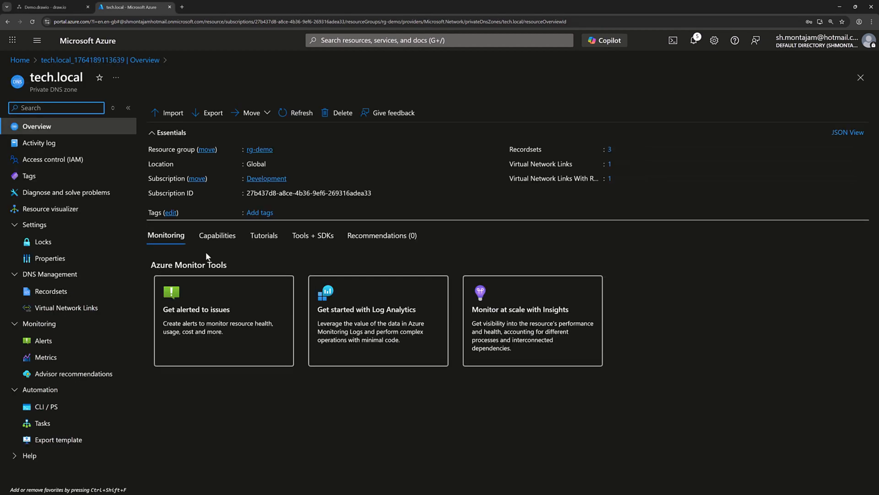
mouse_move(95, 303)
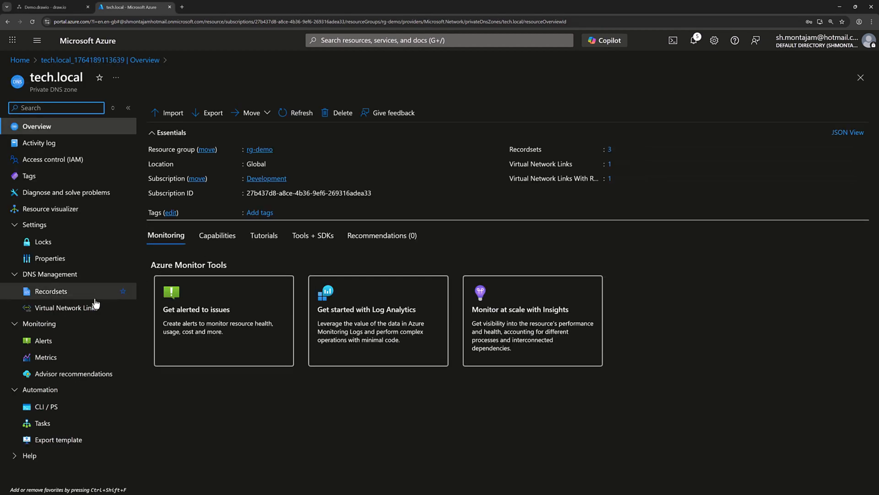
mouse_move(65, 308)
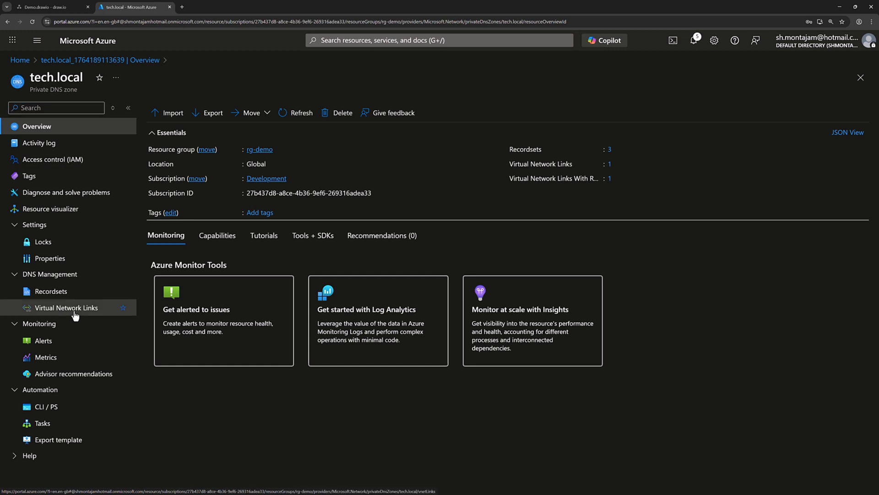
click(67, 308)
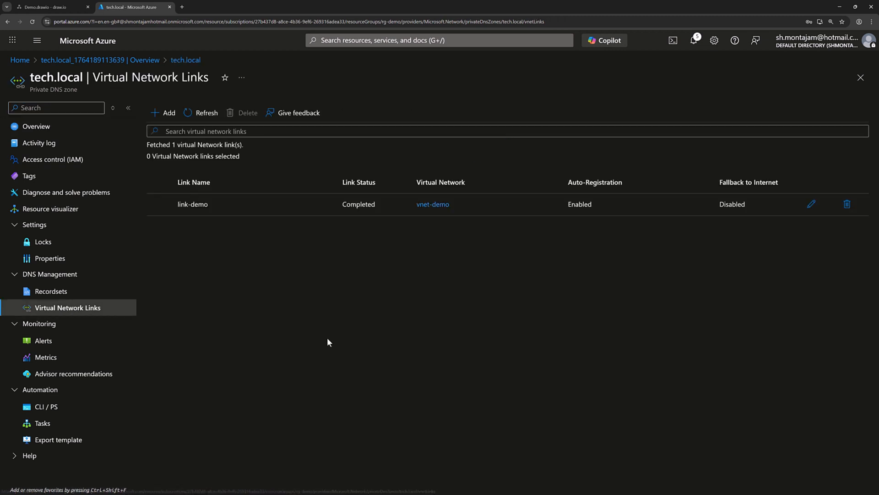
mouse_move(183, 222)
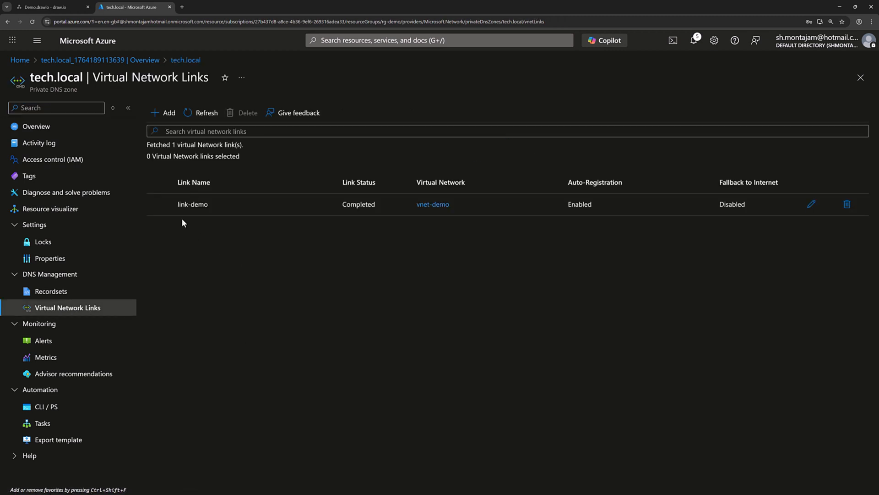
mouse_move(423, 242)
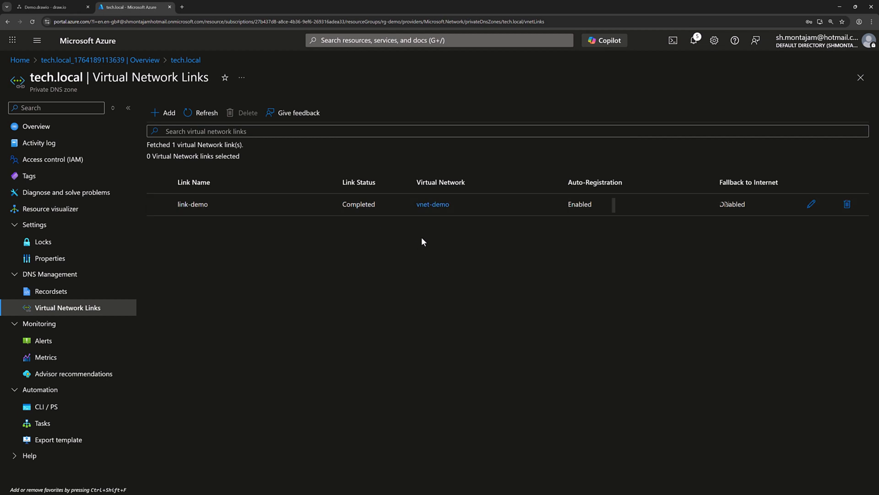
mouse_move(159, 211)
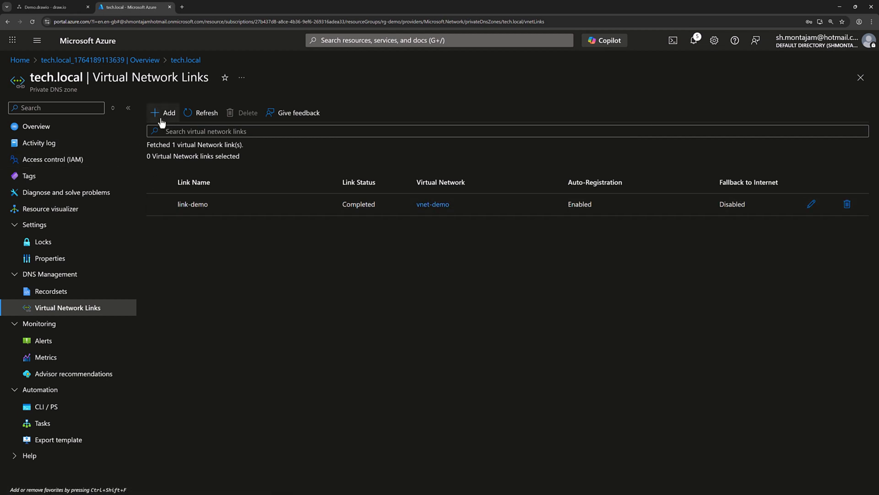
mouse_move(62, 297)
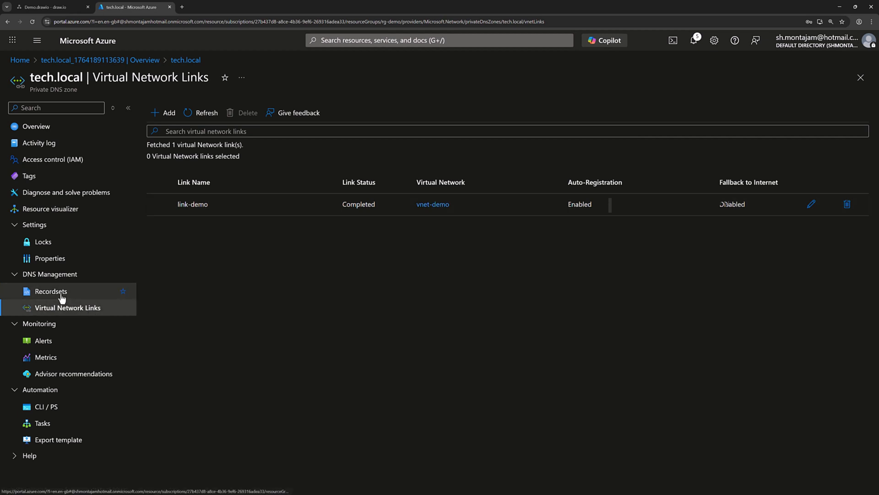
View the tech.local record sets showing auto-registered A records vm-db 10.0.1.4 and vm-web 10.0.2.4.
click(50, 292)
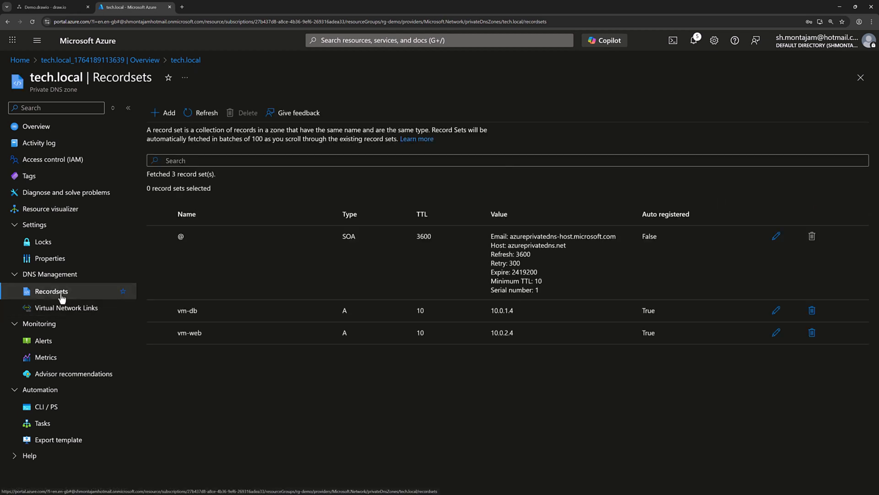
mouse_move(196, 359)
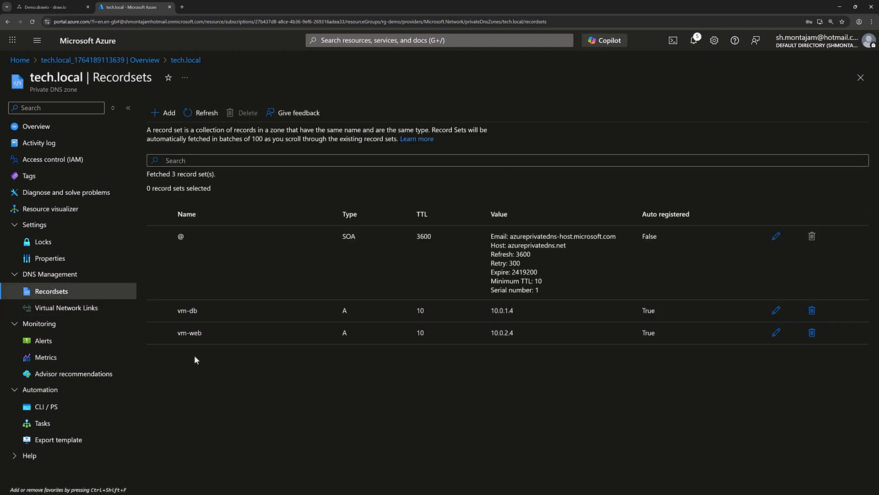
mouse_move(193, 325)
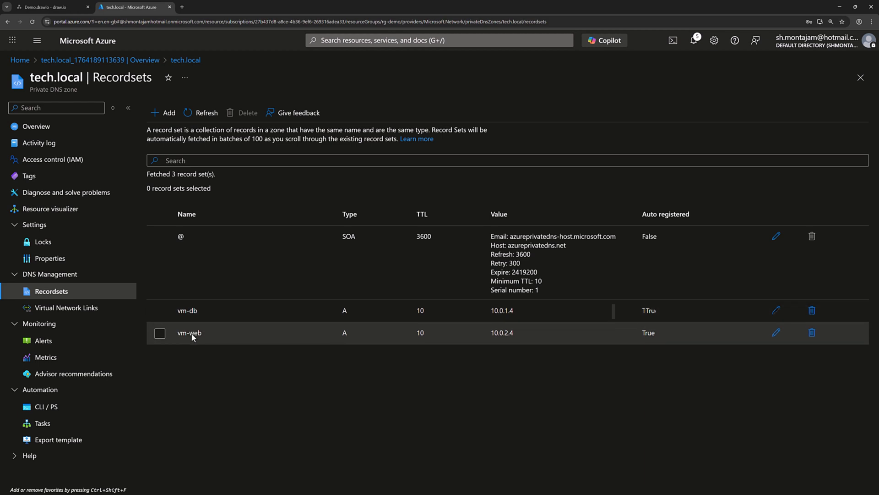
mouse_move(194, 332)
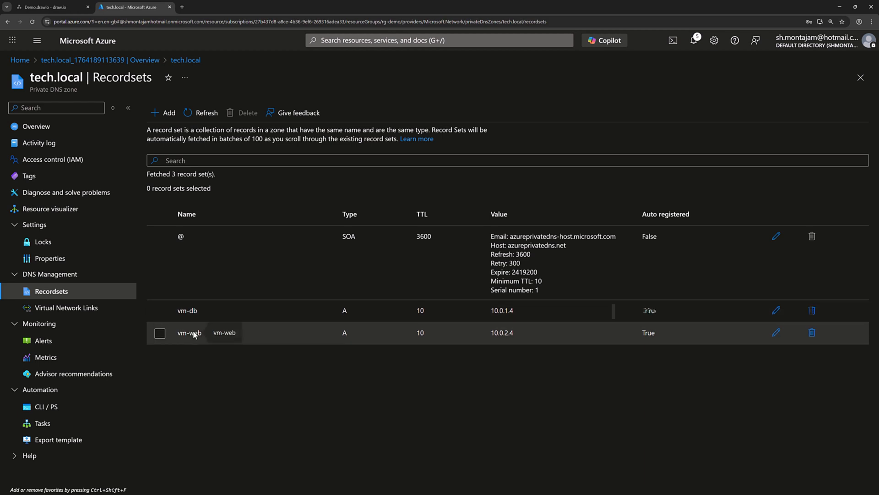
mouse_move(196, 364)
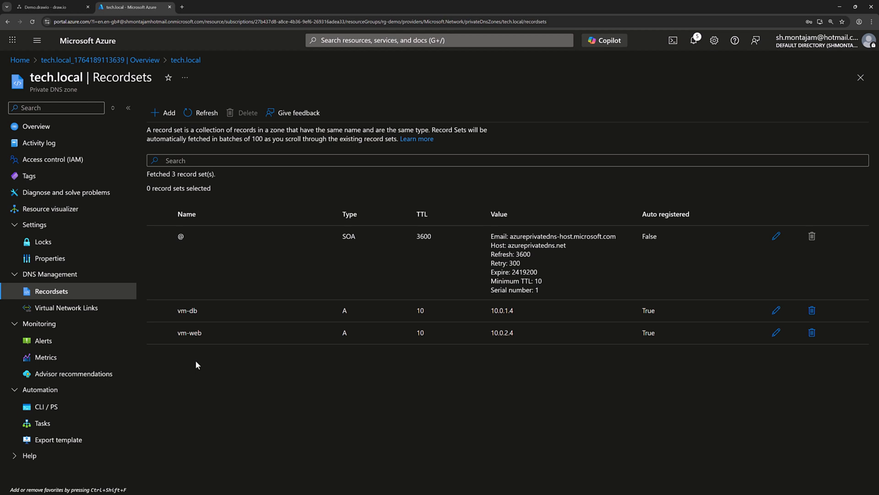
mouse_move(369, 285)
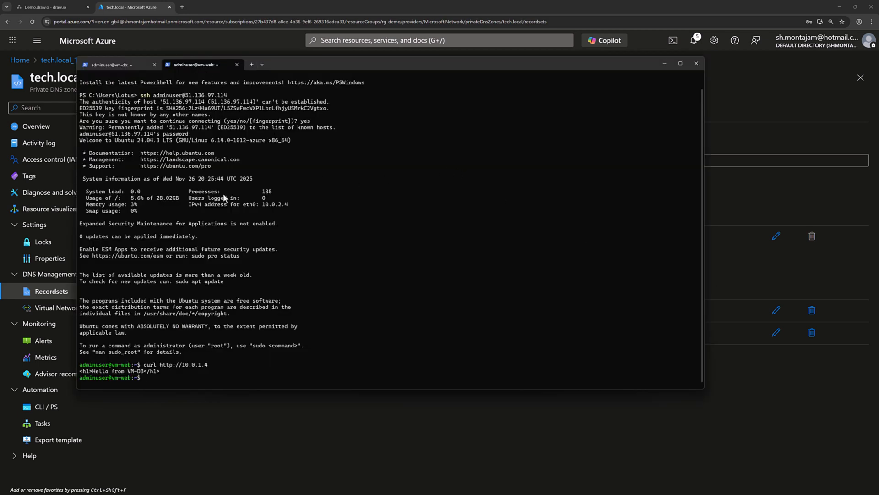
mouse_move(176, 383)
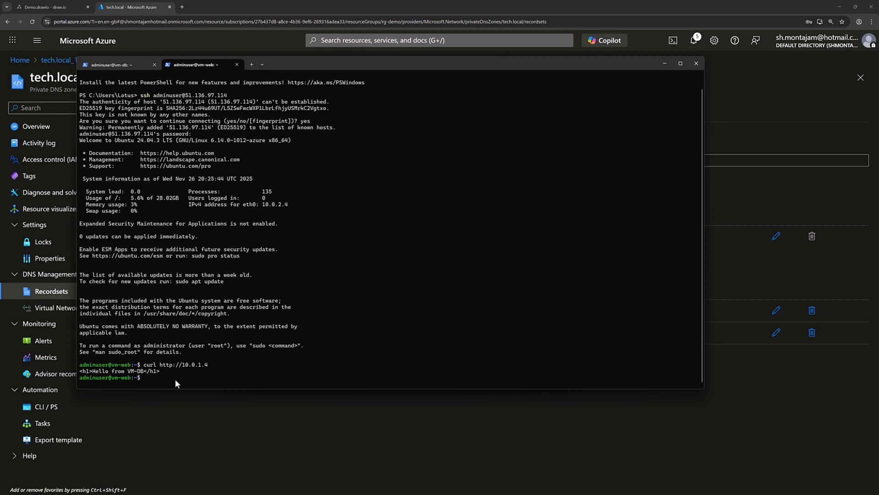
text(curl)
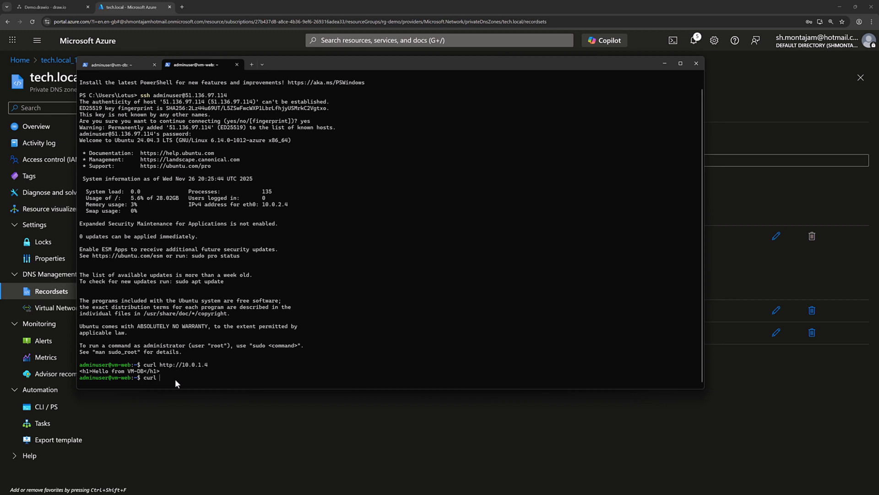
text(http:/)
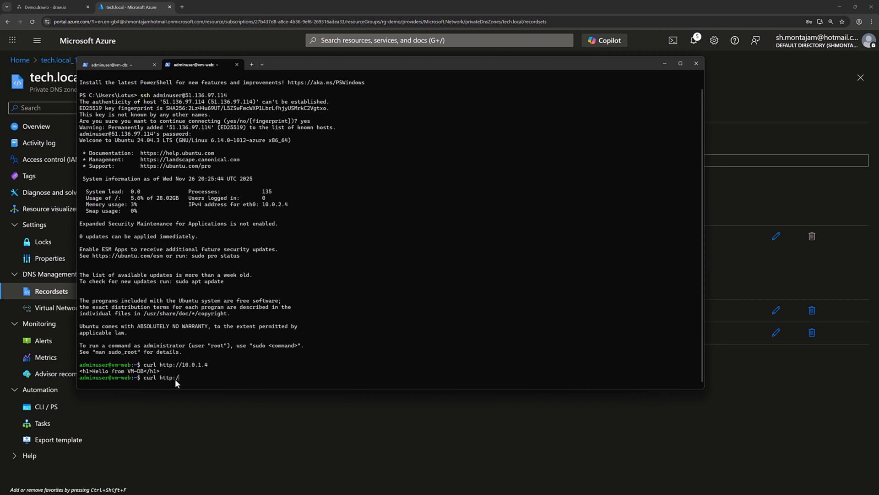
text(/v)
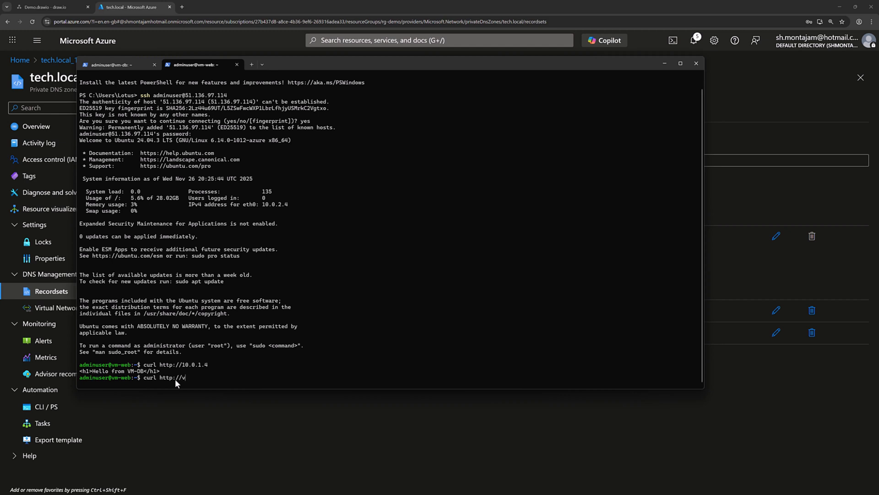
text(m-db)
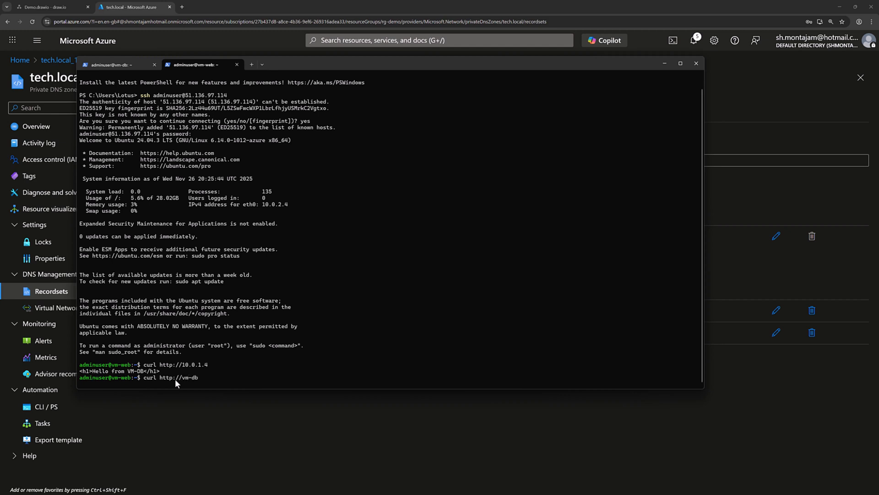
key(Return)
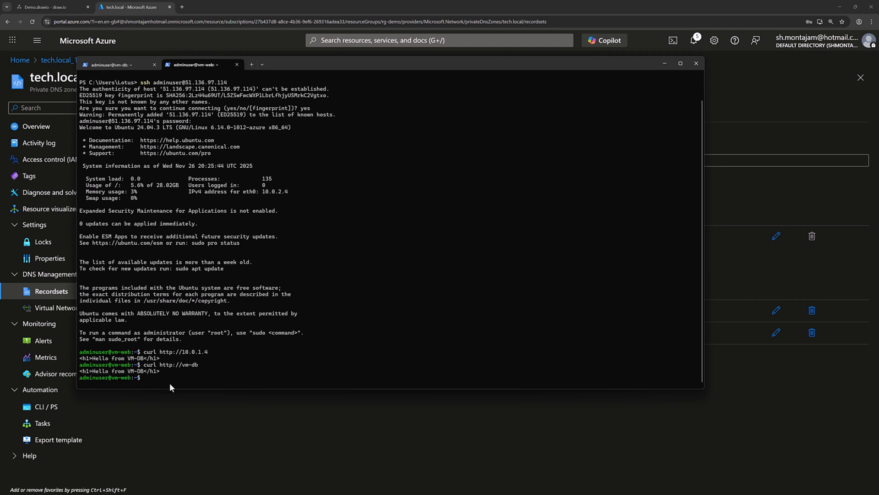
double_click(141, 371)
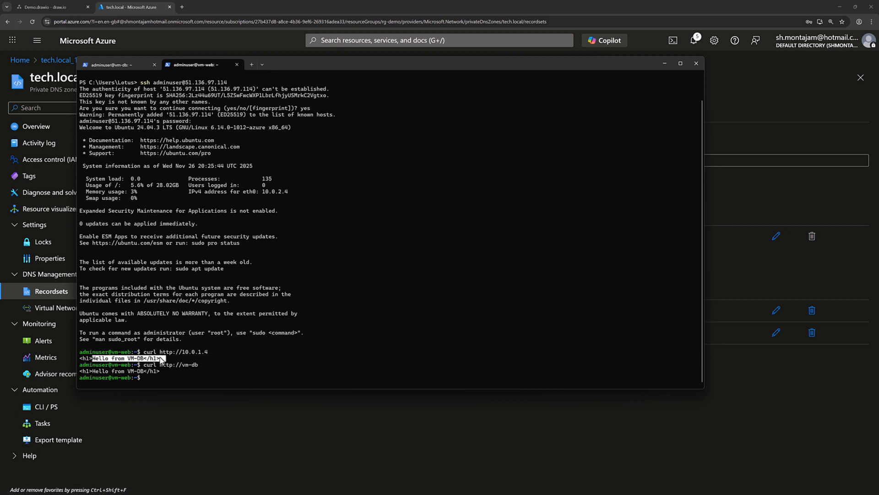
mouse_move(225, 368)
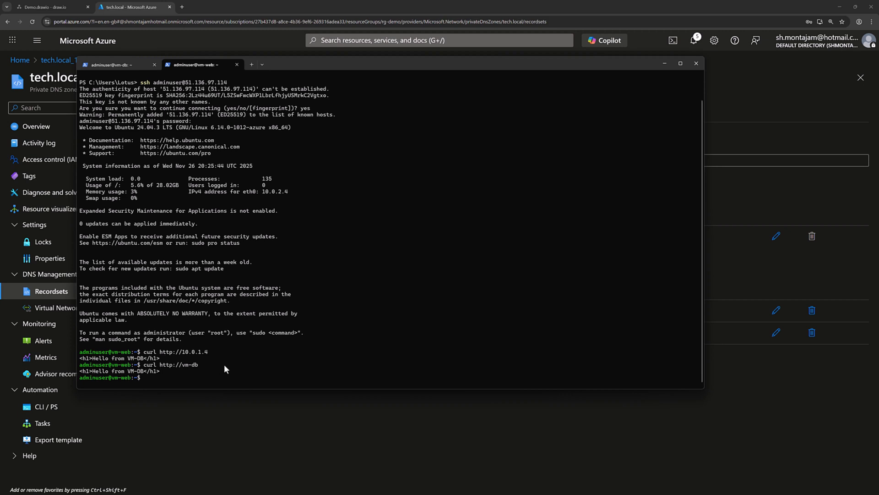
mouse_move(219, 370)
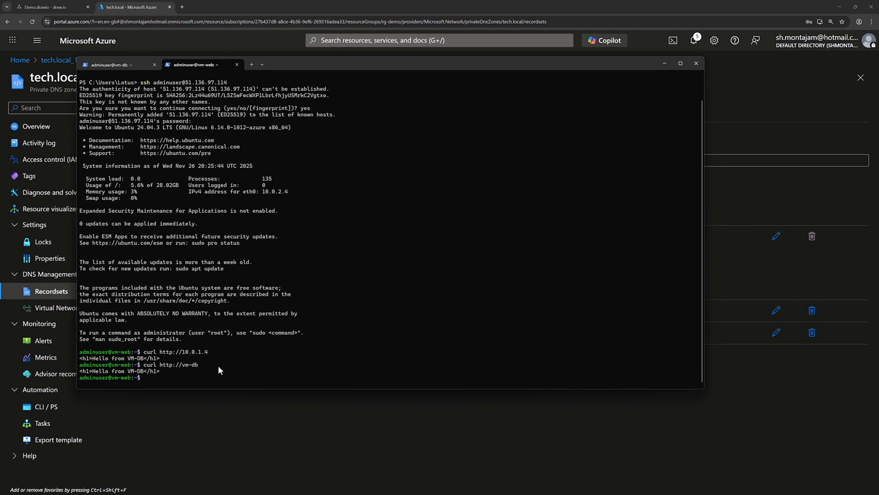